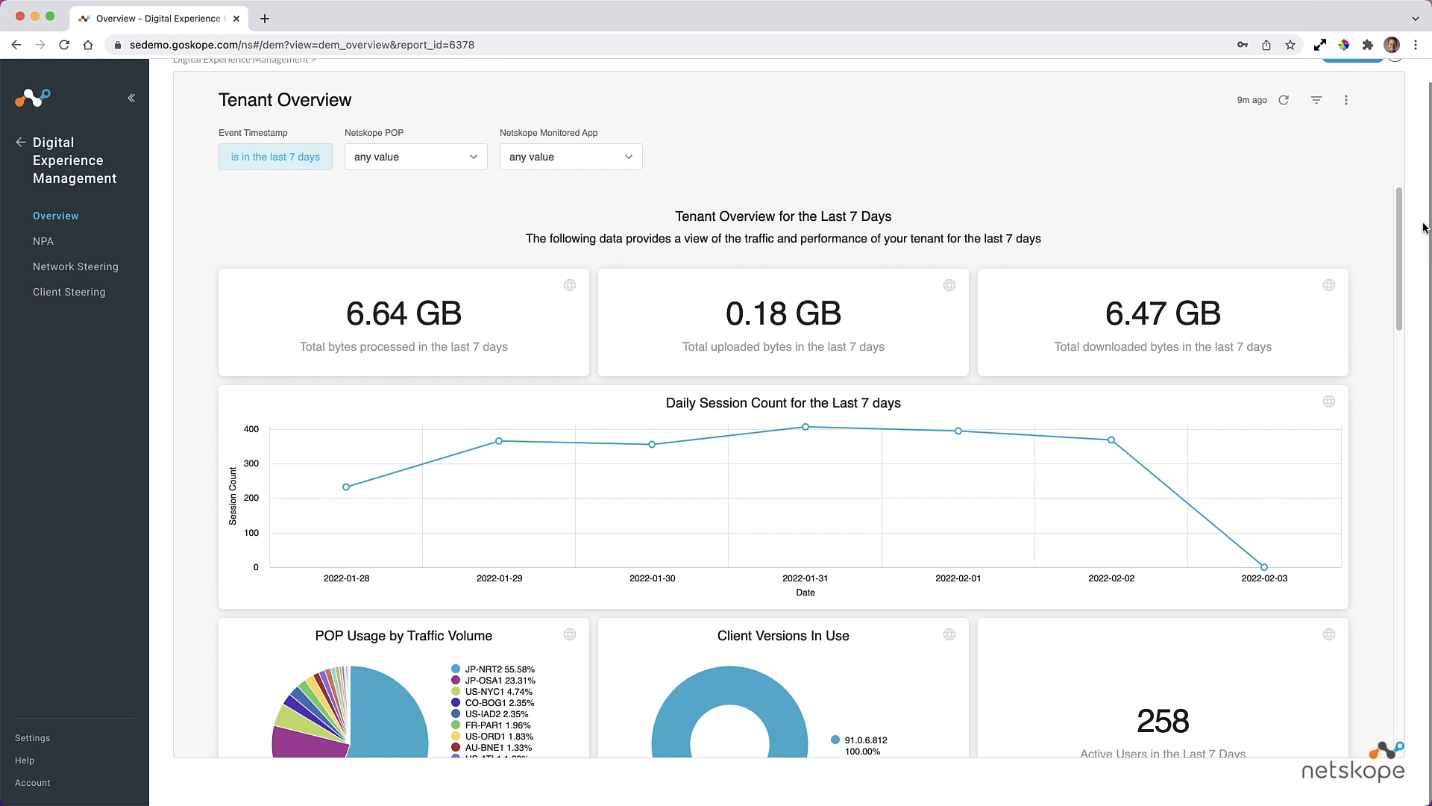
mouse_move(1404, 249)
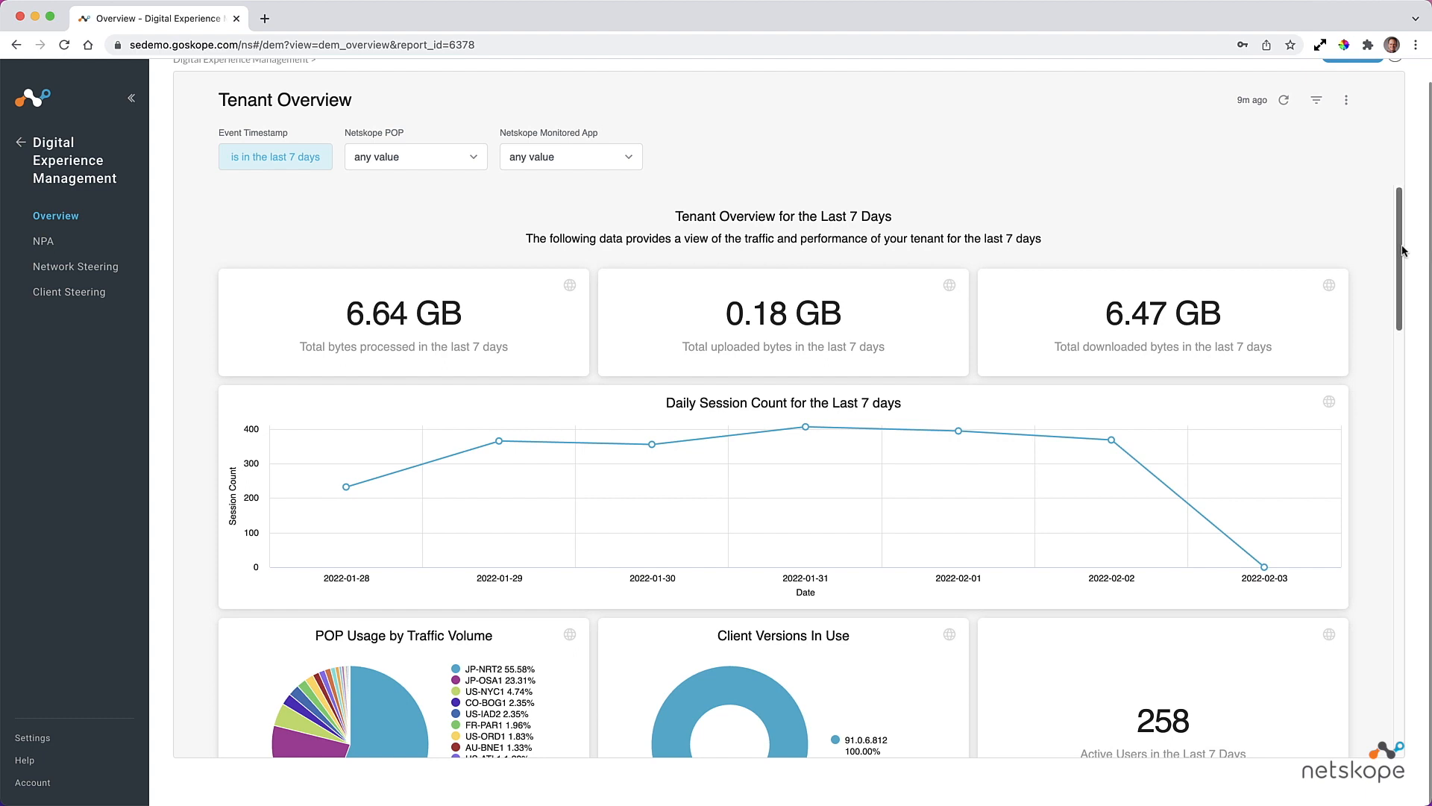
Scroll the Tenant Overview past session, POP usage and map widgets to the latency charts.
scroll("down", 3)
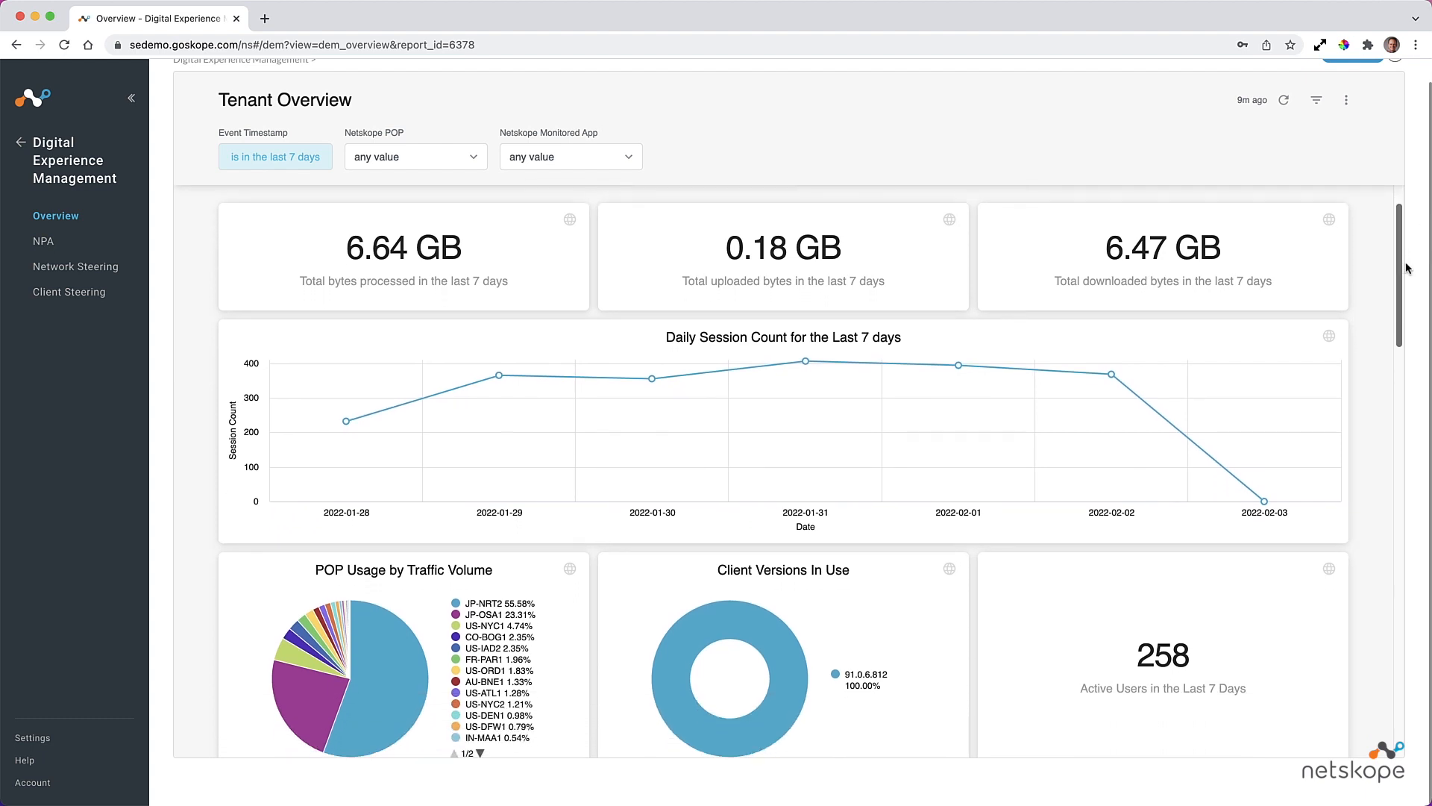
scroll("down", 3)
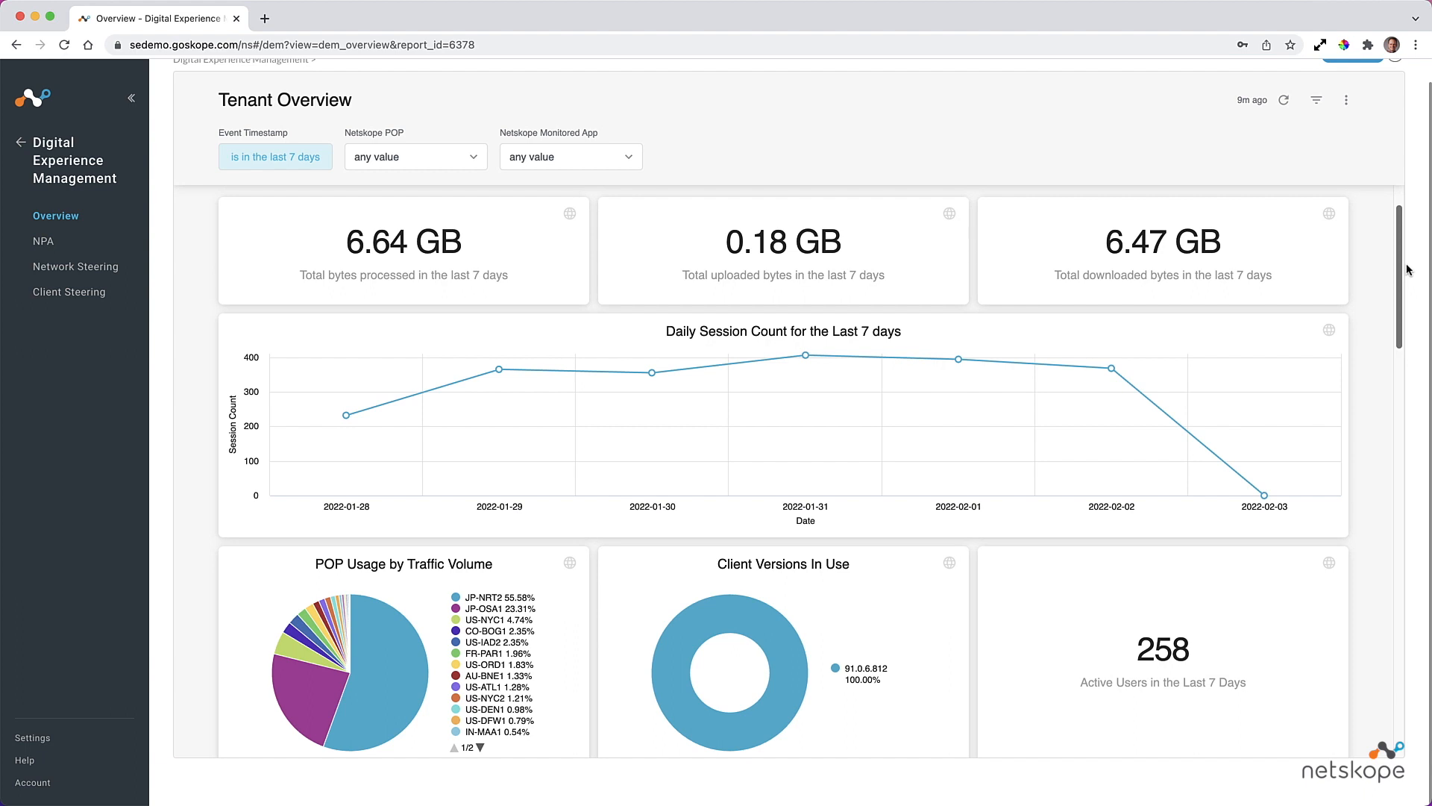
scroll("down", 3)
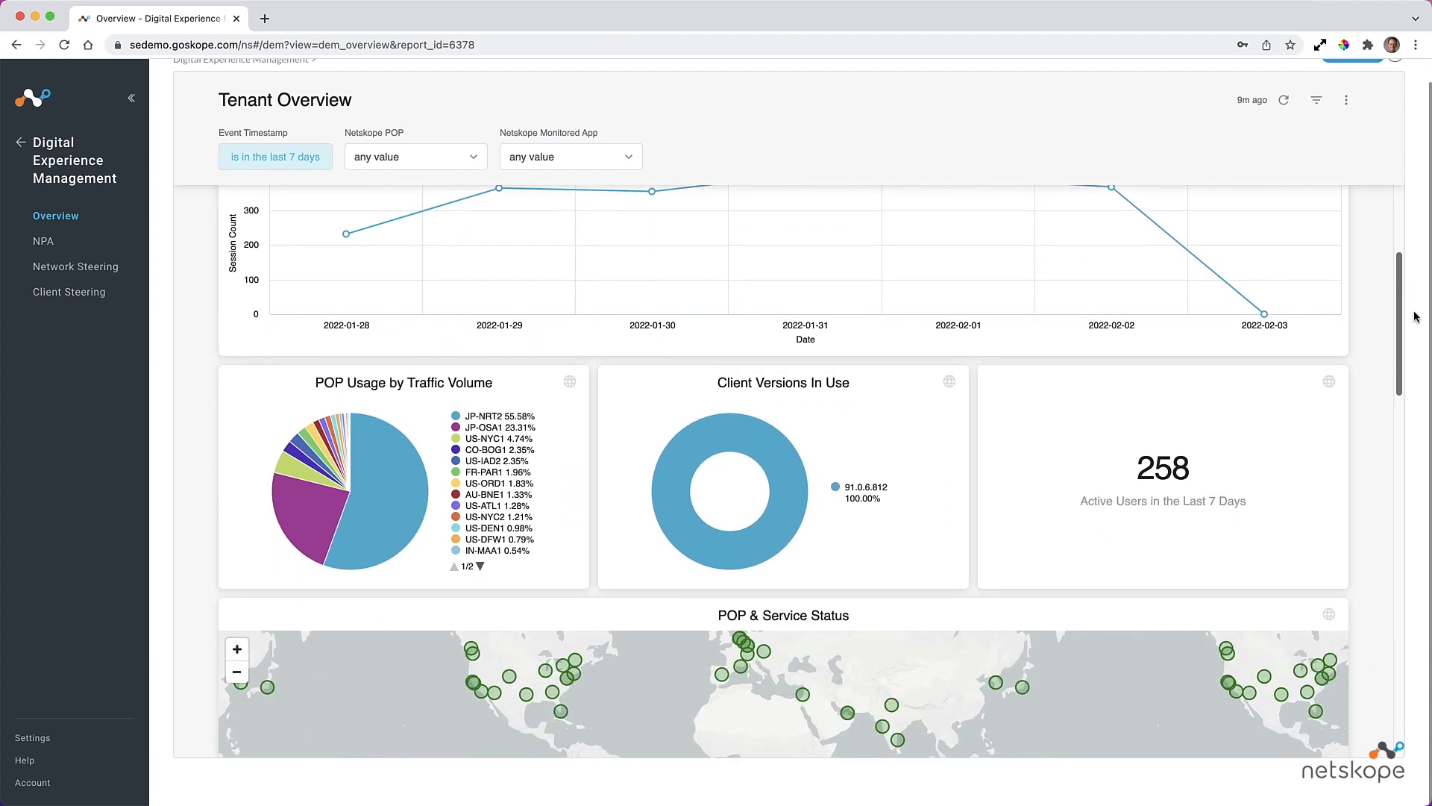
scroll("down", 3)
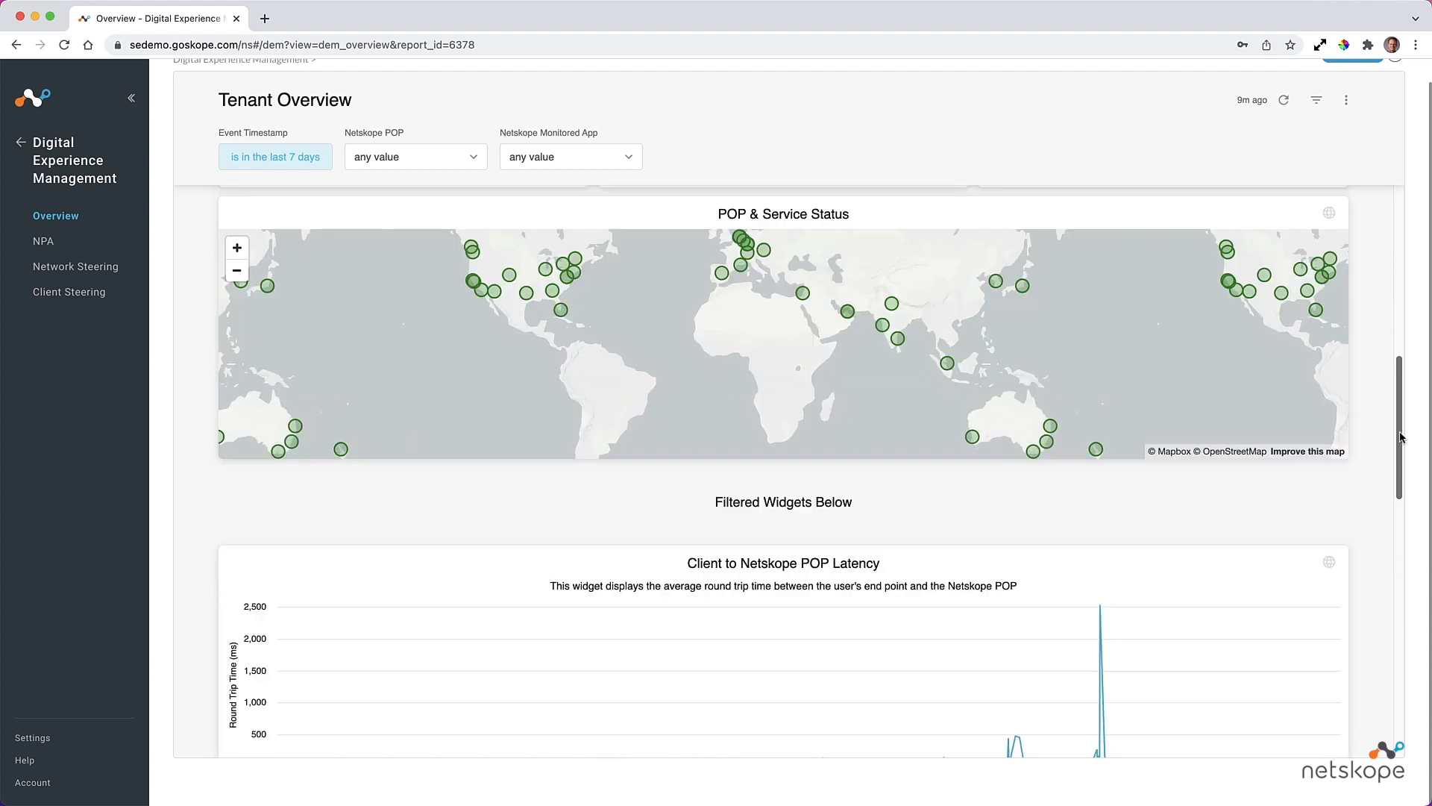
scroll("down", 3)
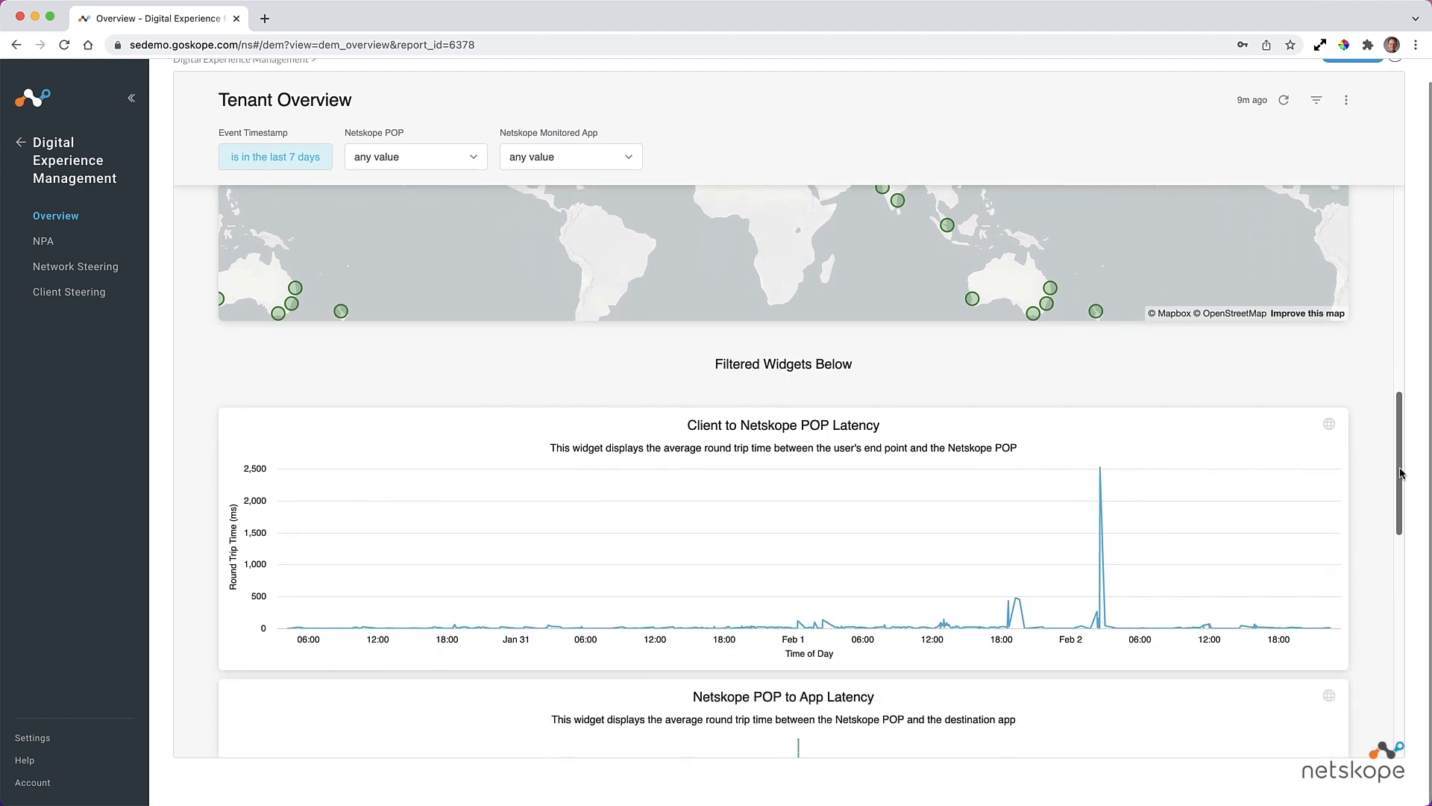
scroll("down", 3)
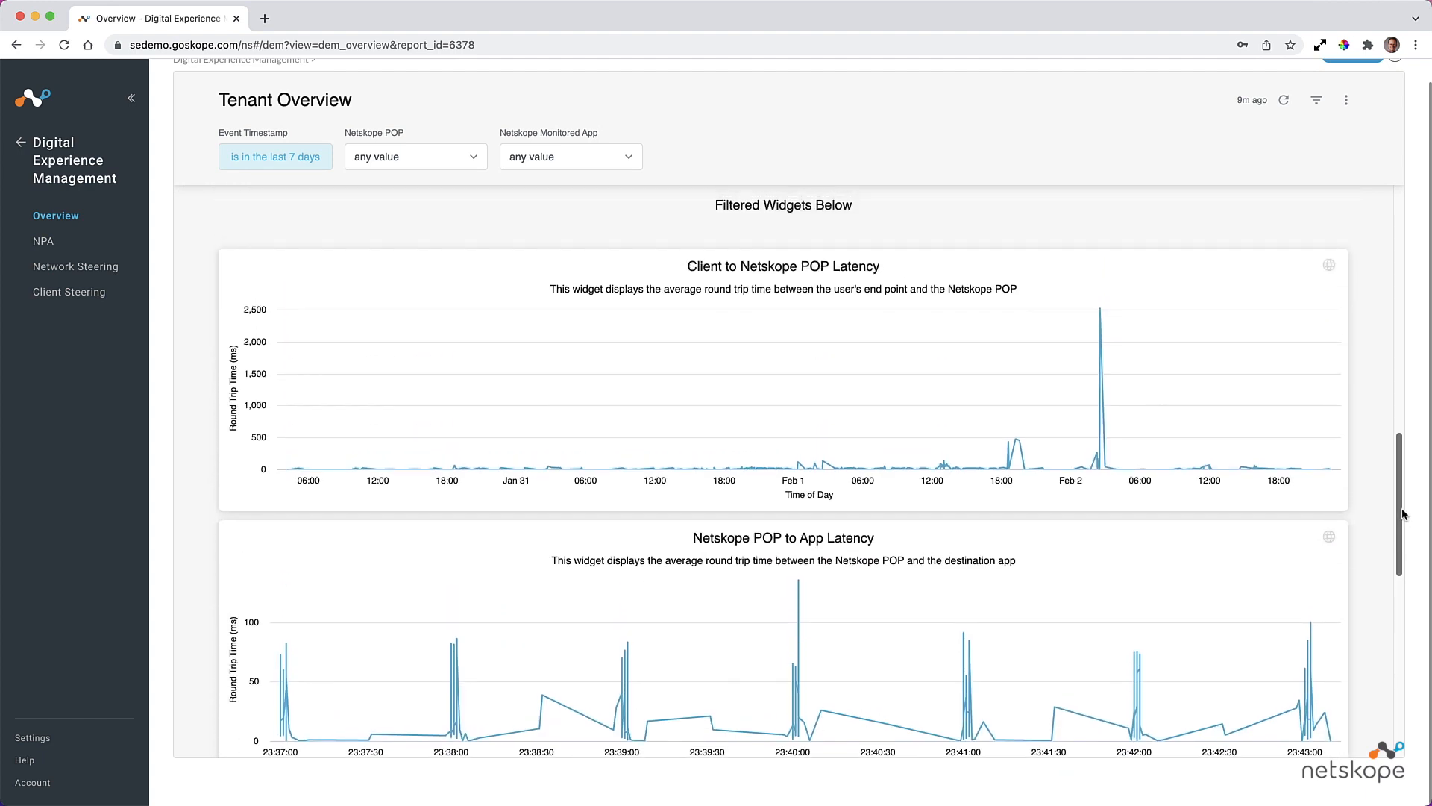
mouse_move(334, 467)
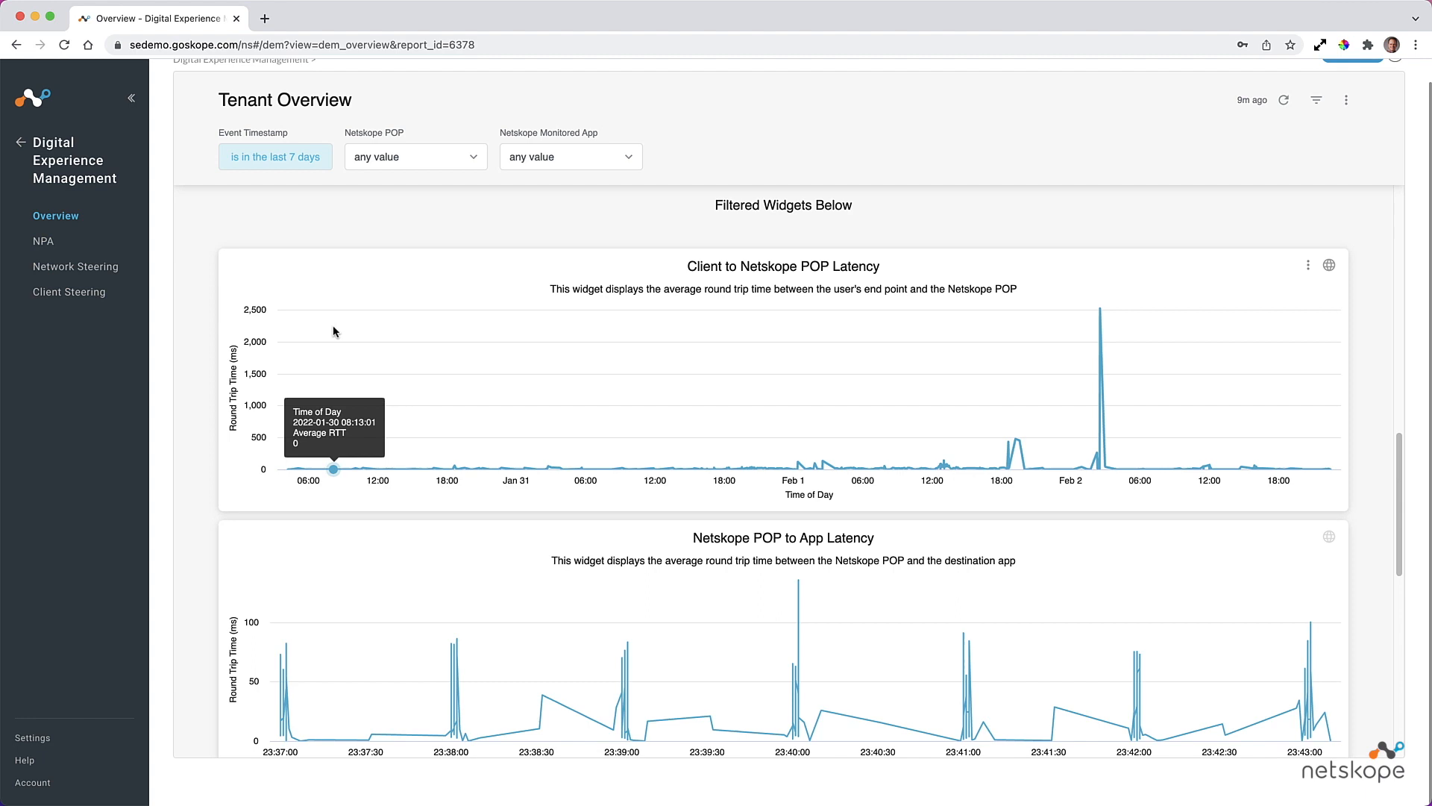
mouse_move(533, 375)
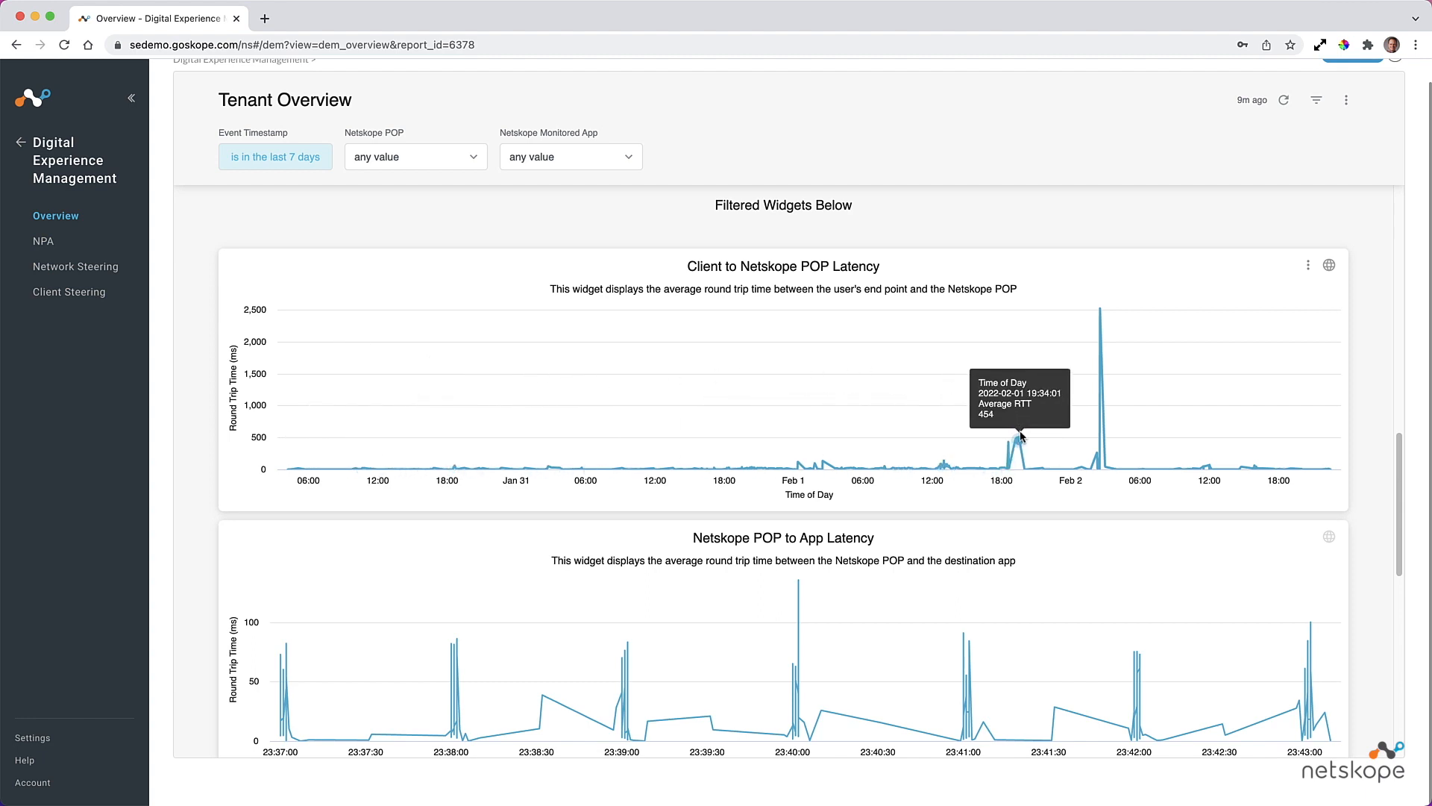
mouse_move(1100, 306)
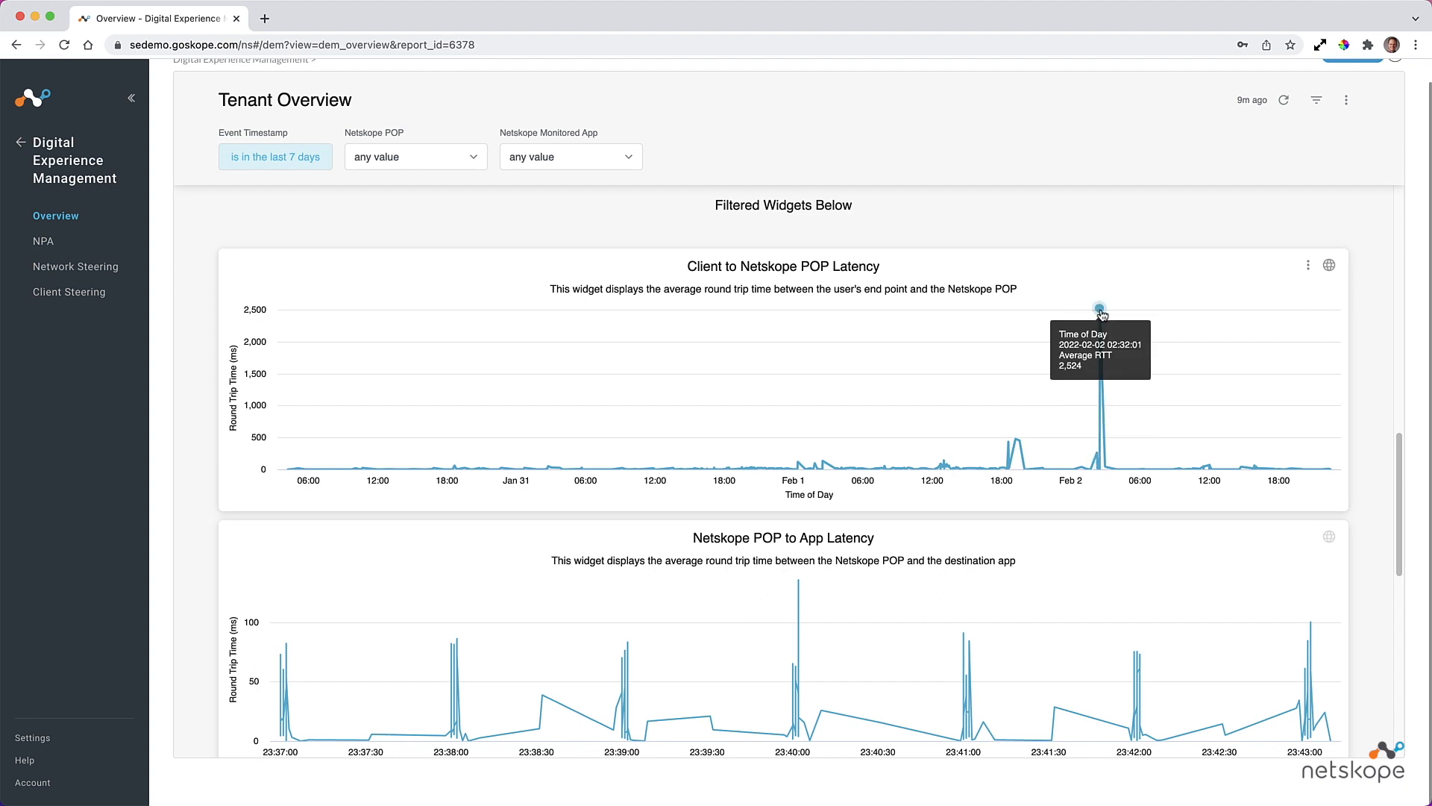
mouse_move(1105, 468)
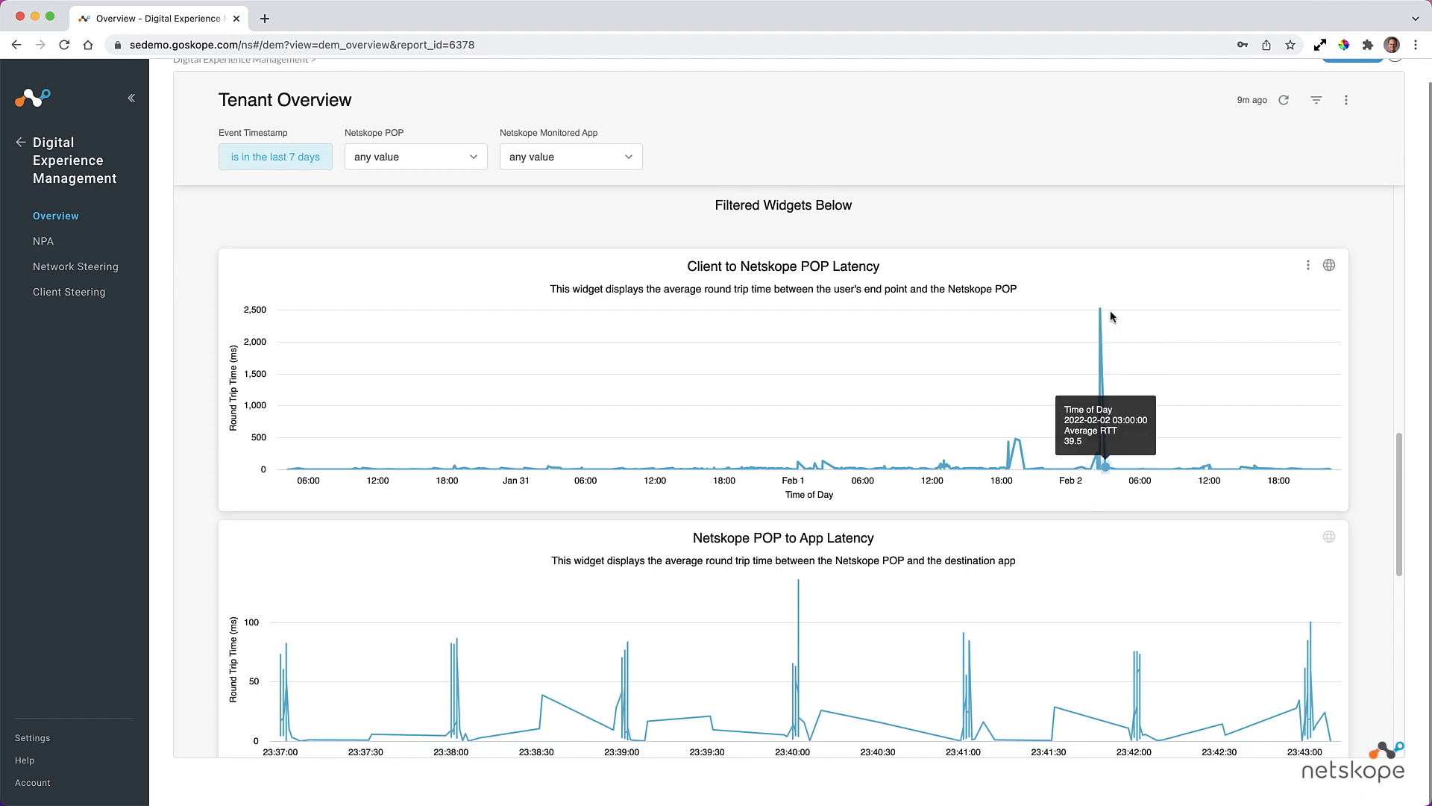
mouse_move(407, 570)
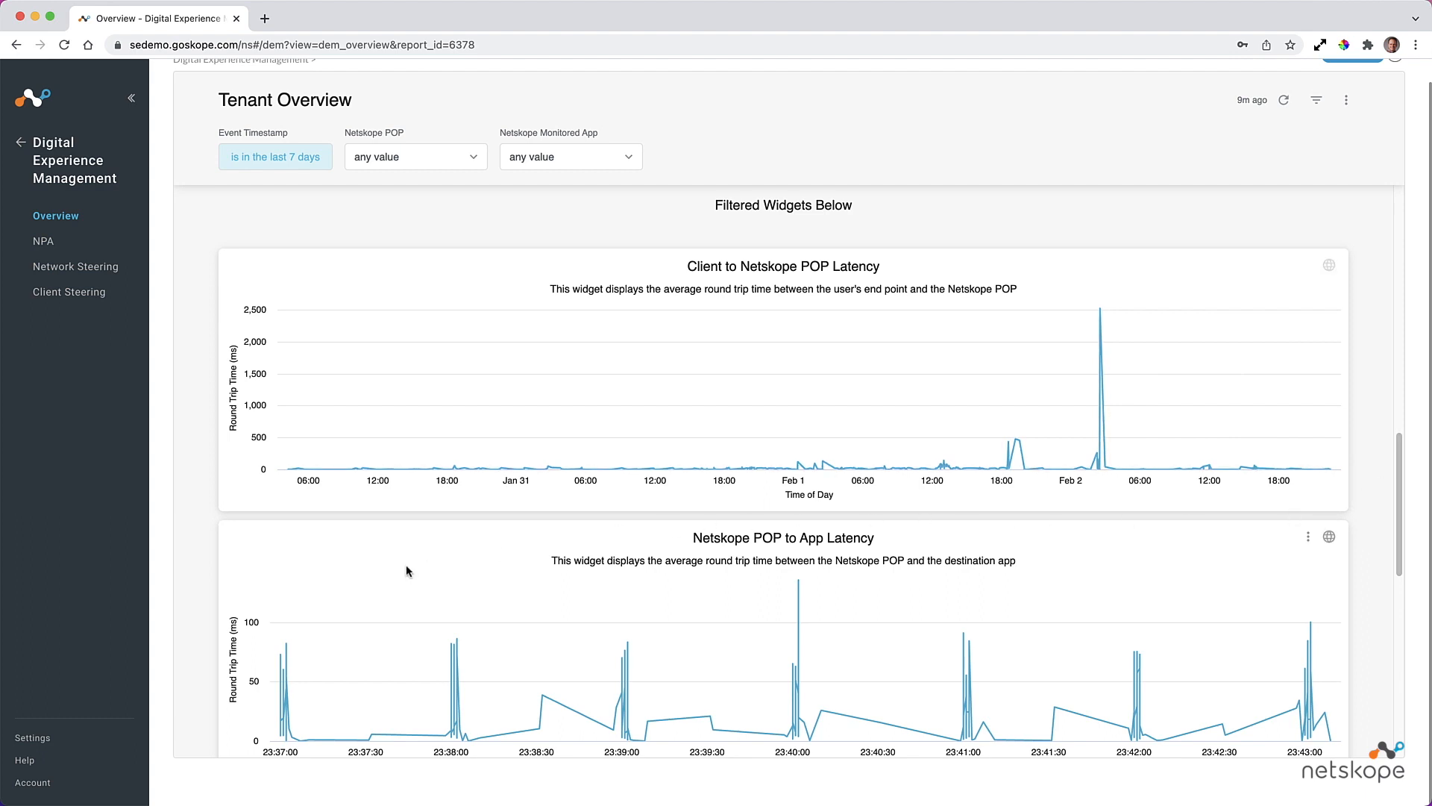
mouse_move(544, 577)
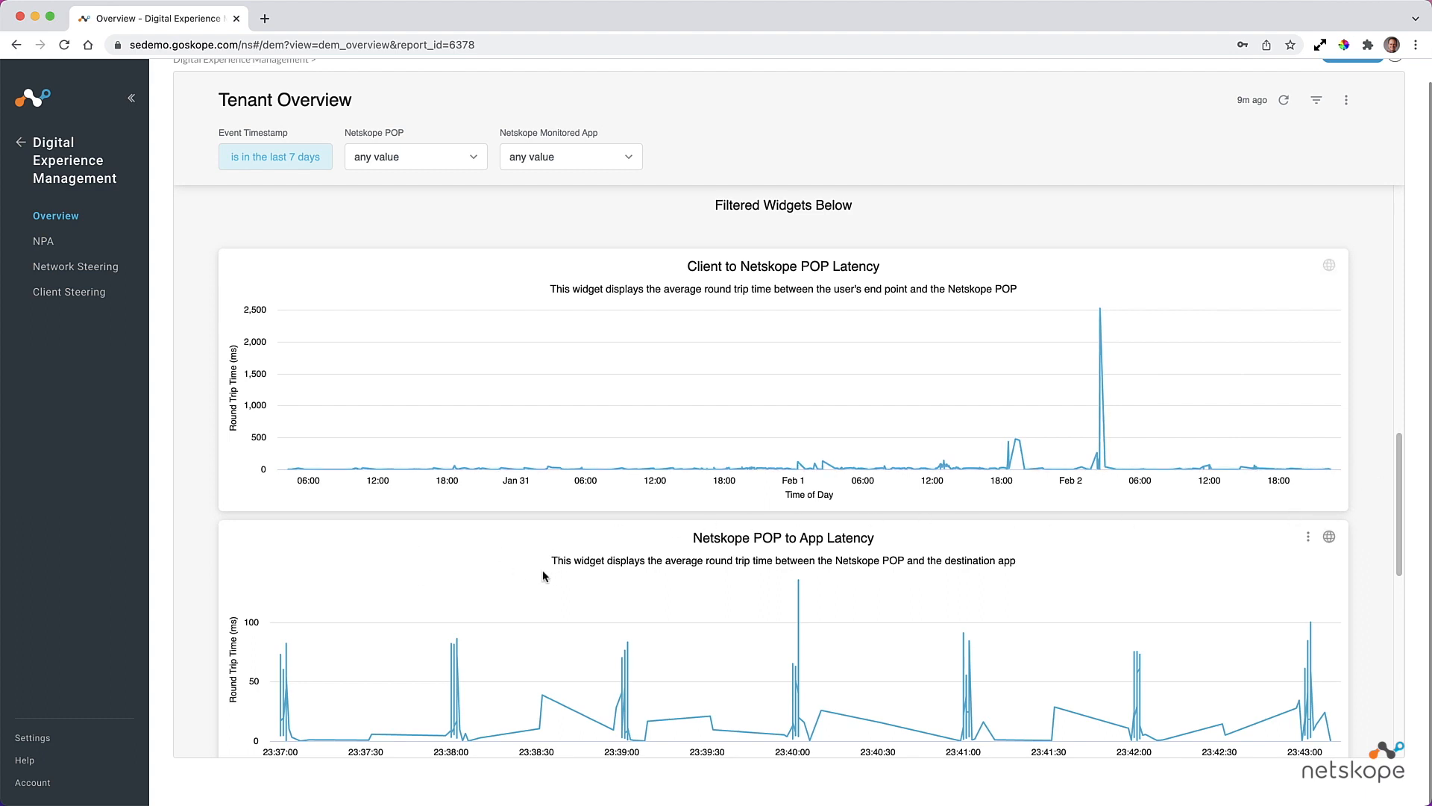
mouse_move(284, 707)
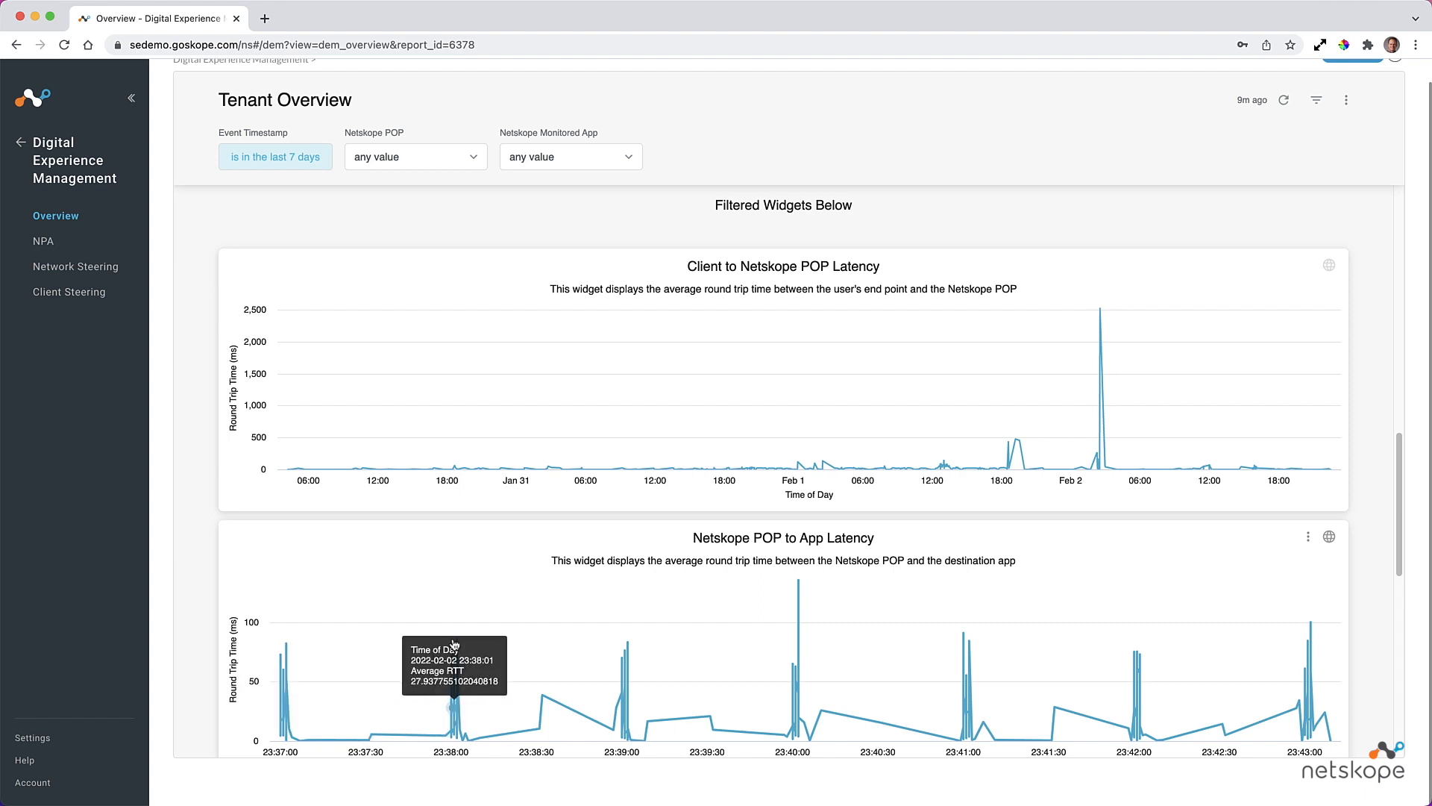
mouse_move(545, 692)
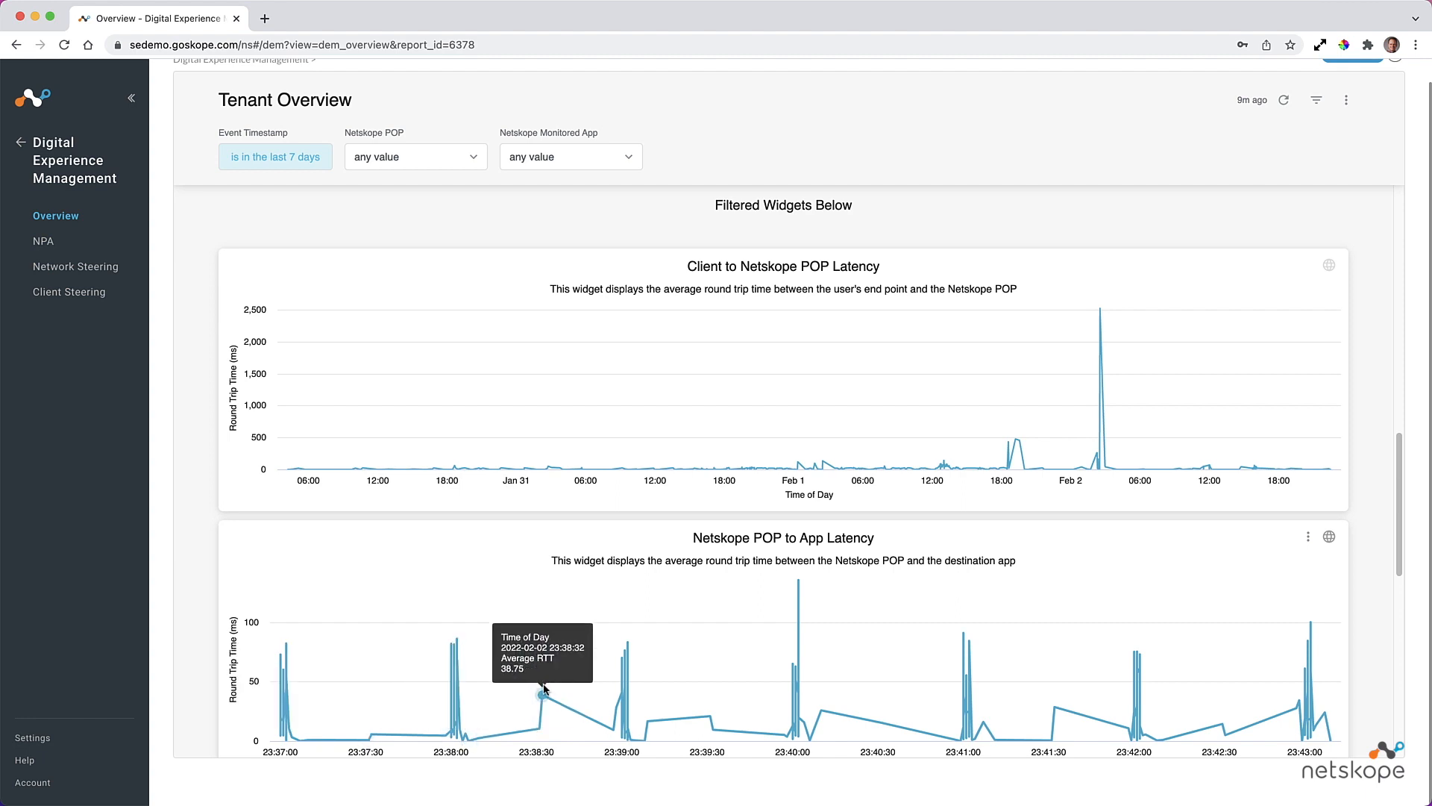
mouse_move(792, 589)
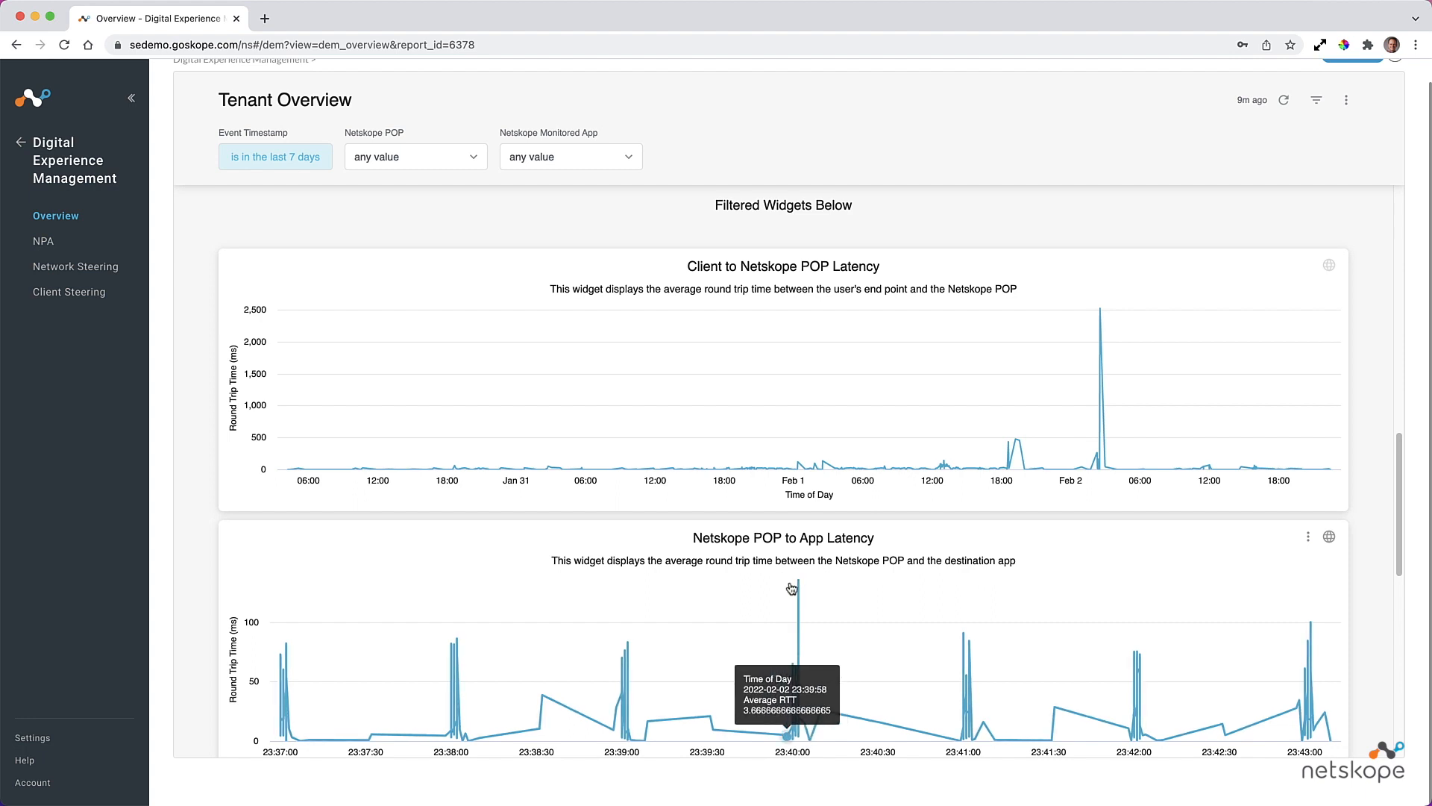
mouse_move(799, 585)
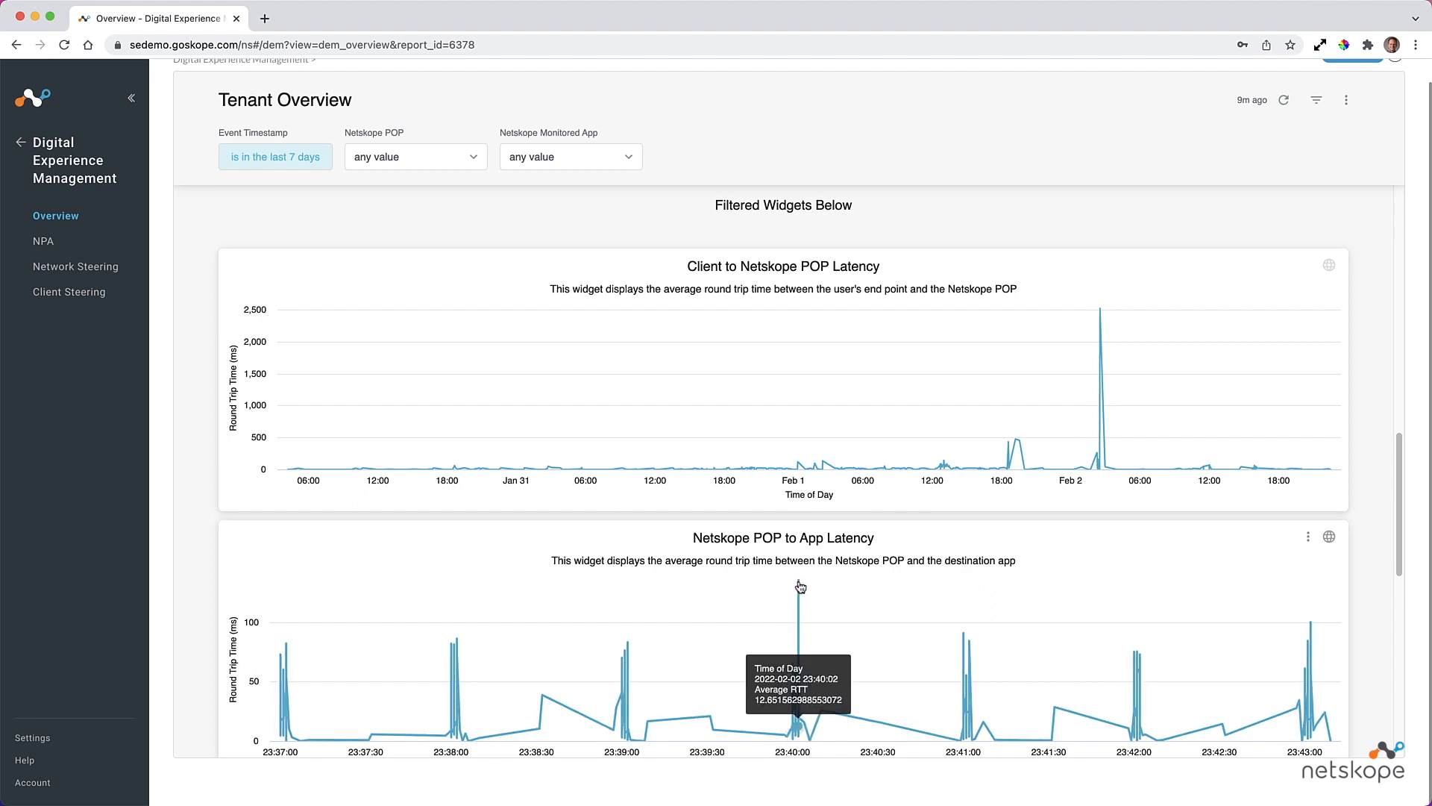
mouse_move(1356, 550)
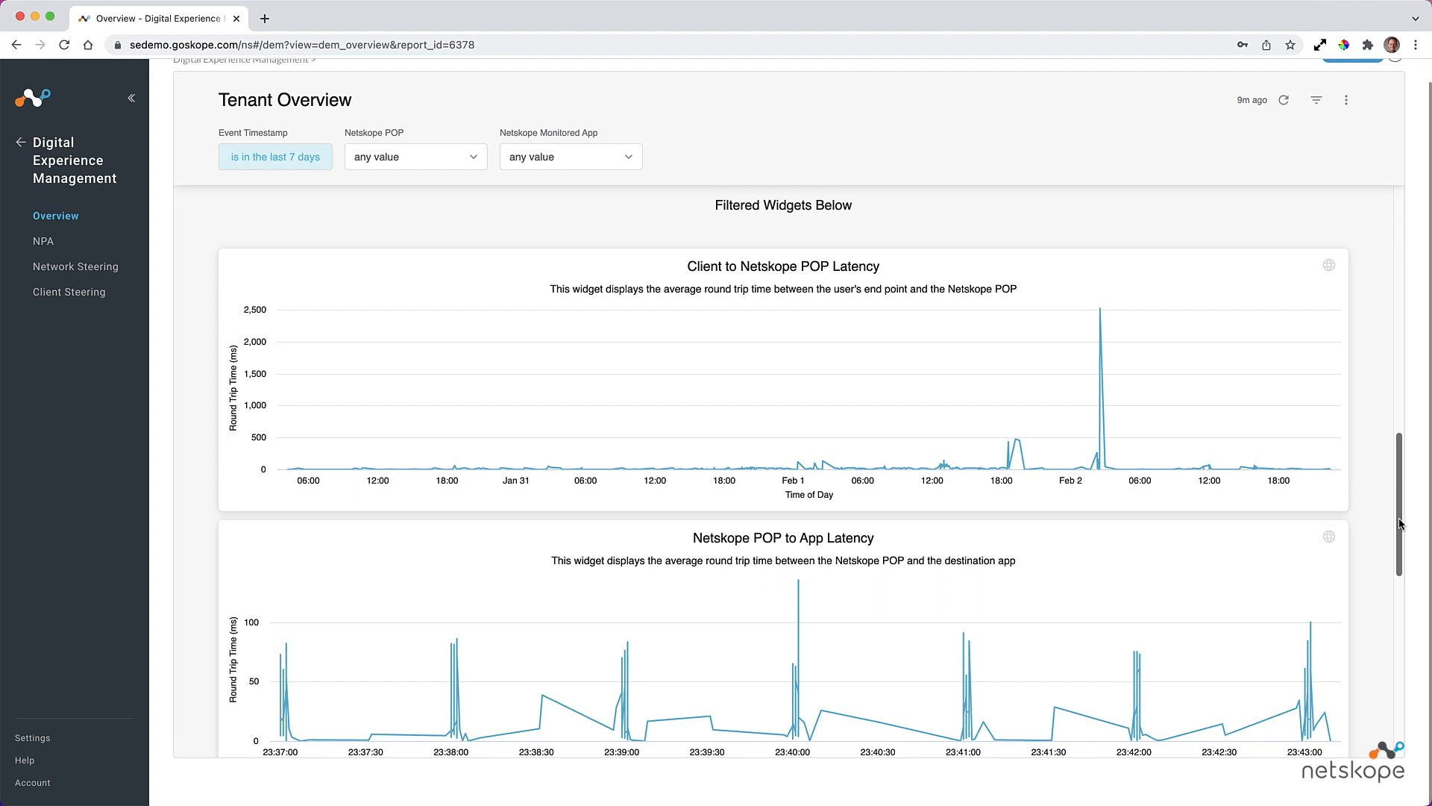
left_click(76, 266)
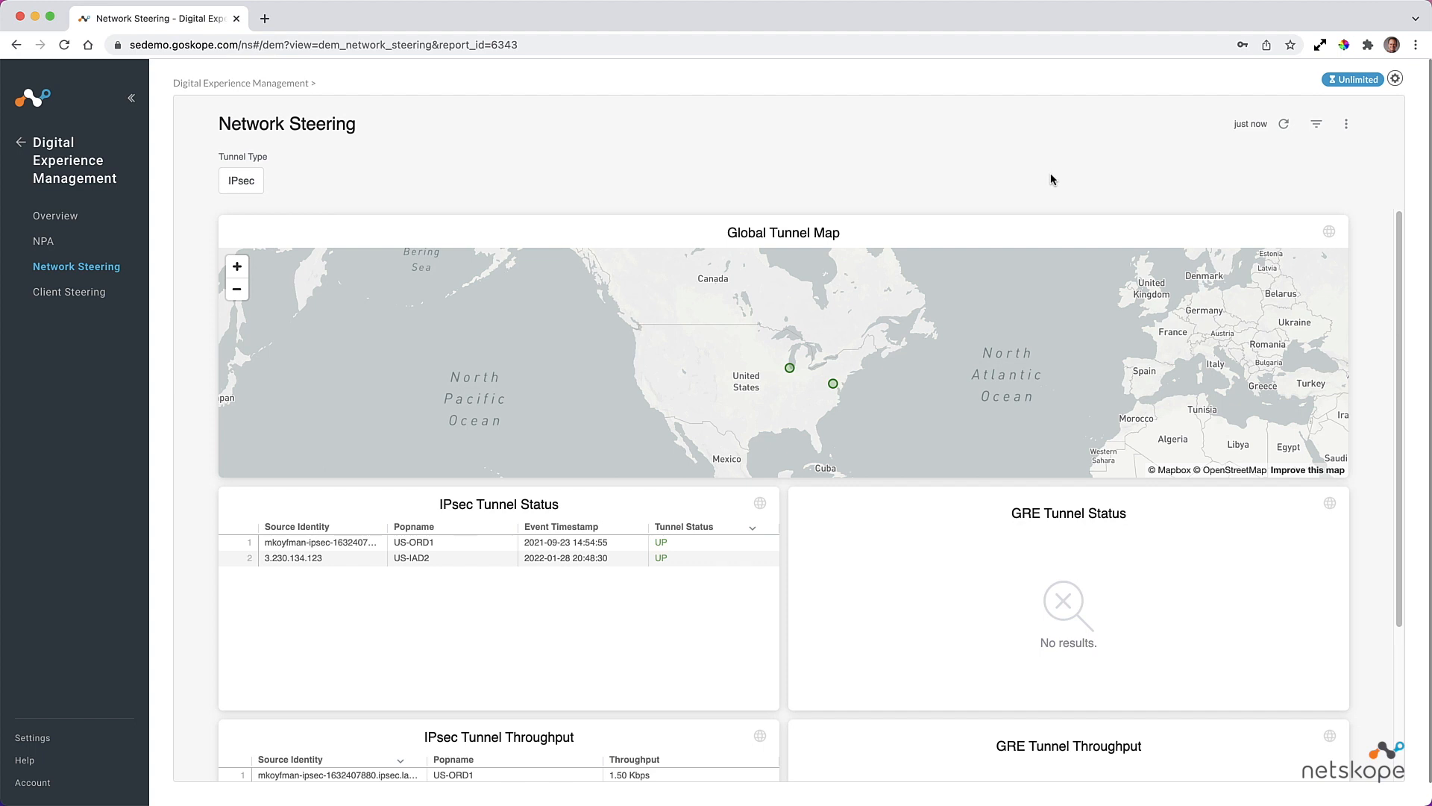
mouse_move(1045, 145)
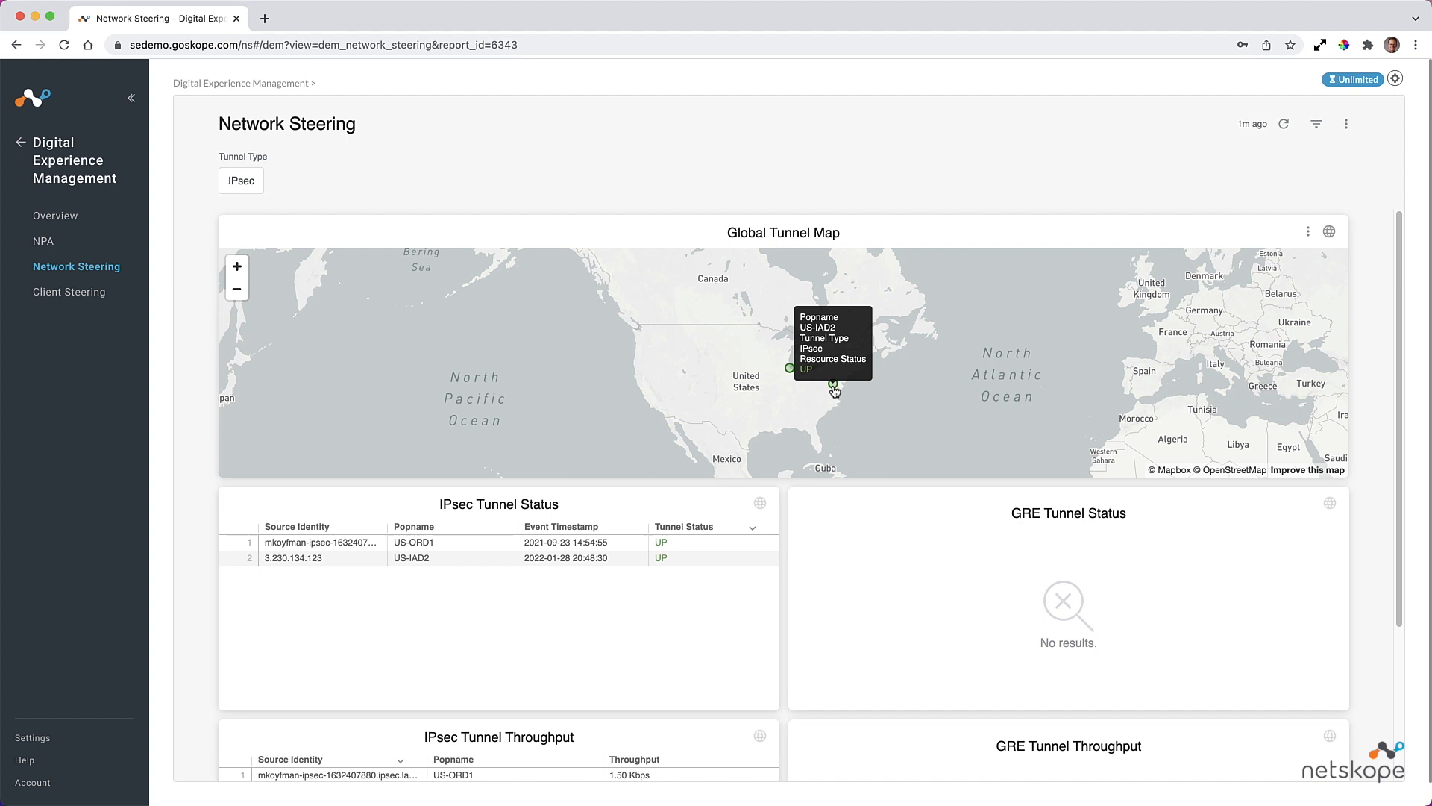
mouse_move(366, 601)
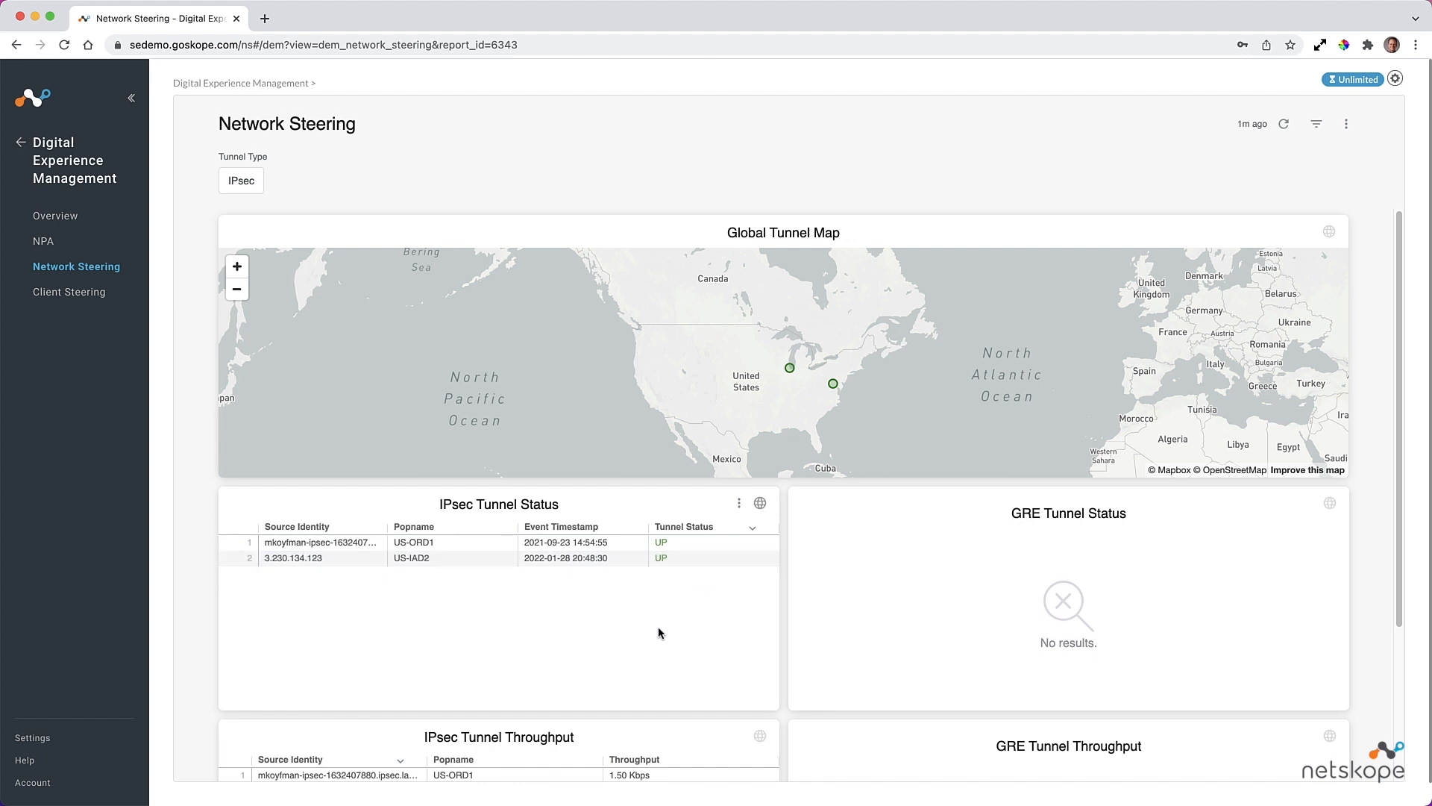
Scroll the Network Steering page below the Global Tunnel Map to the IPsec tunnel status.
scroll("down", 3)
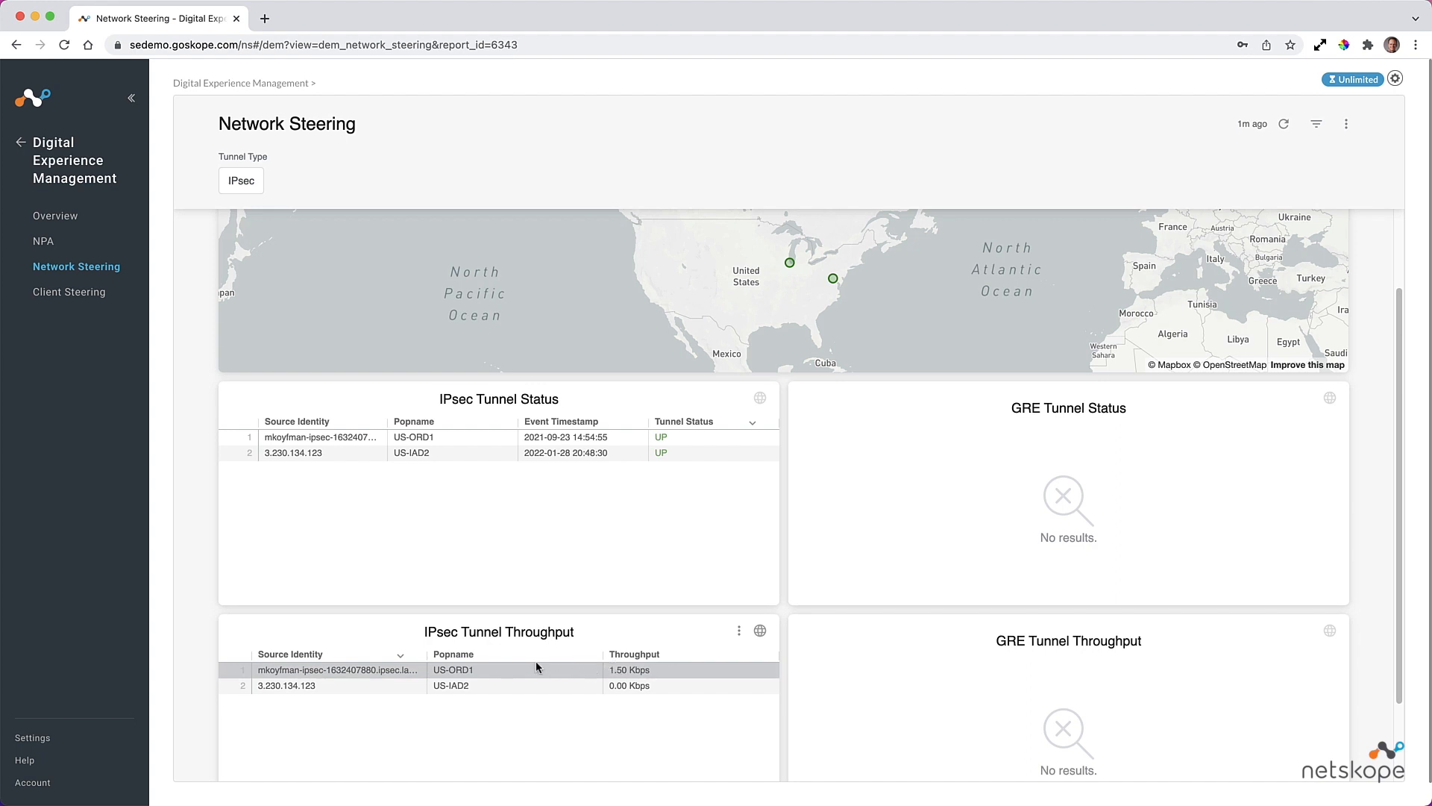
mouse_move(514, 655)
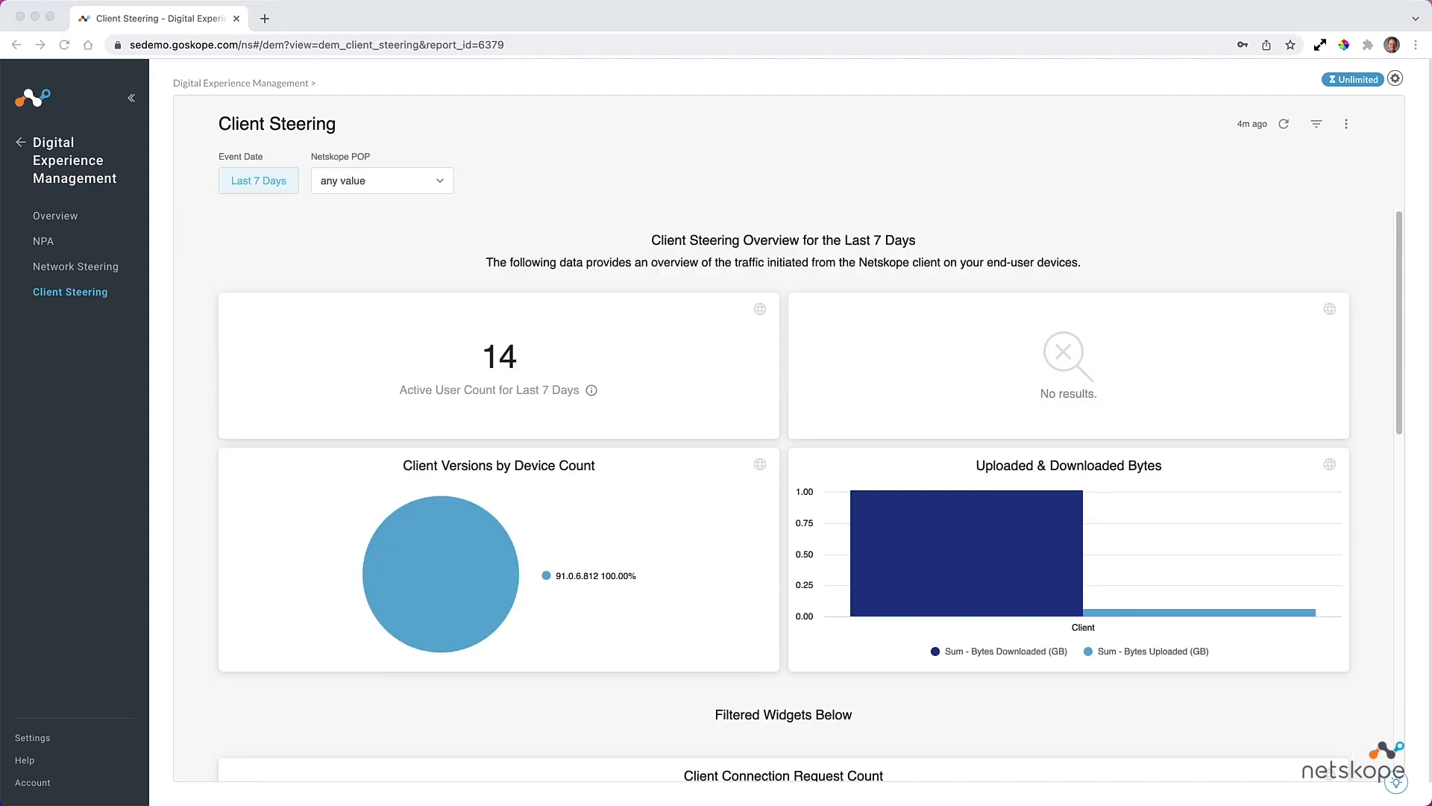
mouse_move(1002, 199)
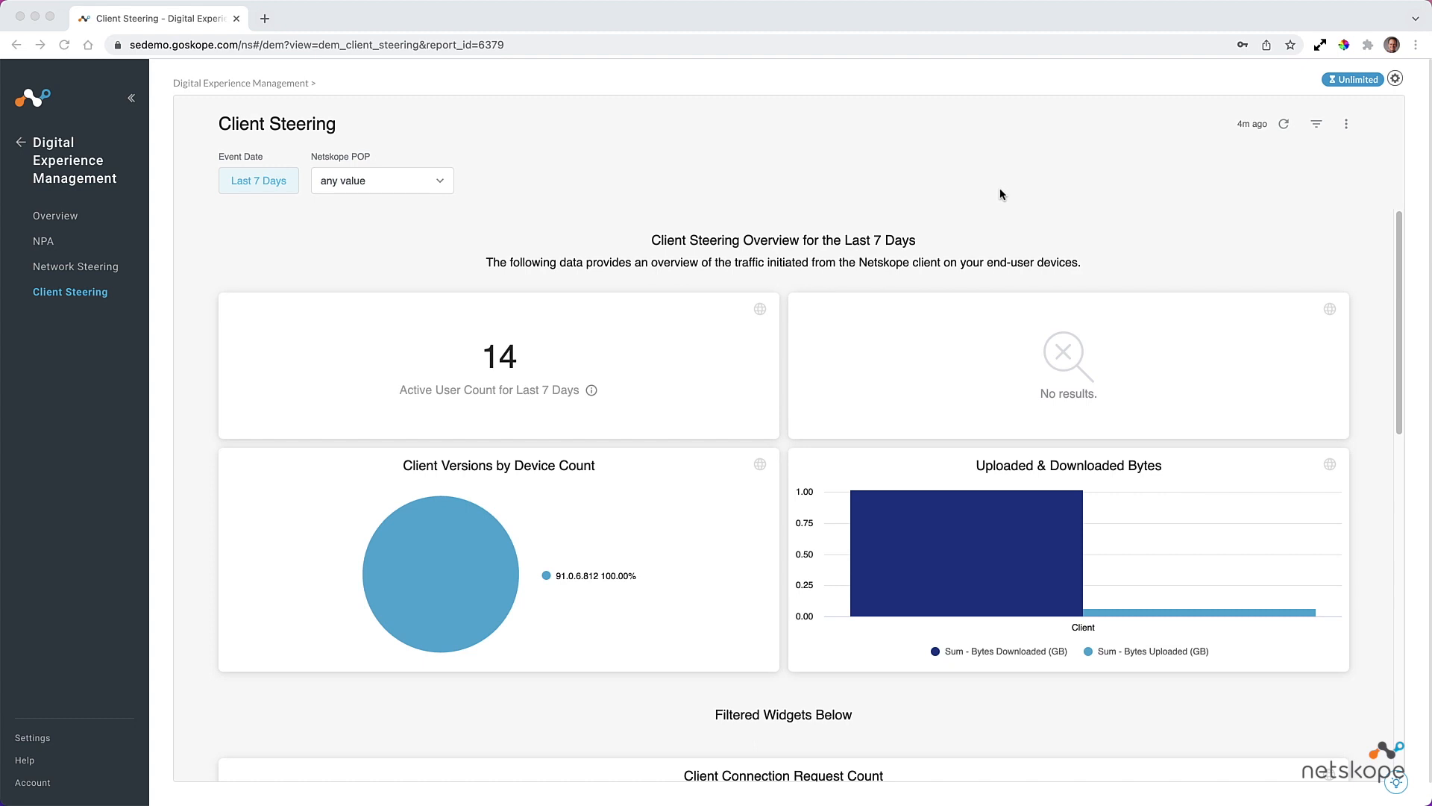
mouse_move(603, 193)
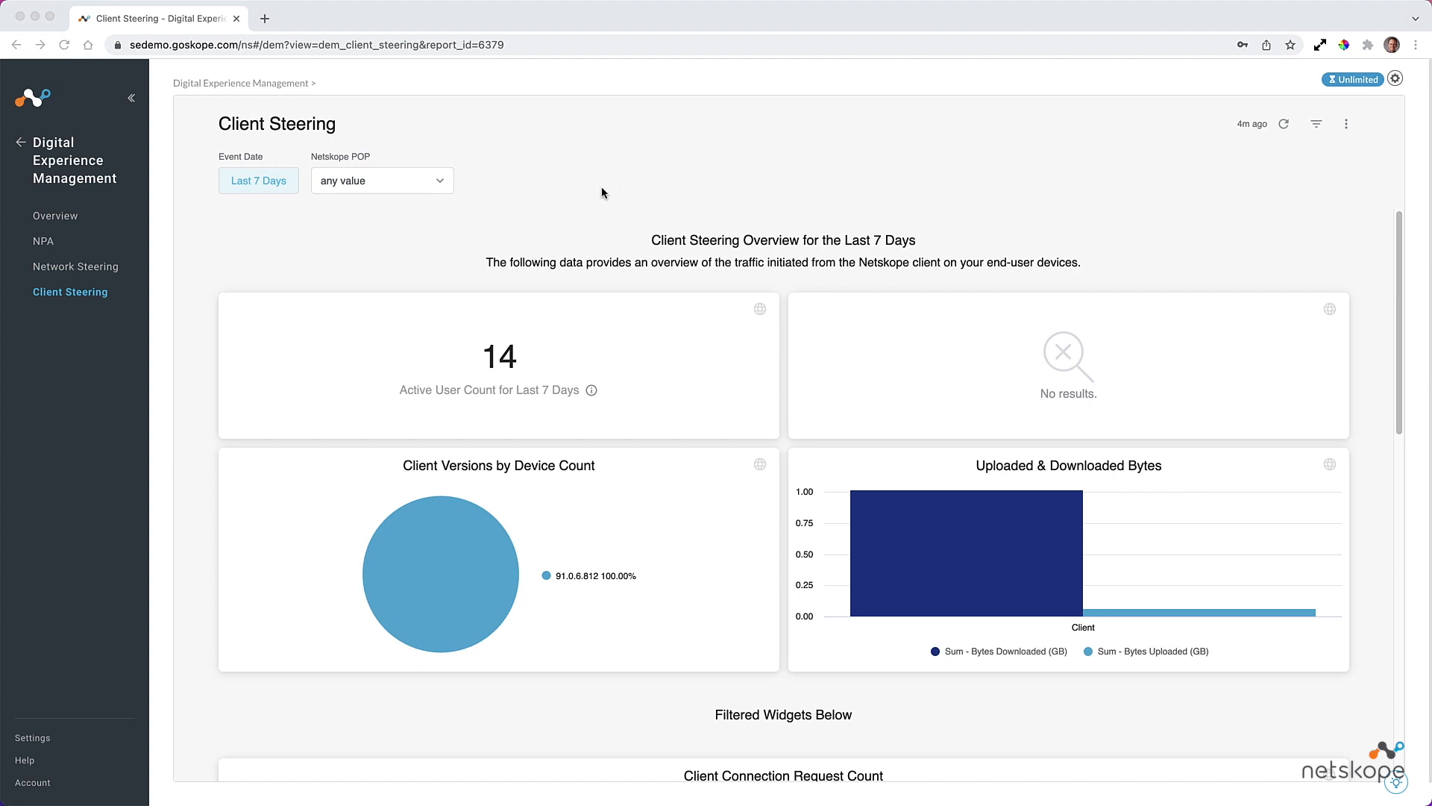
mouse_move(422, 221)
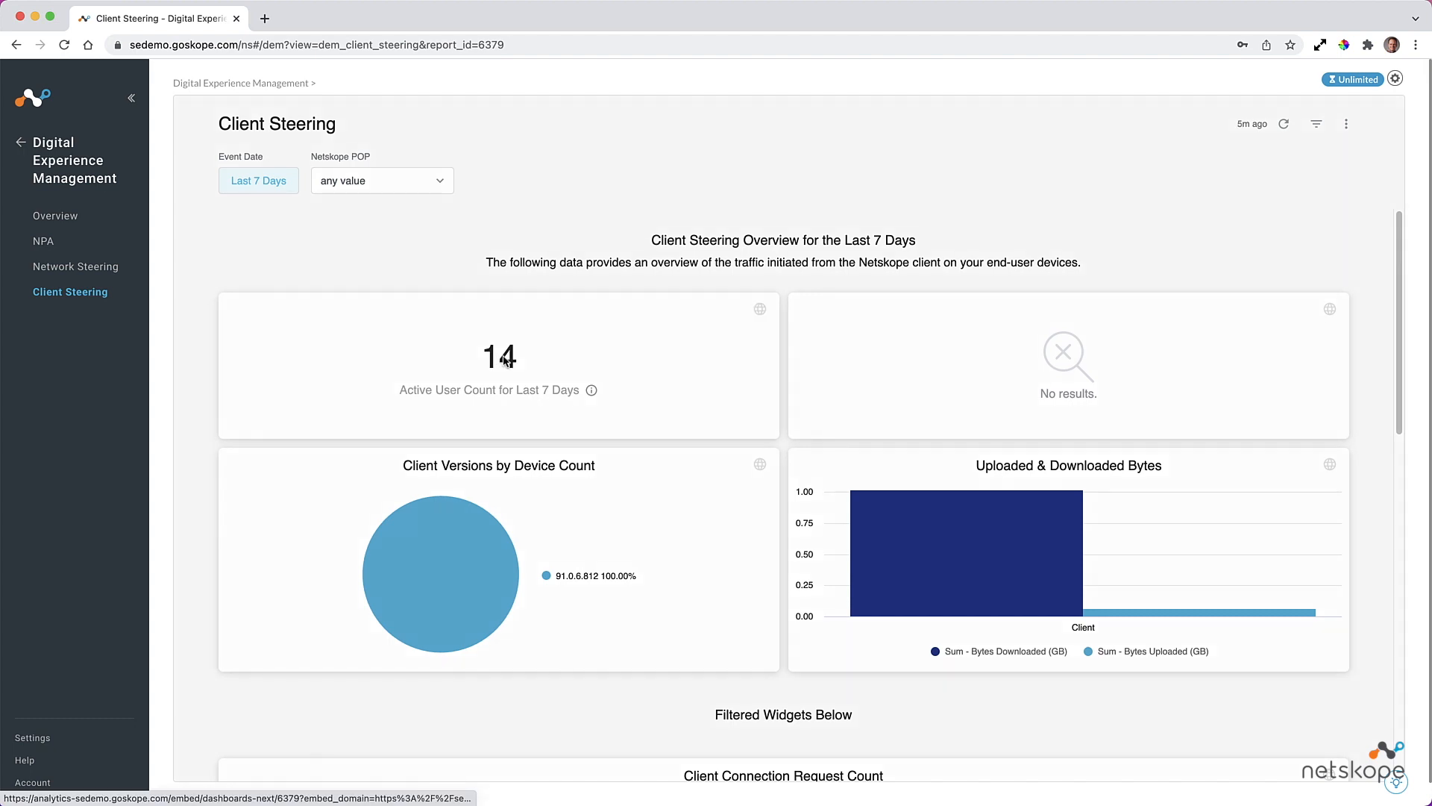
left_click(498, 356)
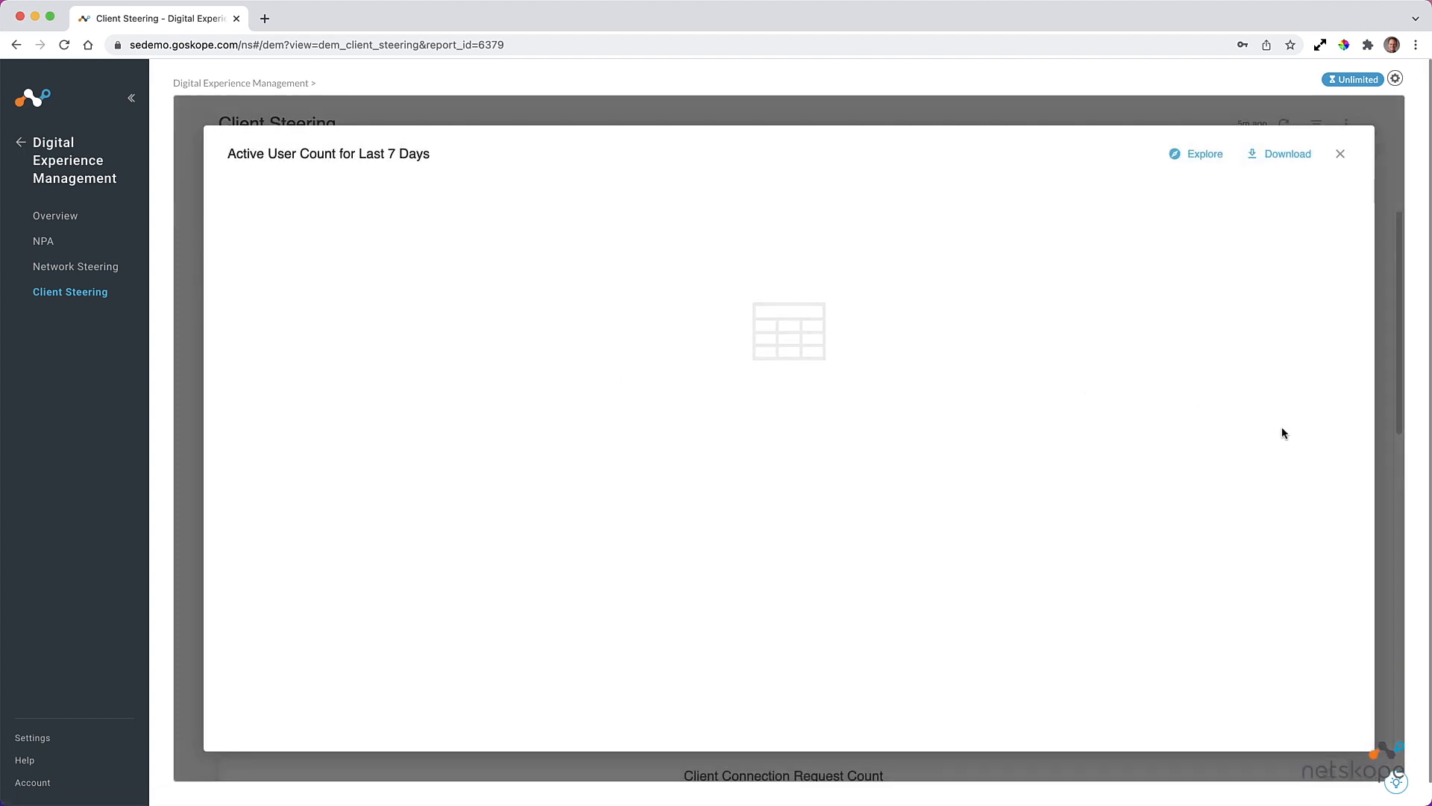
mouse_move(1275, 437)
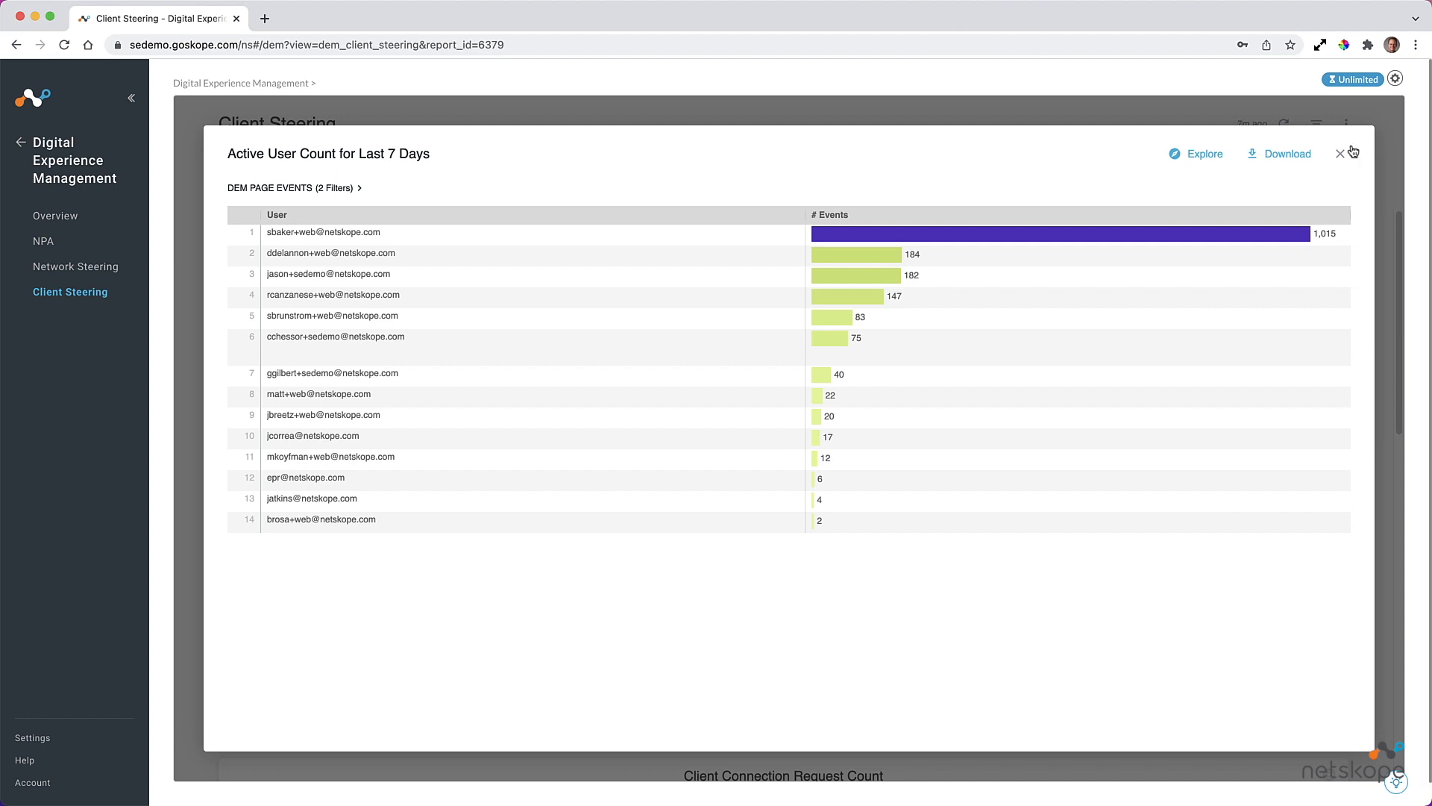
left_click(1340, 153)
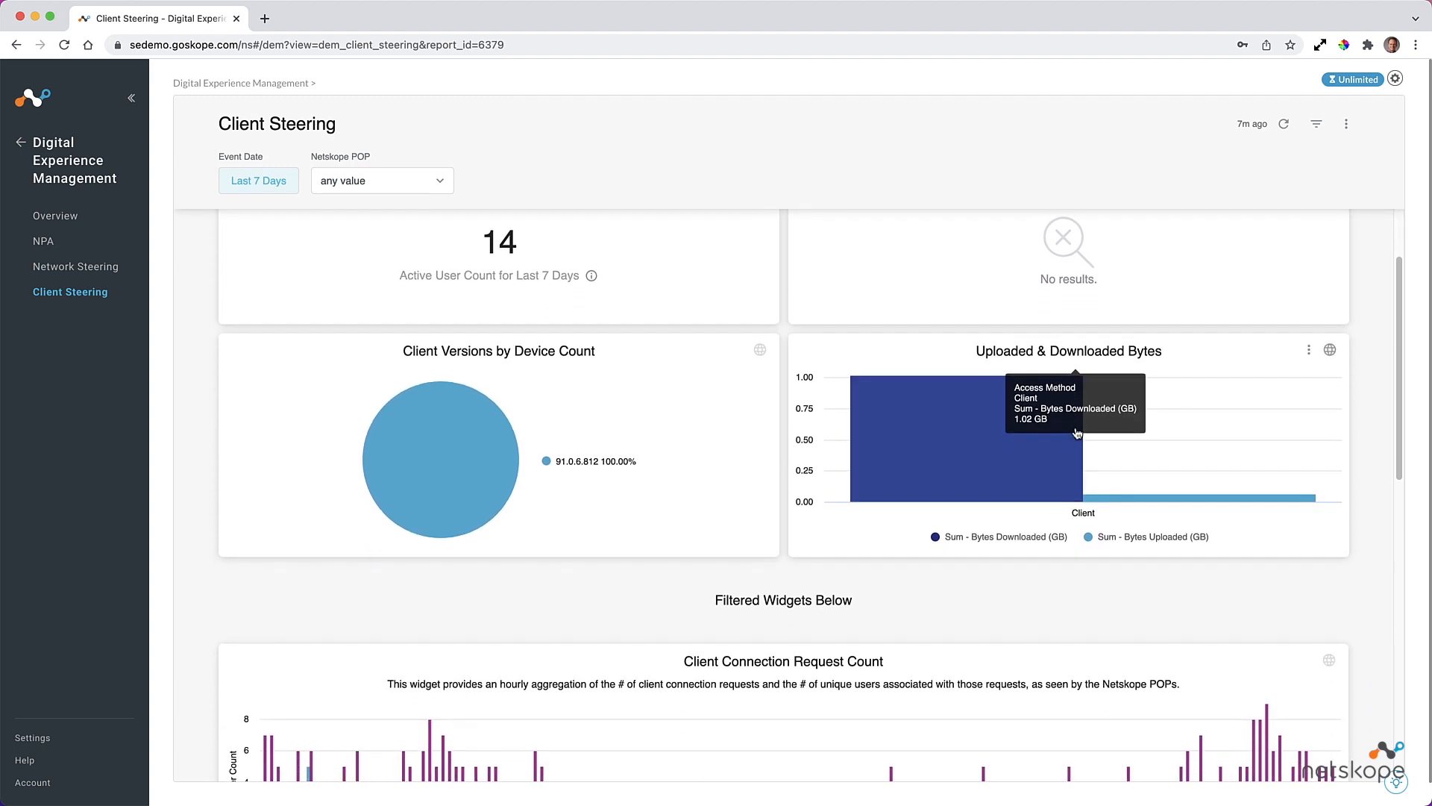
Scroll Client Steering down to the Client Connection Request Count and Daily Session Count charts.
scroll("down", 3)
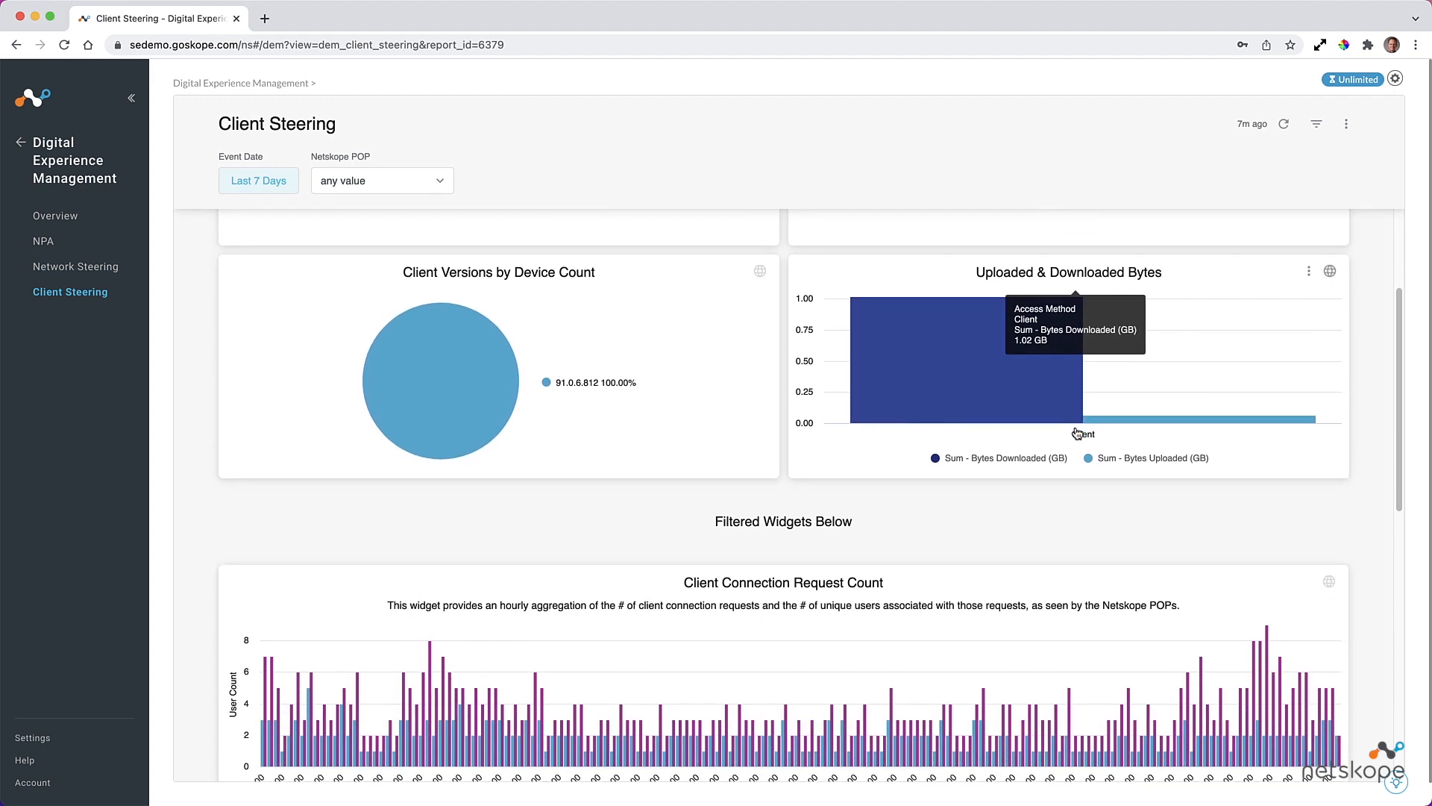
scroll("down", 3)
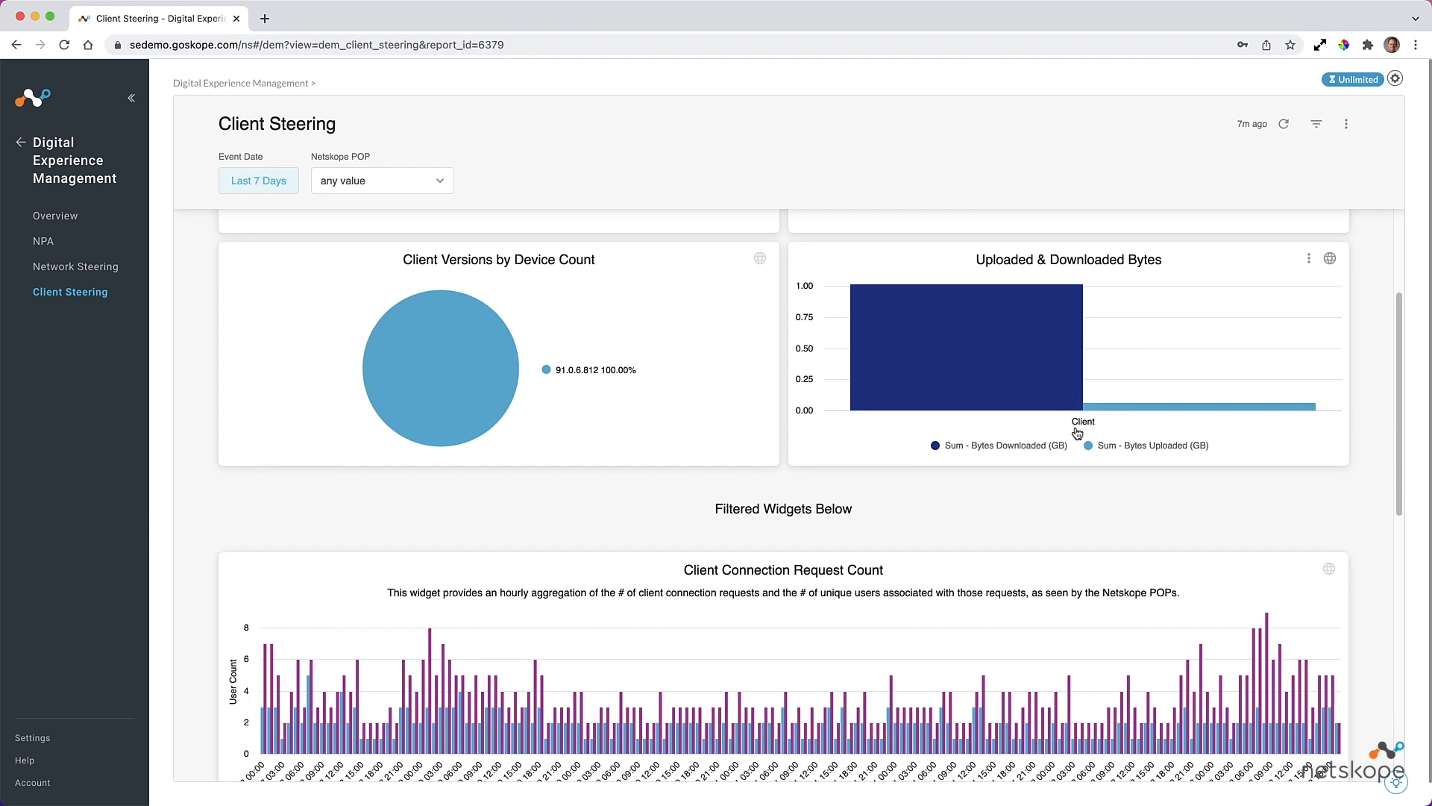
scroll("down", 3)
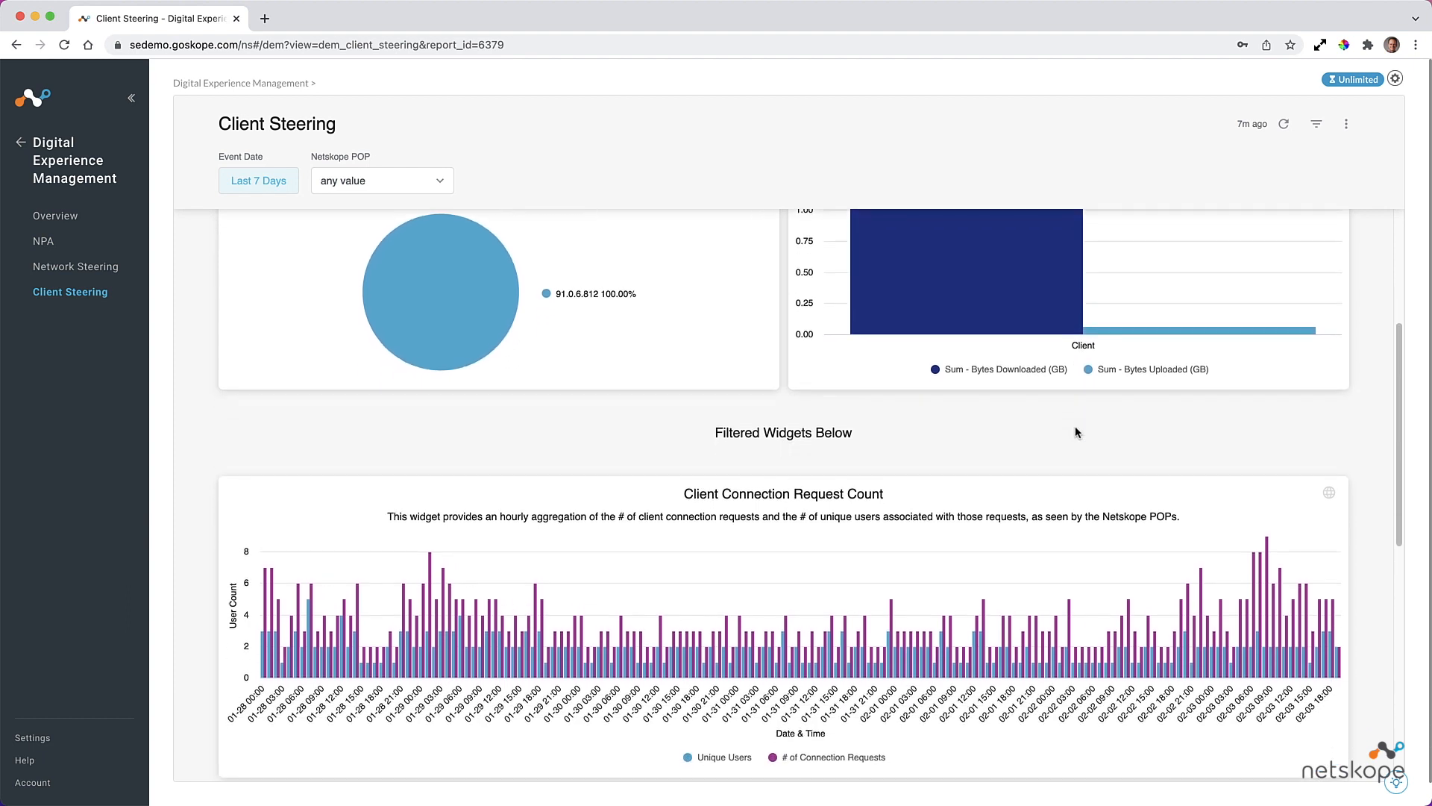
scroll("down", 3)
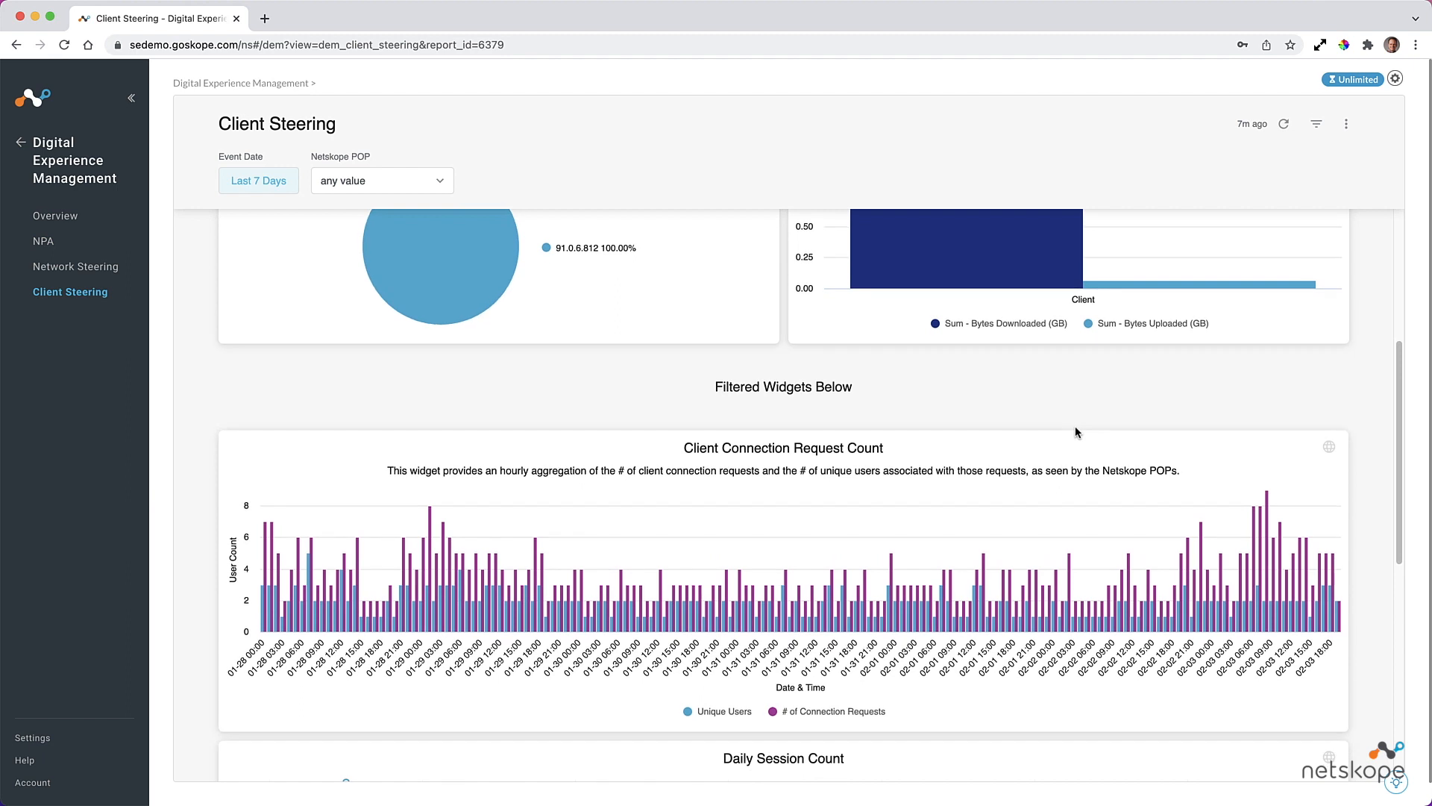
scroll("down", 3)
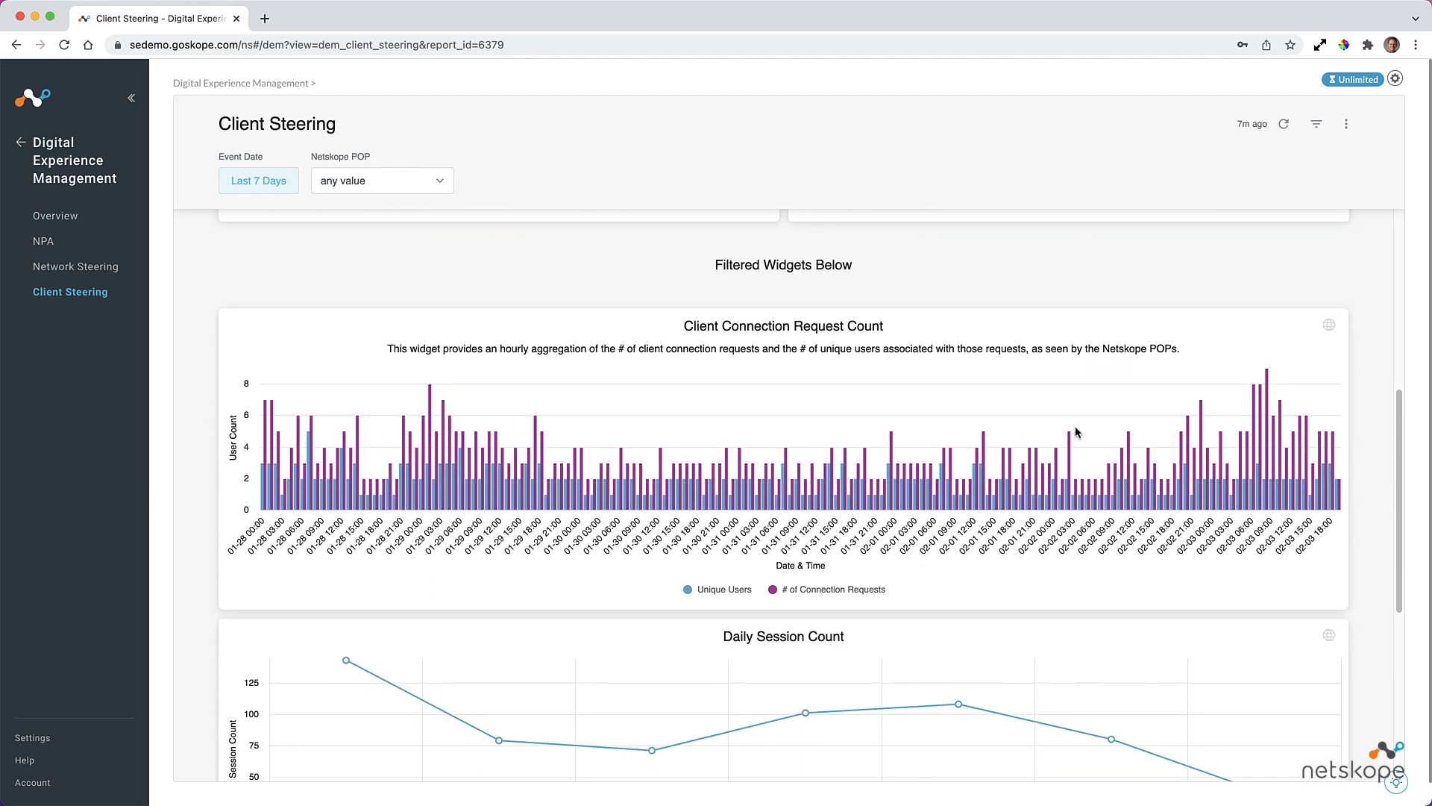
mouse_move(746, 485)
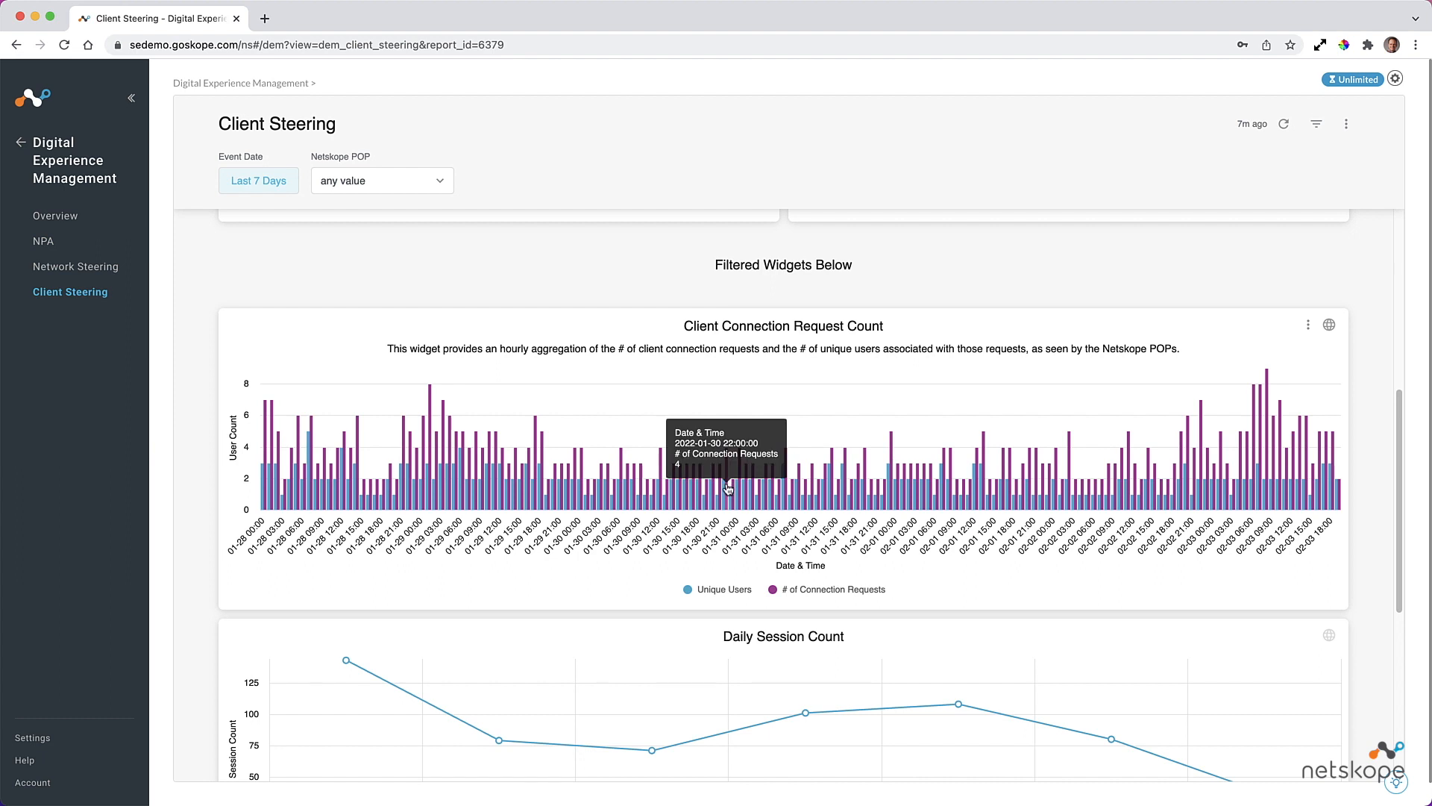
mouse_move(689, 492)
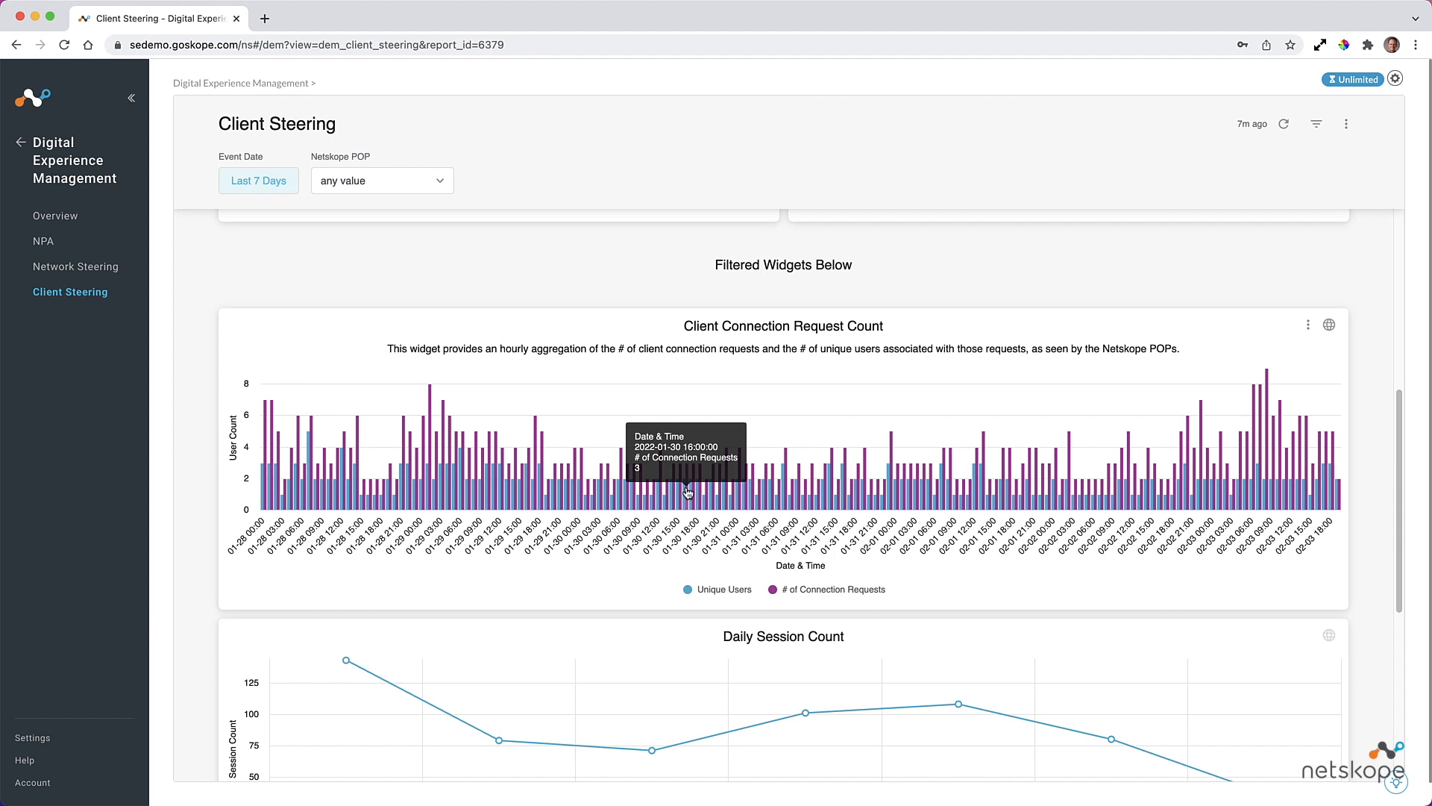
mouse_move(1178, 406)
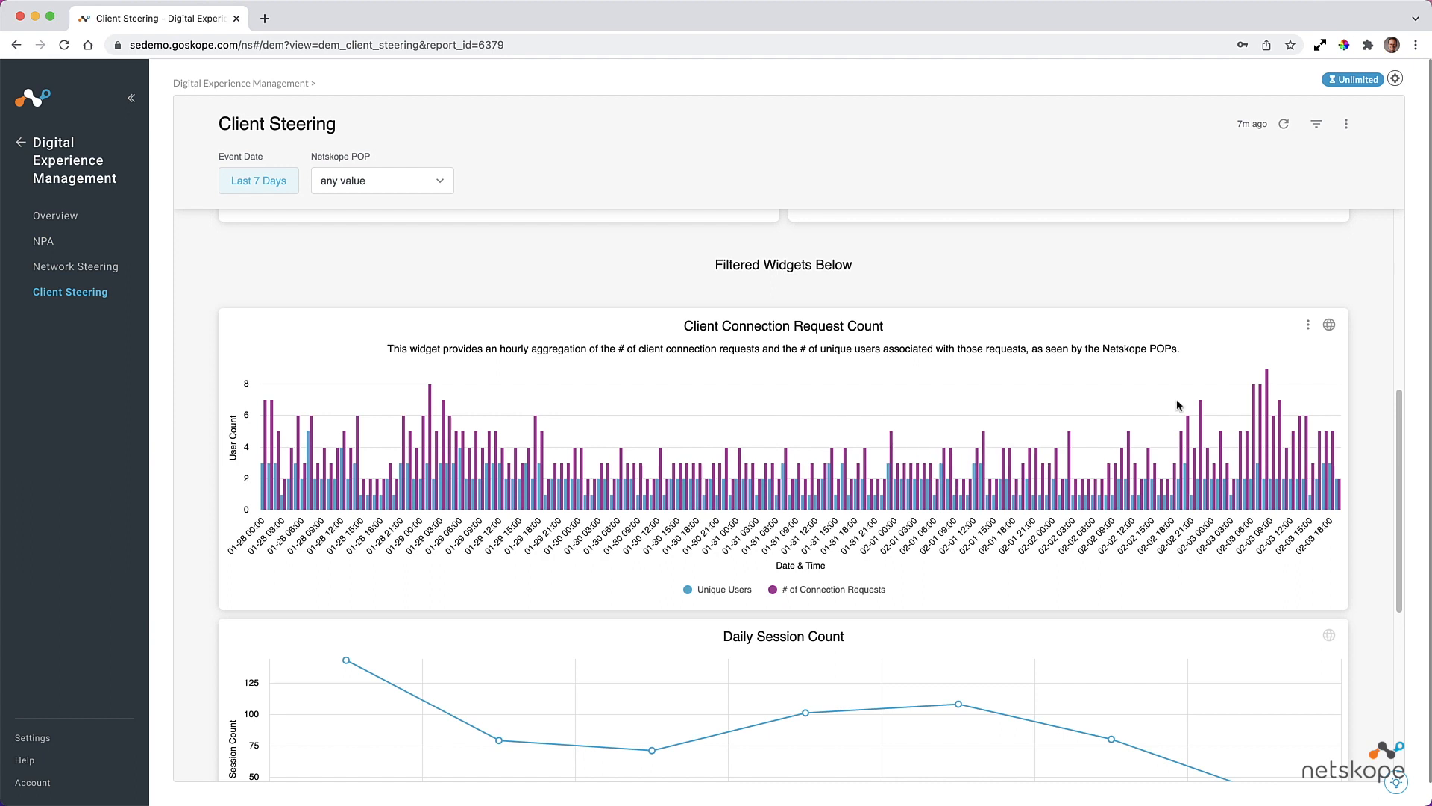
mouse_move(1268, 382)
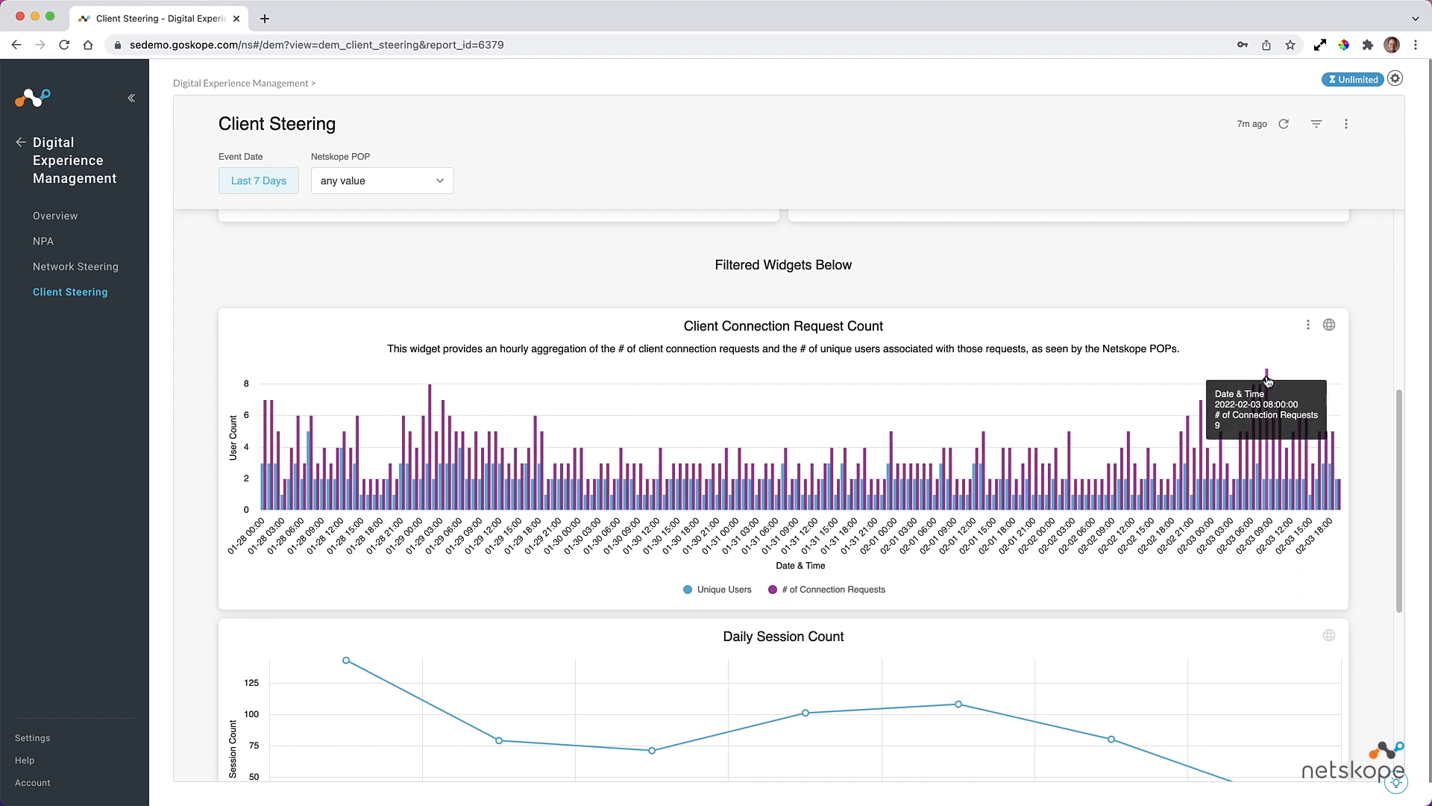
scroll("down", 3)
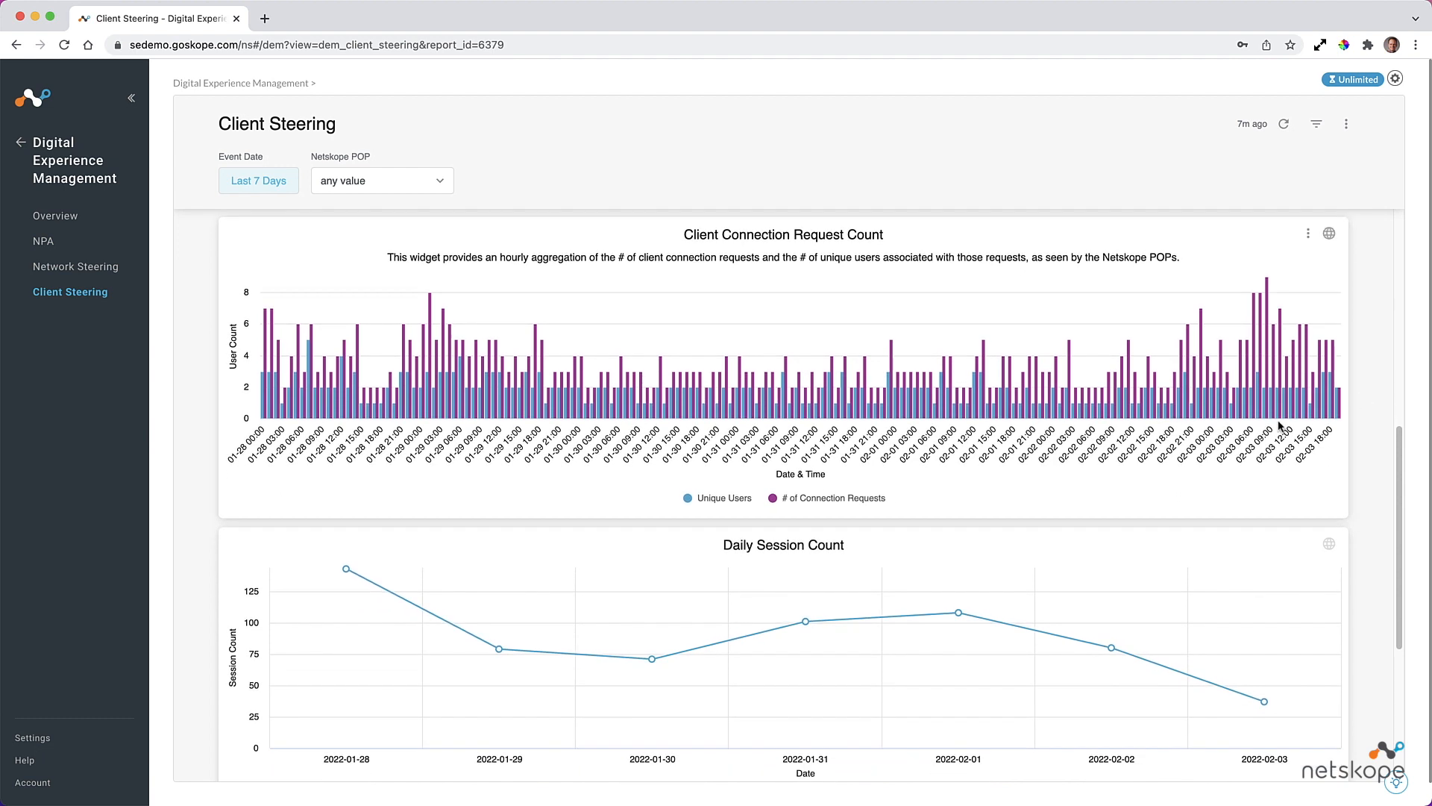
Scroll down to Client Versions Usage Trend, then switch to the NPA Private Applications dashboard.
scroll("down", 3)
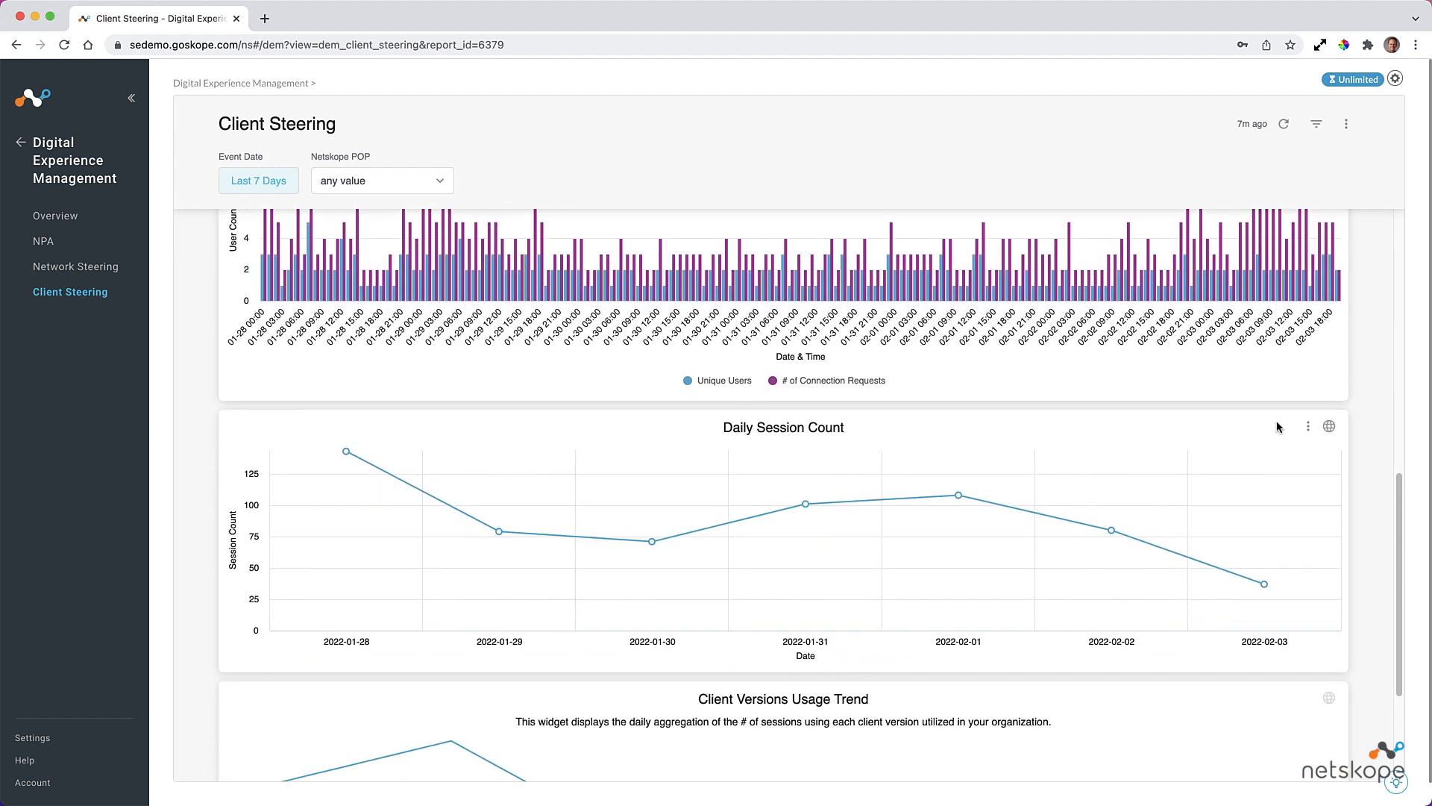
scroll("down", 3)
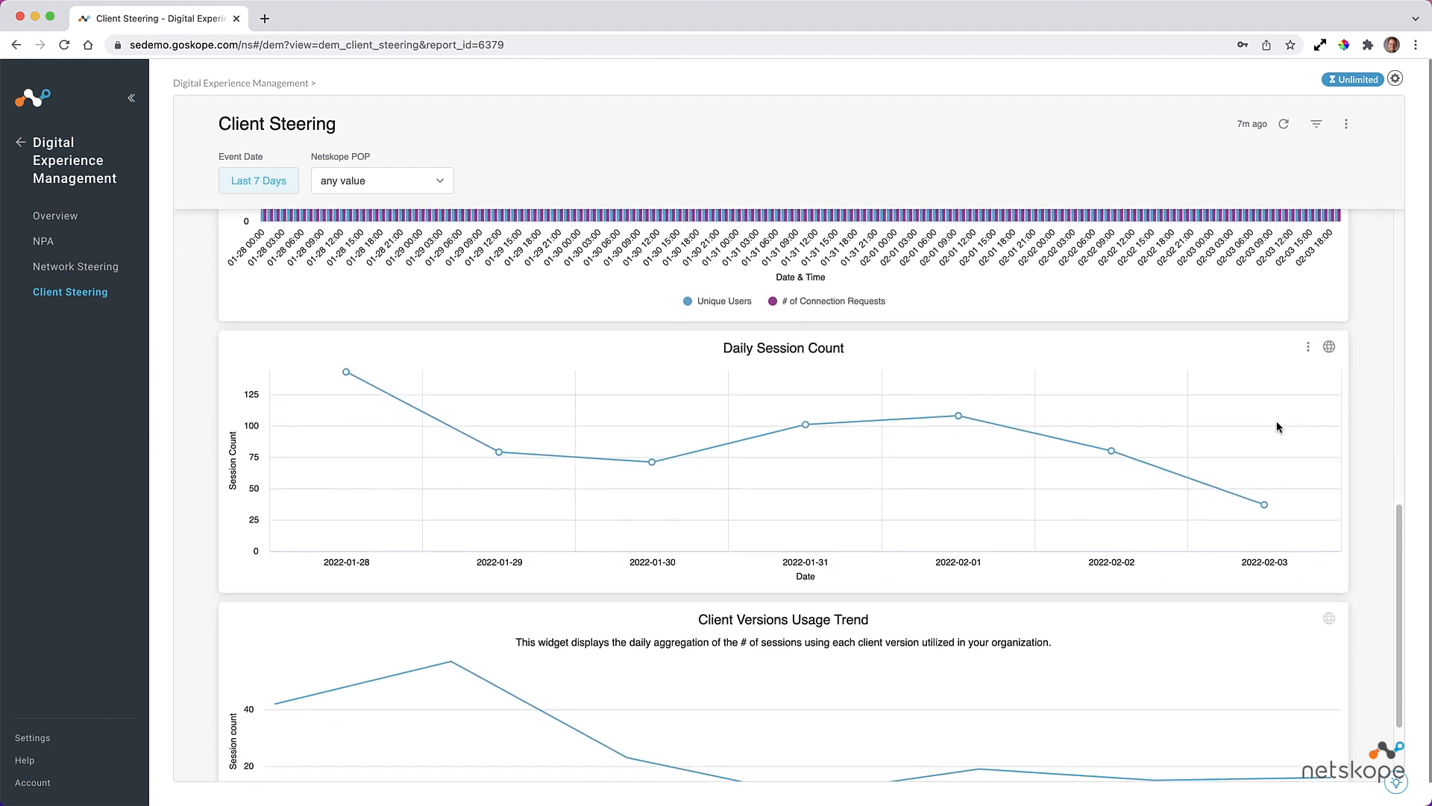
scroll("down", 3)
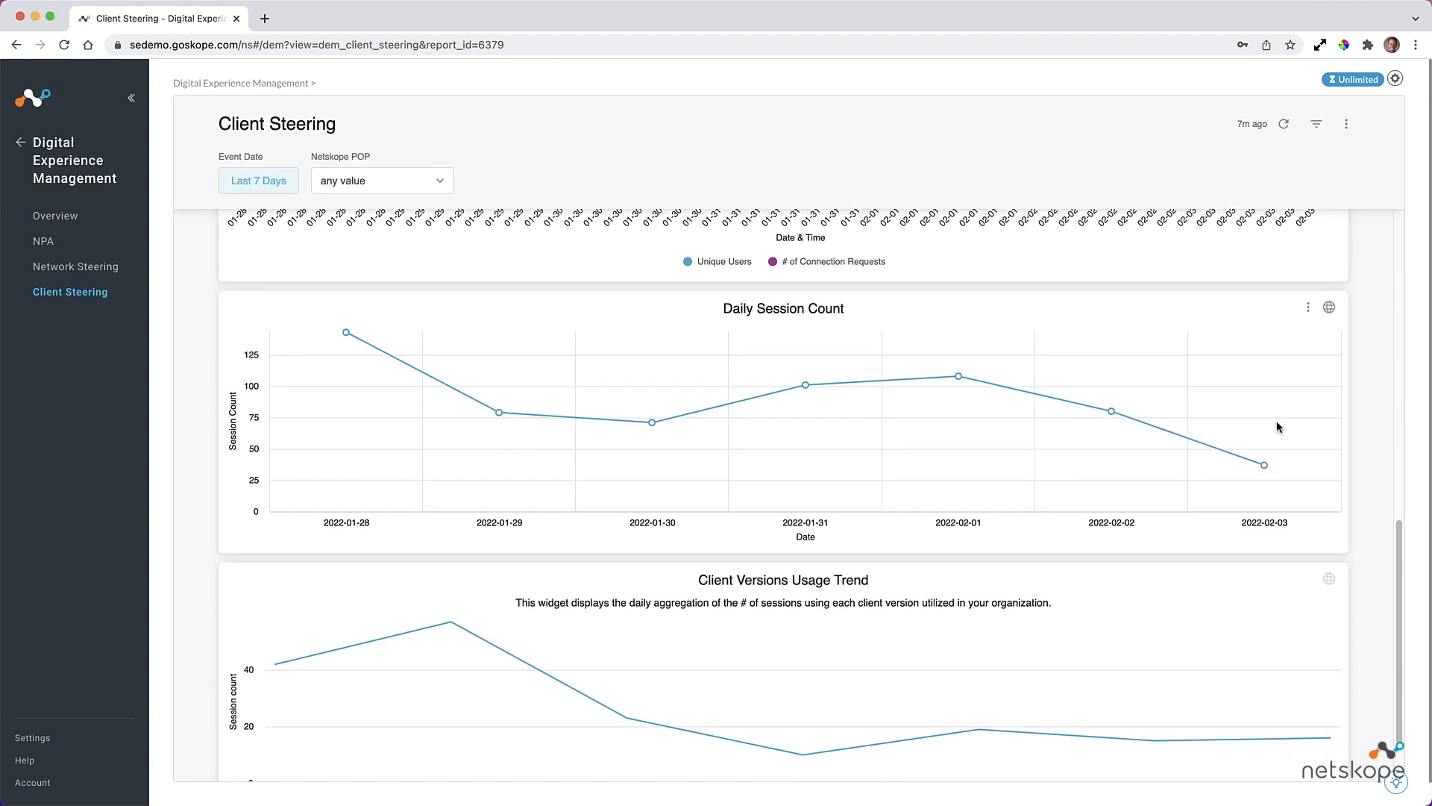
scroll("down", 3)
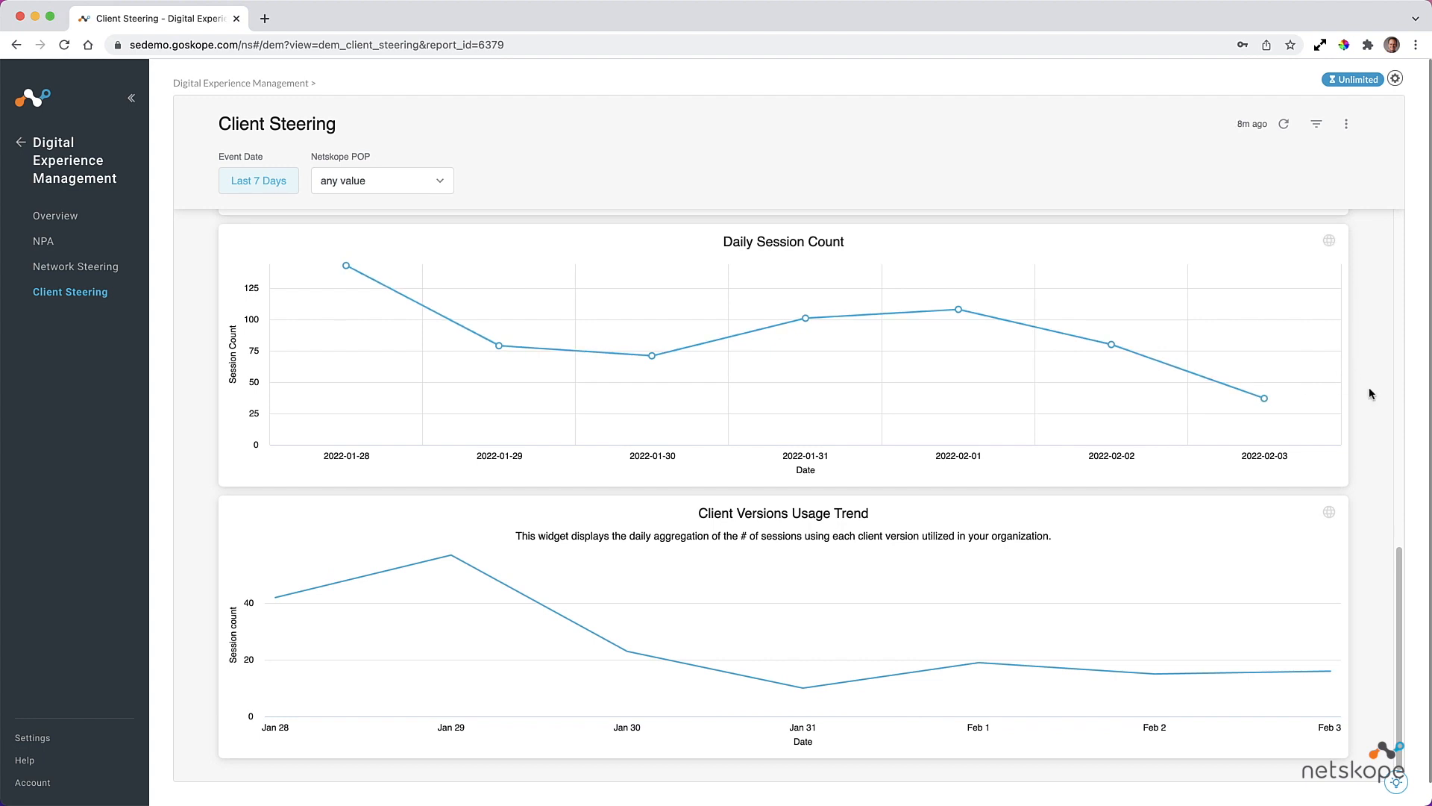
left_click(42, 241)
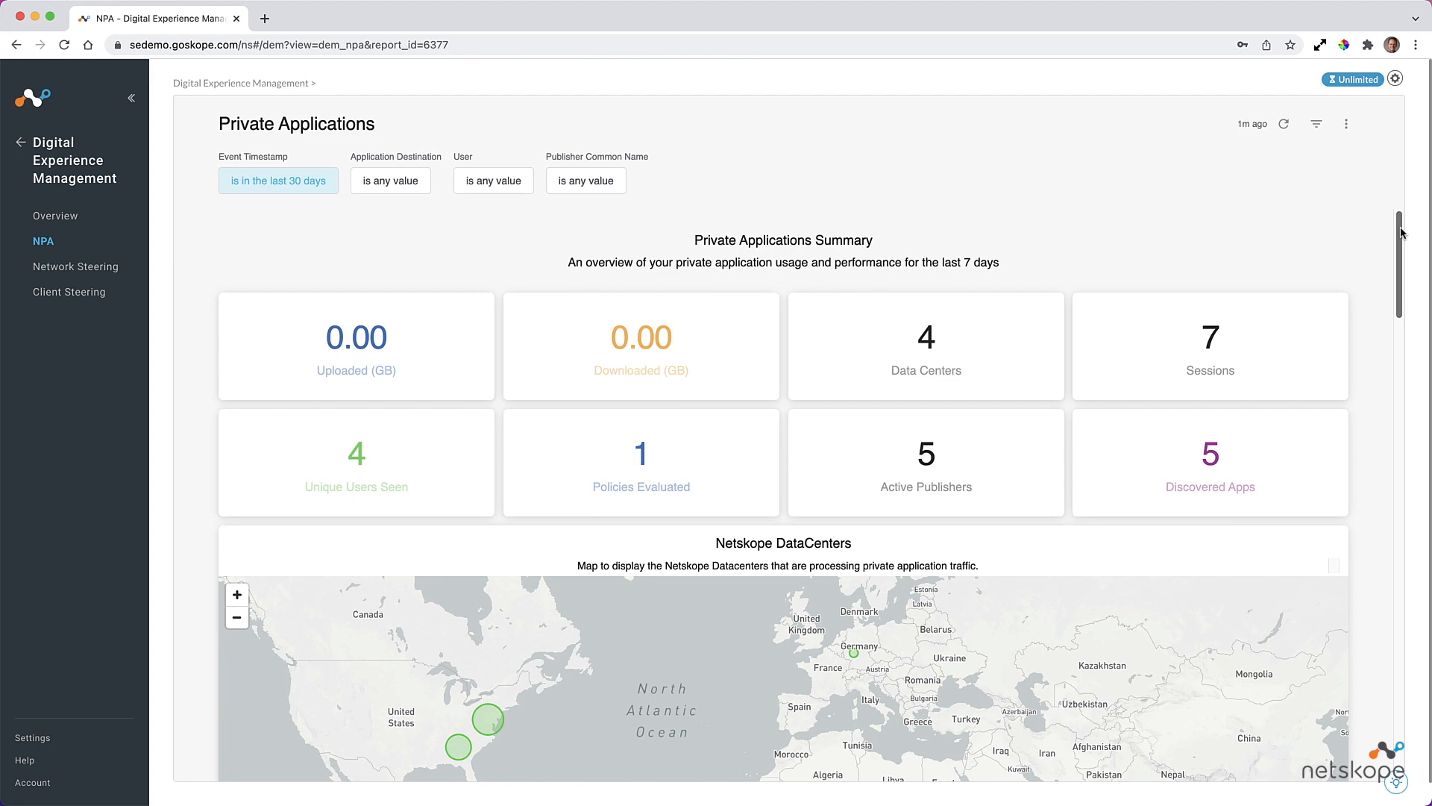
Scroll the Private Applications page until the Netskope DataCenters map is fully visible.
scroll("down", 3)
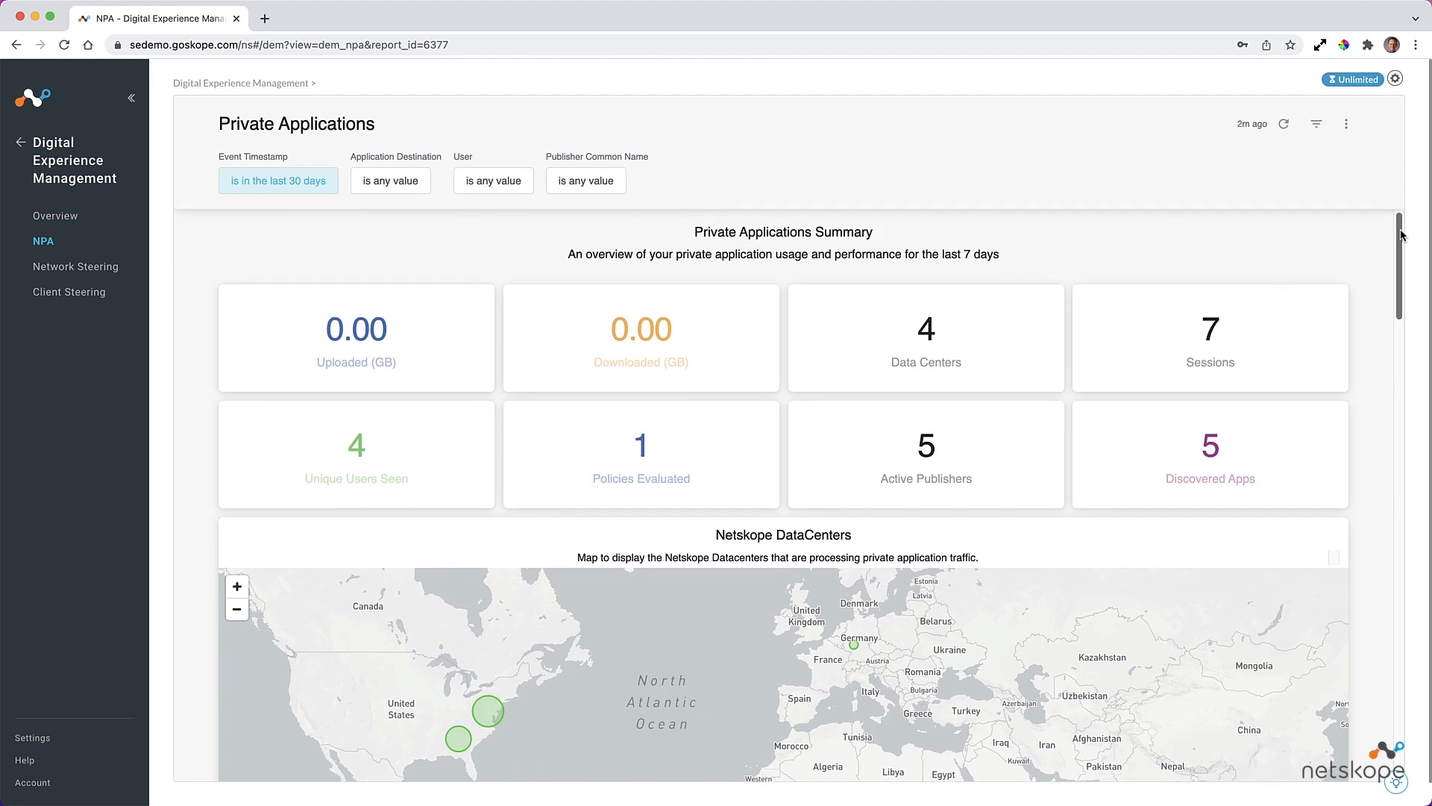
scroll("down", 3)
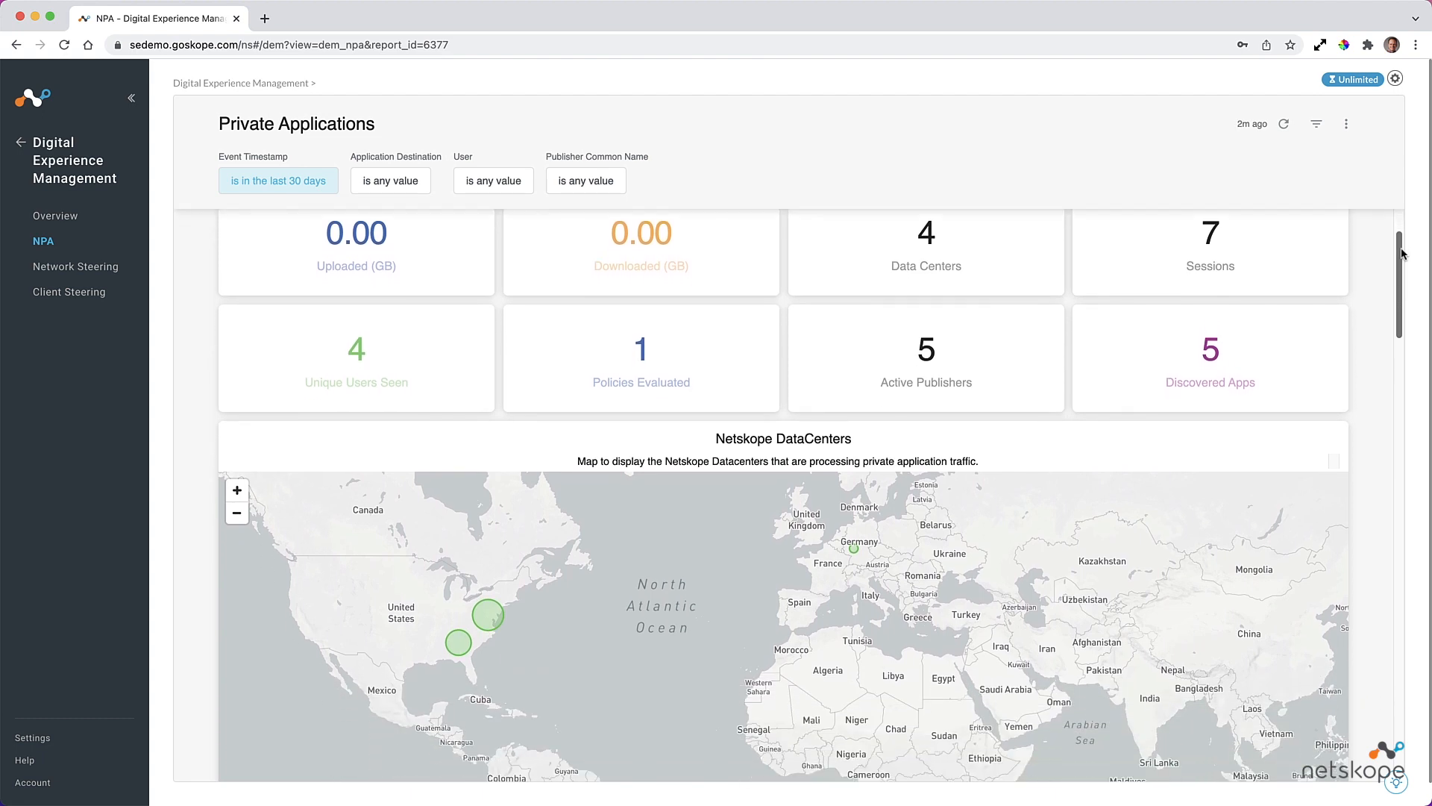
scroll("down", 3)
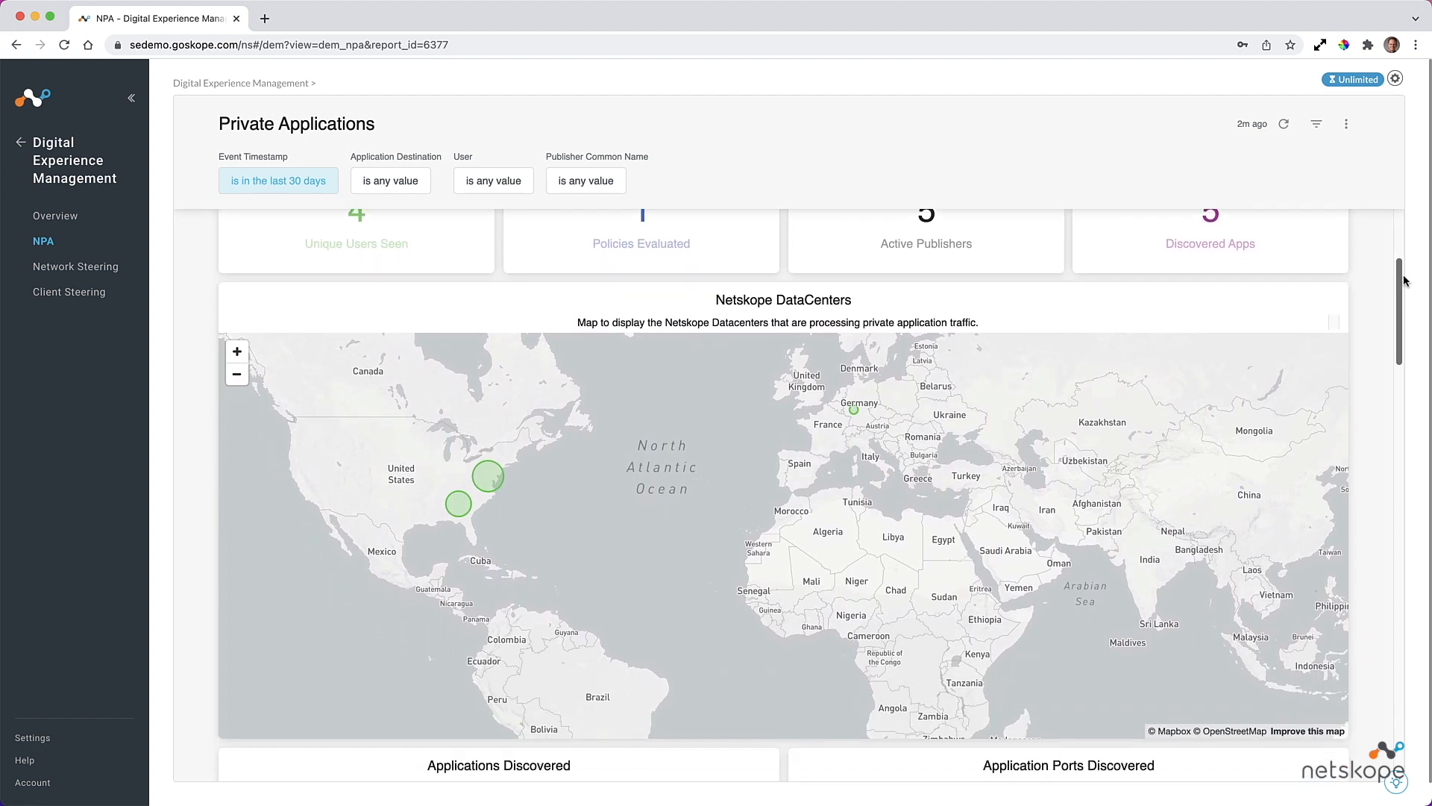
scroll("down", 3)
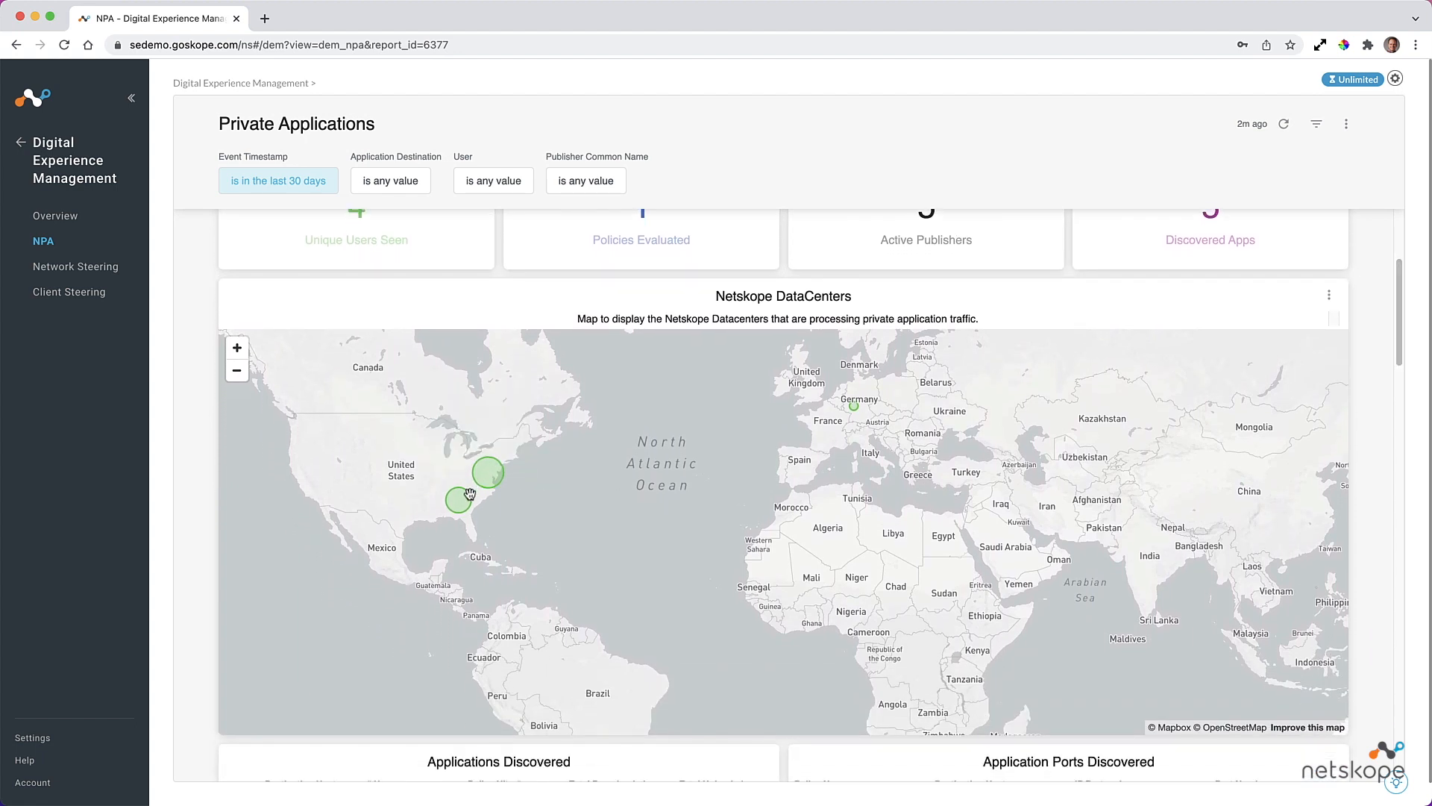
mouse_move(852, 408)
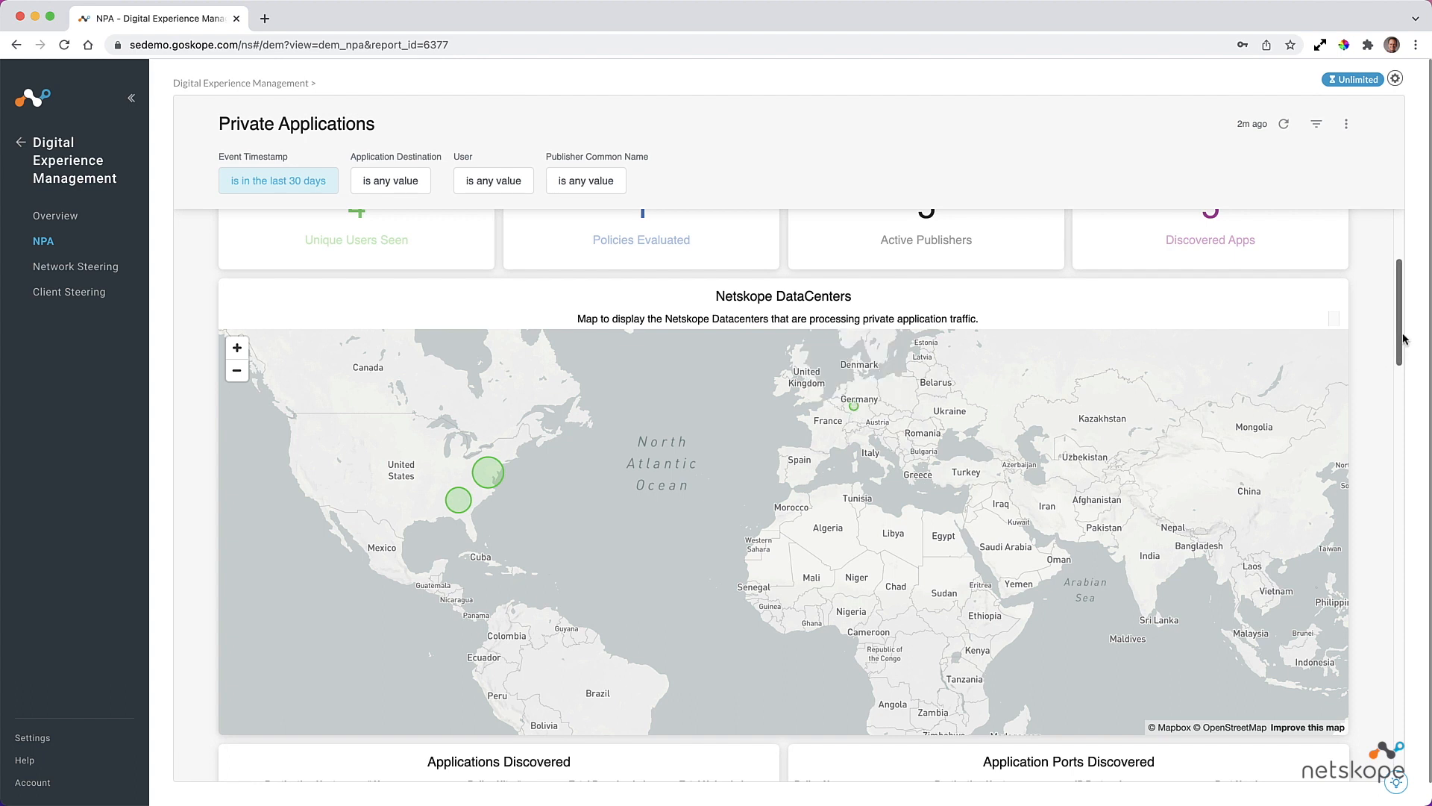
Scroll past the Applications and Ports Discovered tables to the Filtered Widgets byte pie charts.
scroll("down", 3)
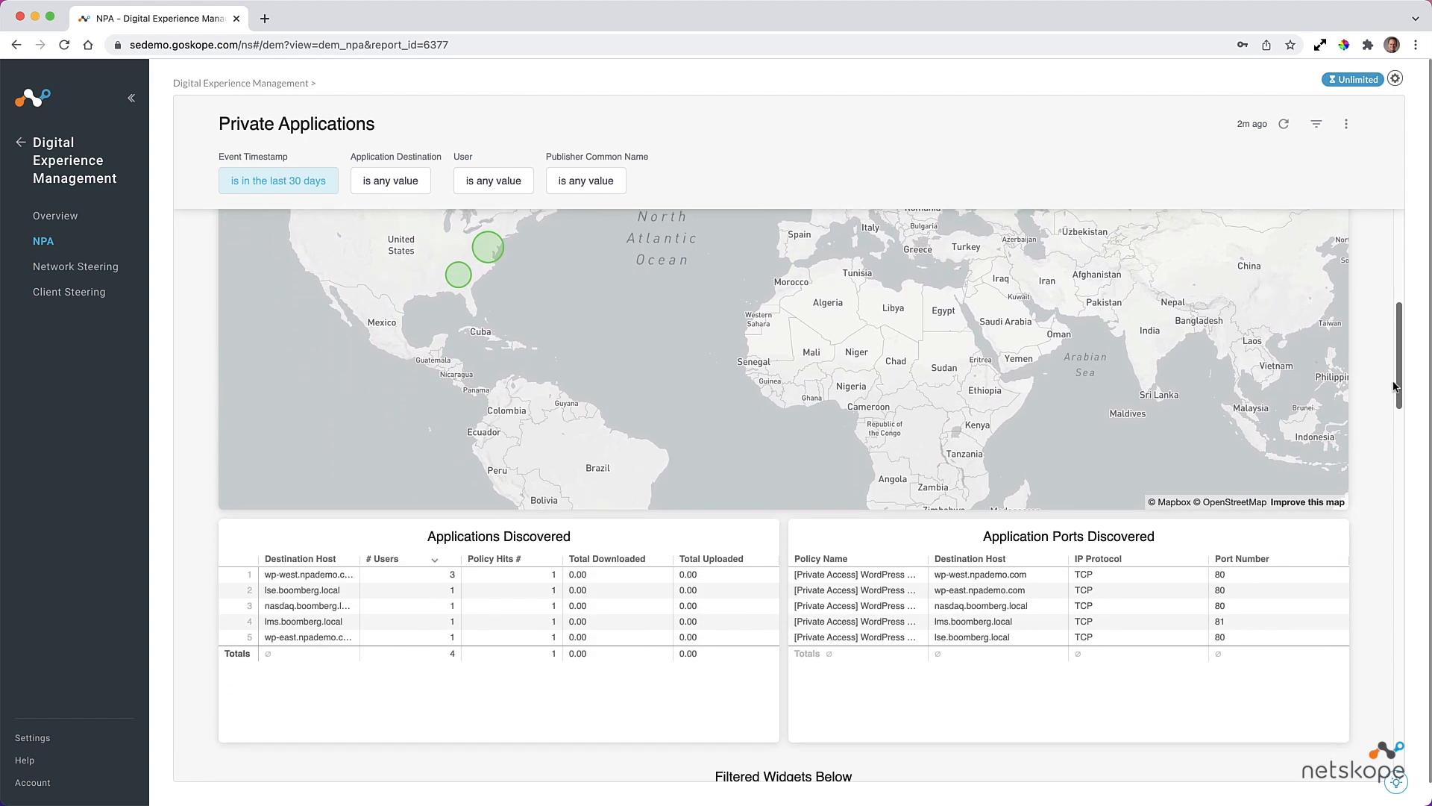
scroll("down", 3)
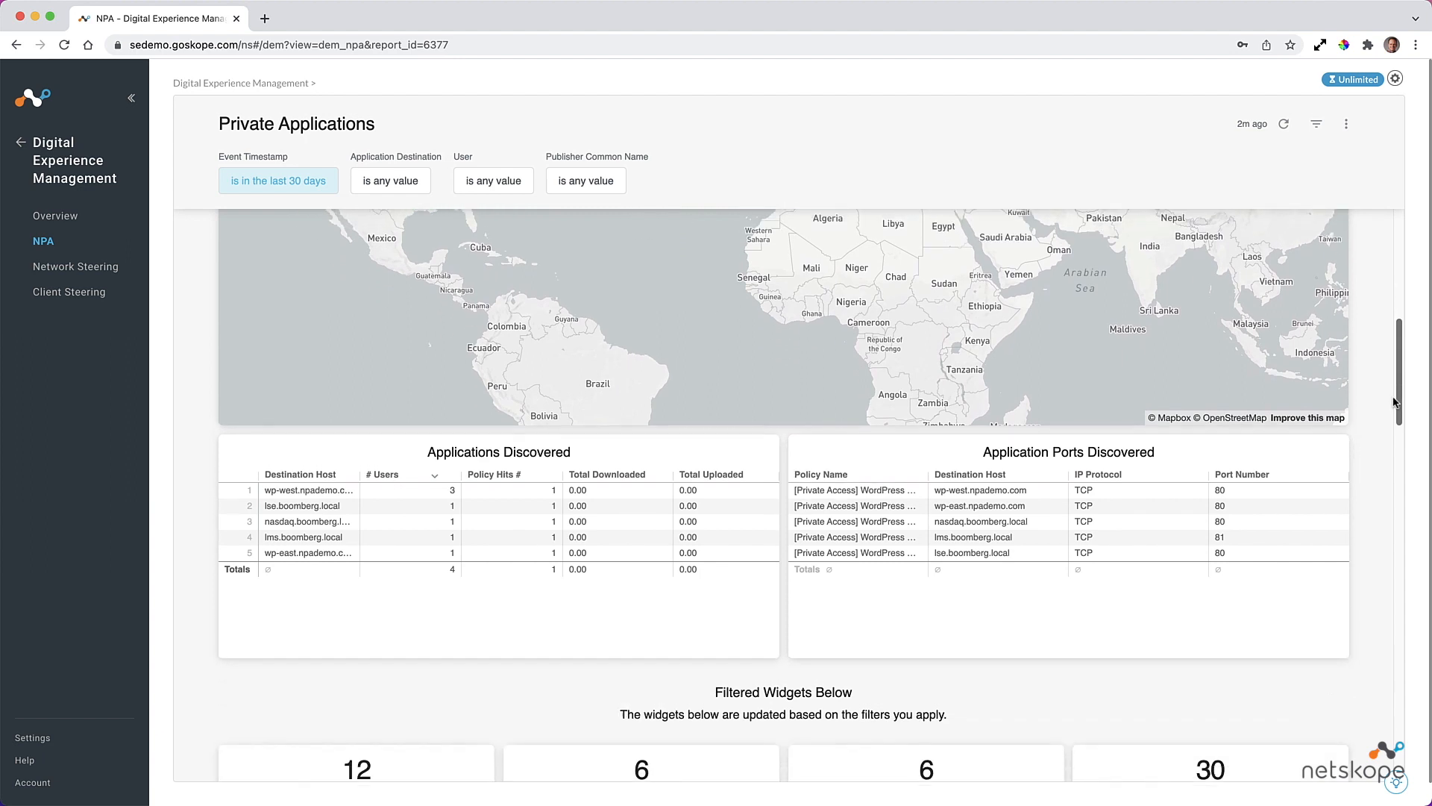
scroll("down", 3)
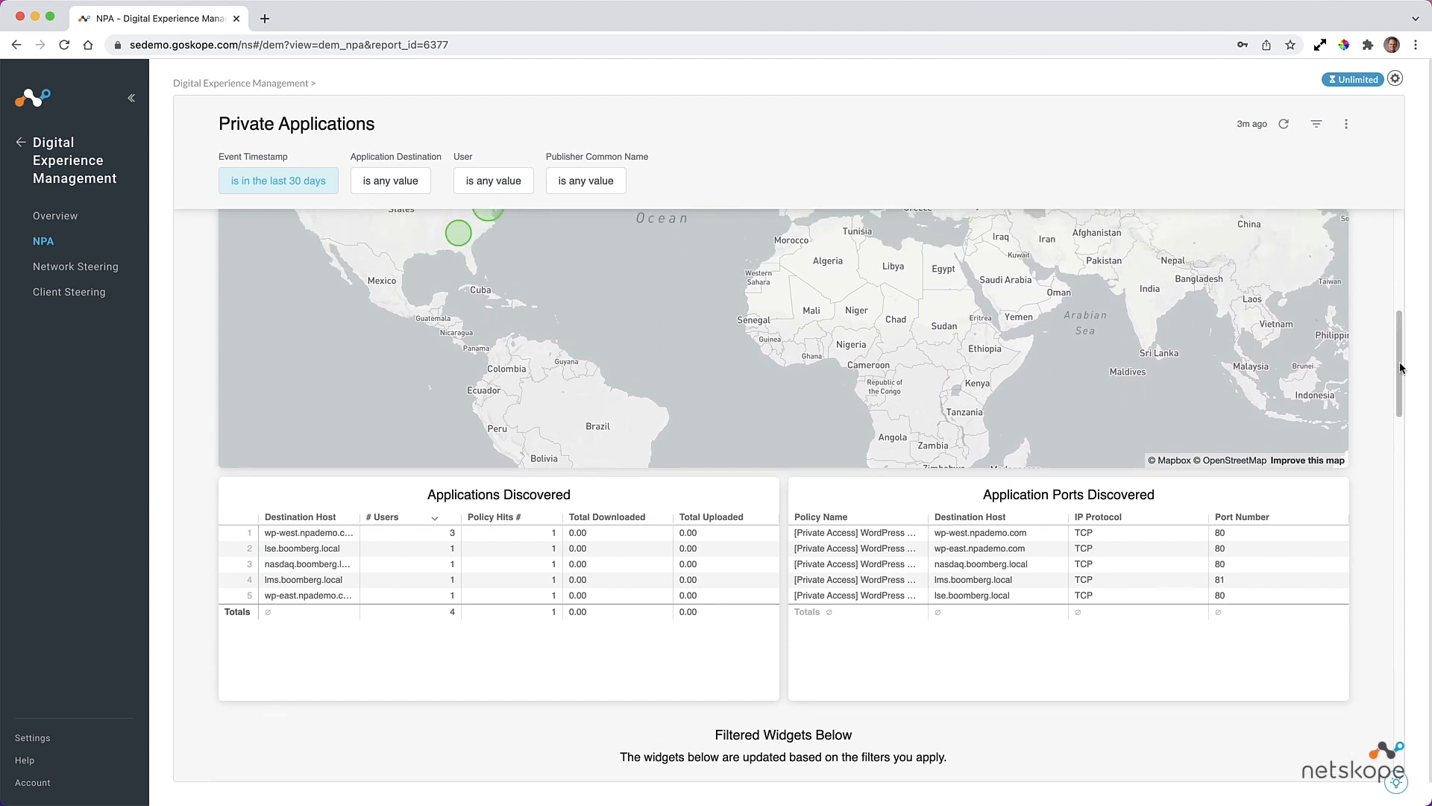
scroll("down", 3)
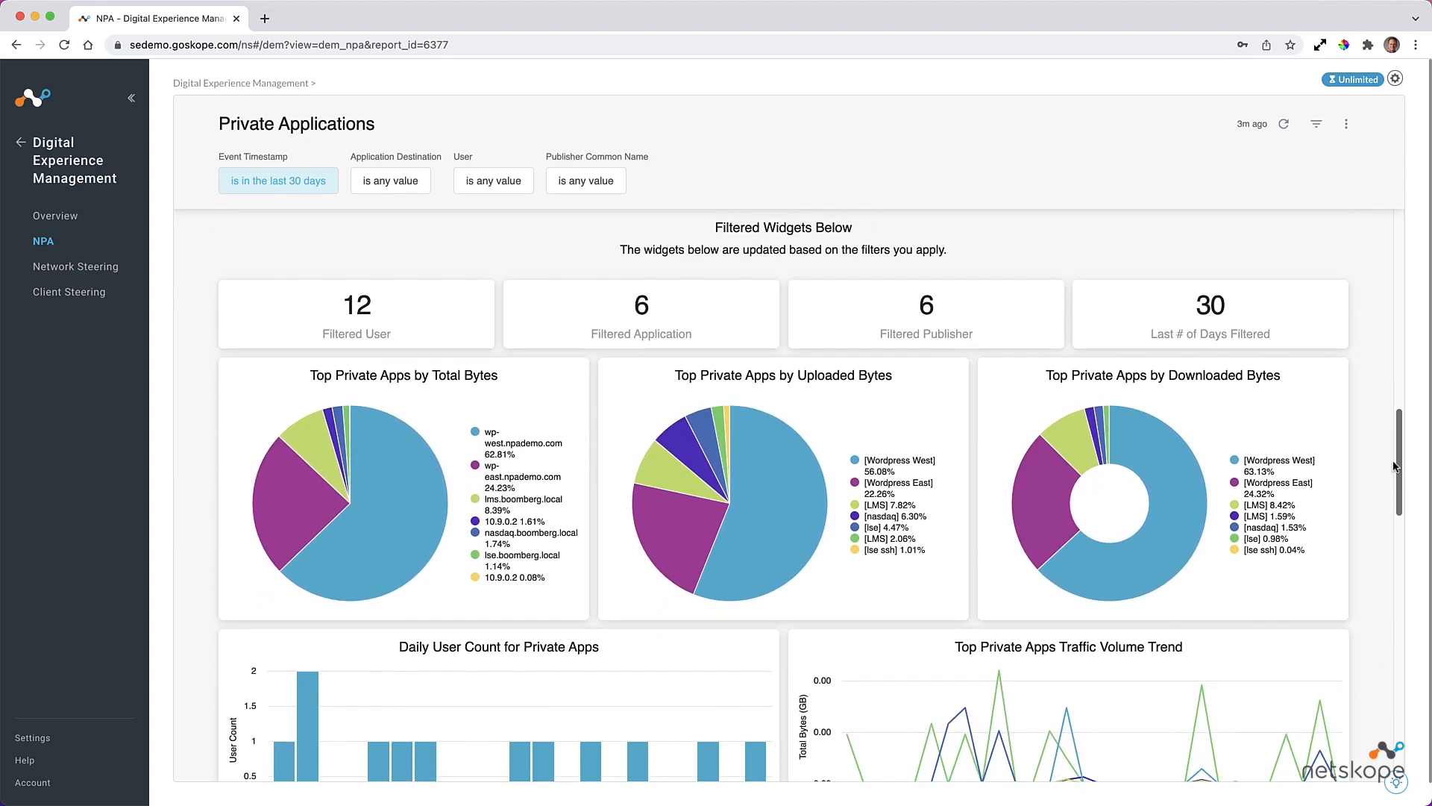
Scroll down to the Daily User Count, Traffic Volume Trend and policy hit charts.
scroll("down", 3)
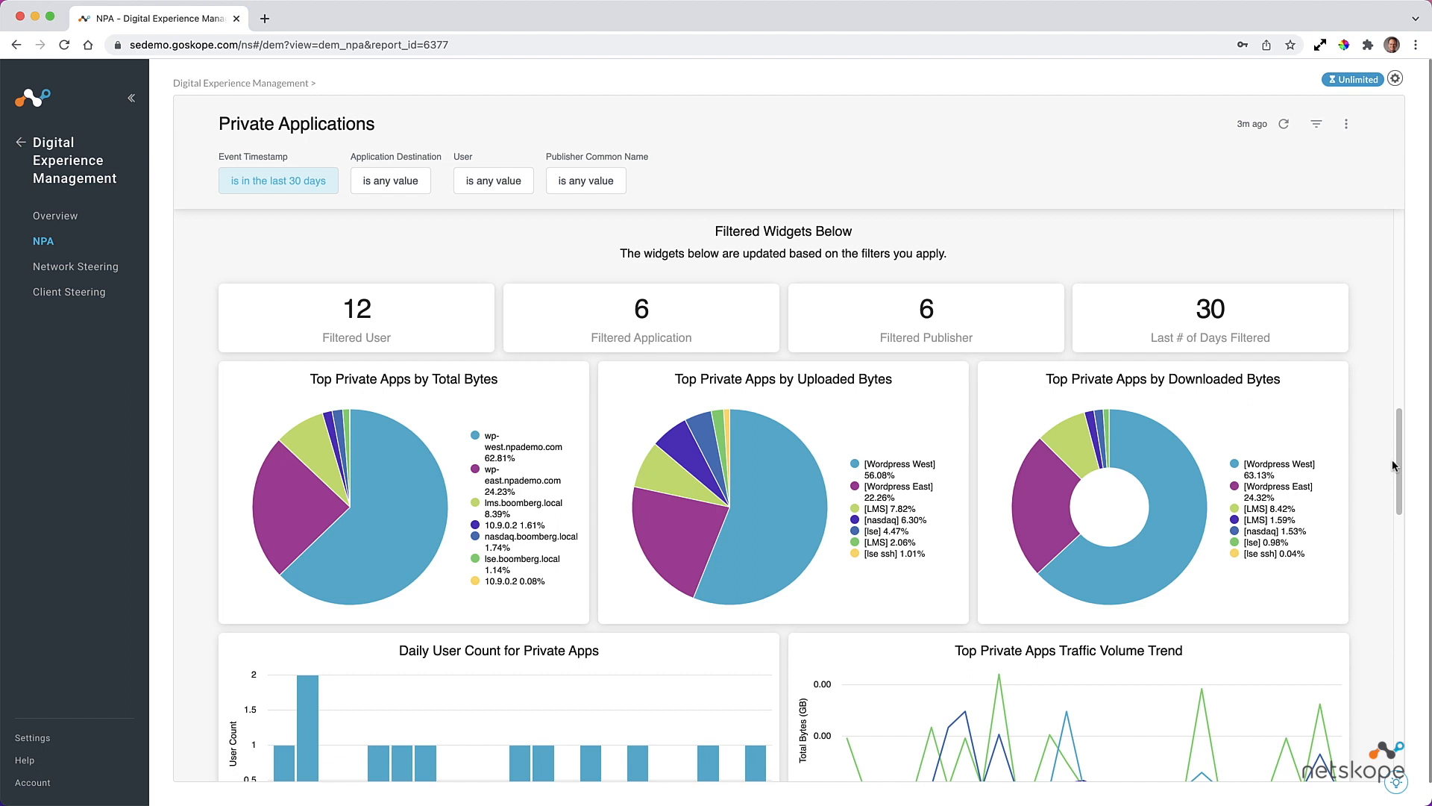
mouse_move(1394, 466)
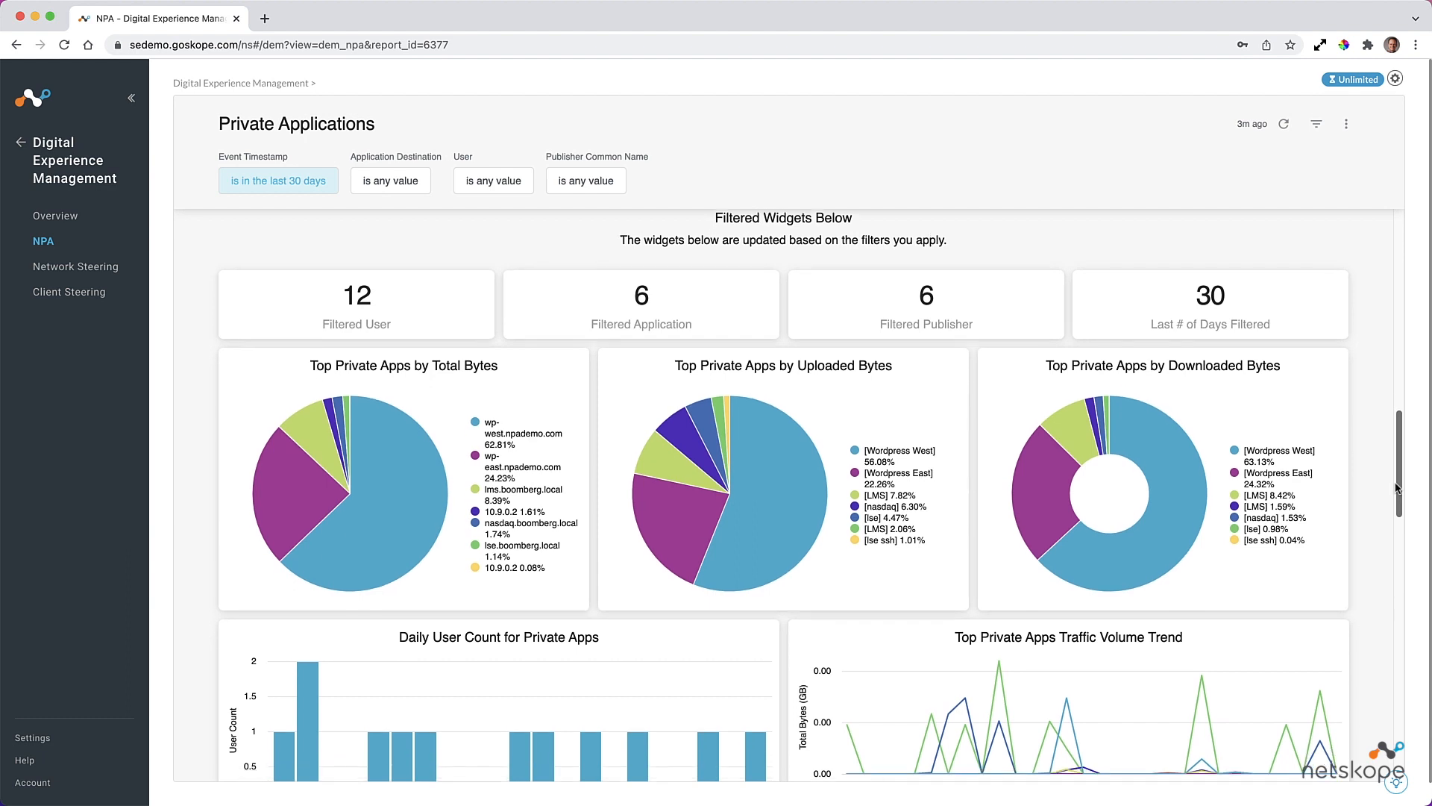
scroll("down", 3)
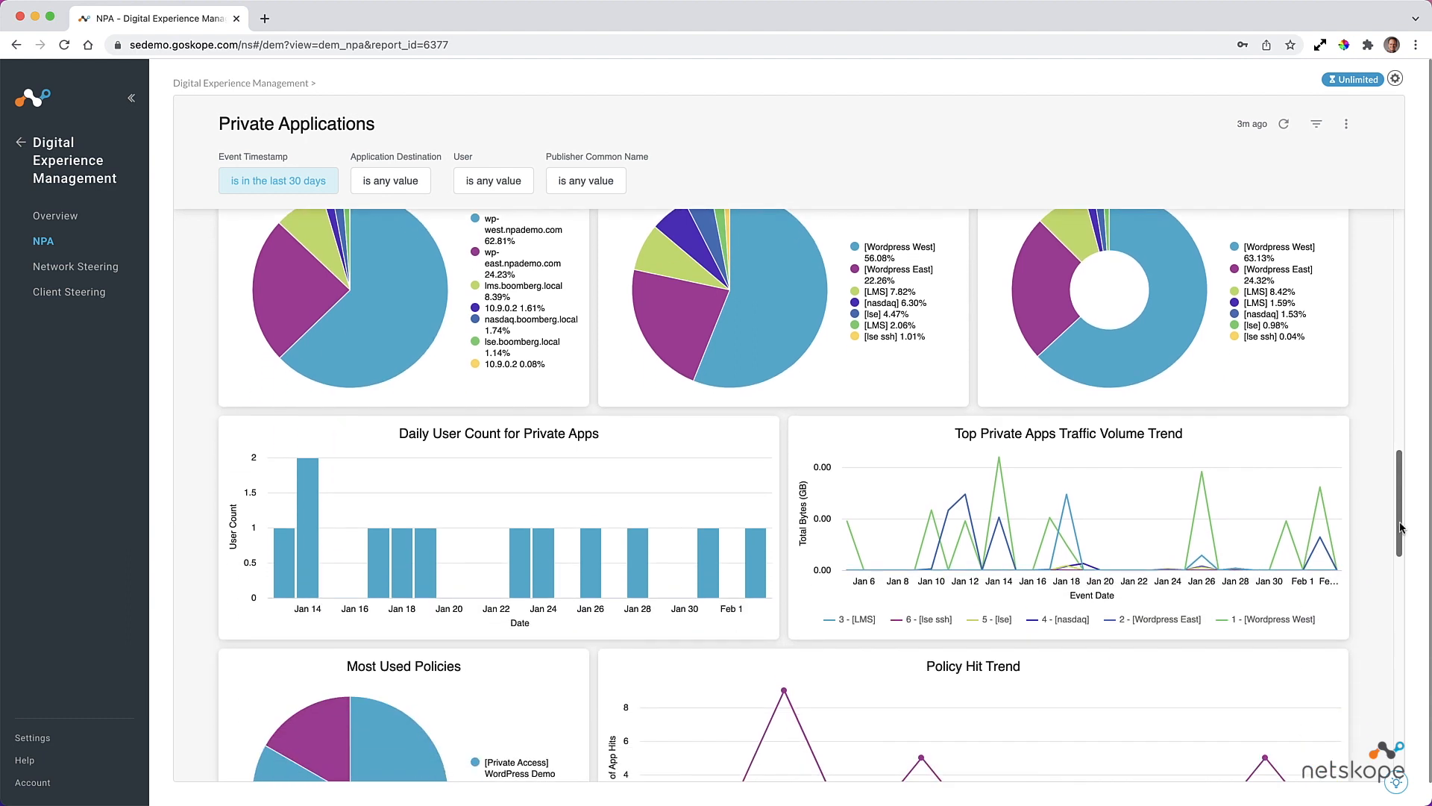
scroll("down", 3)
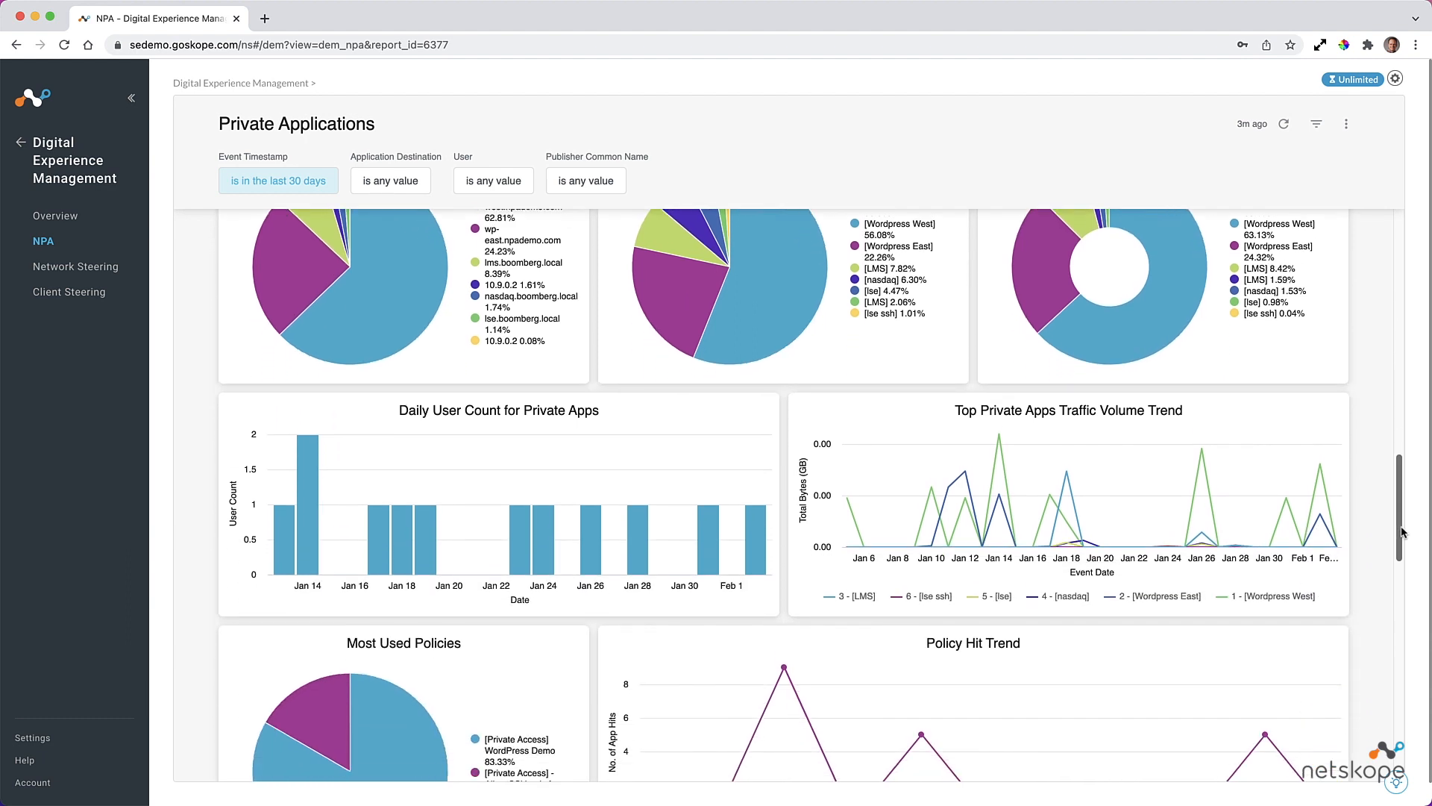
scroll("down", 3)
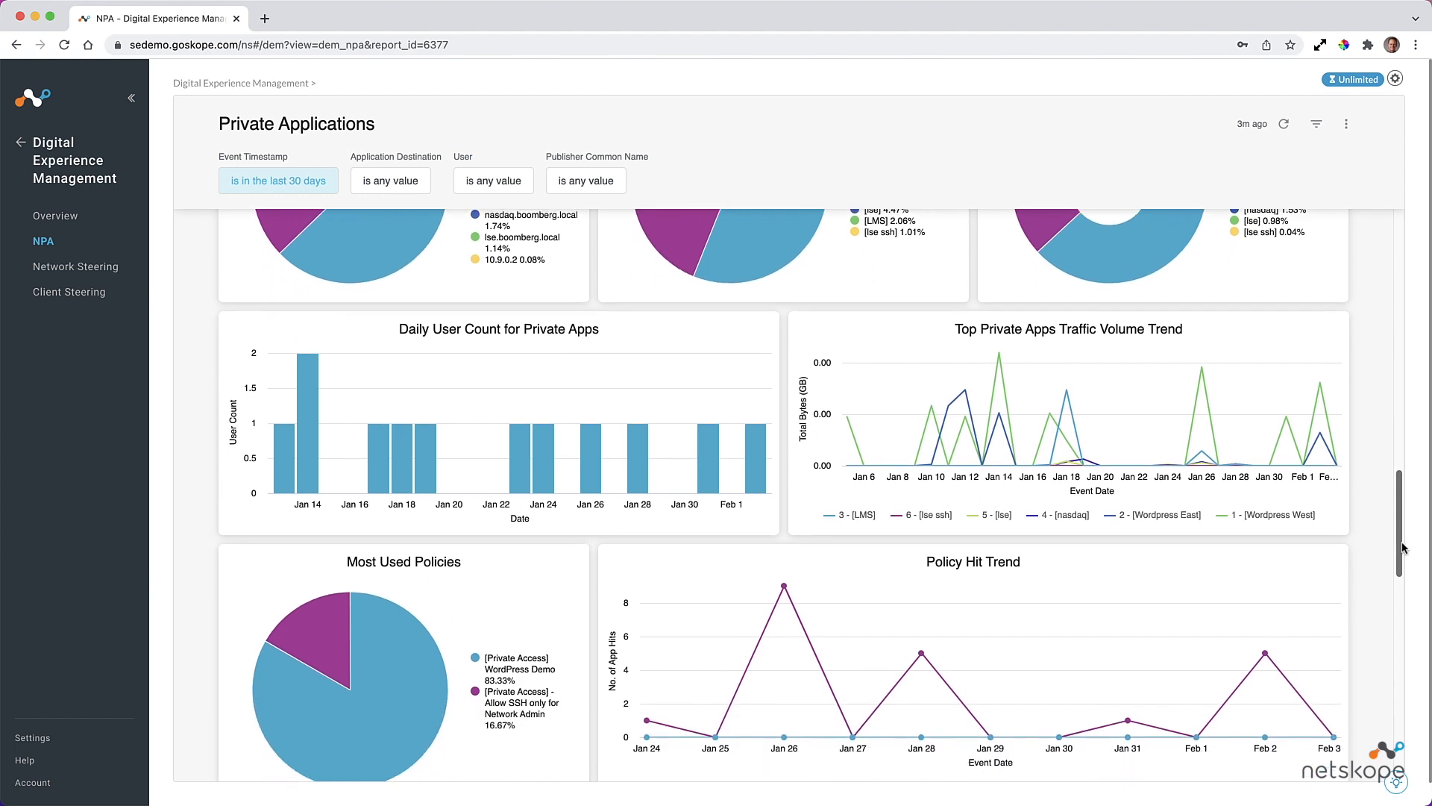
Scroll past the session-count charts to Hourly Private App Usage and Publisher Usage at the bottom.
scroll("down", 3)
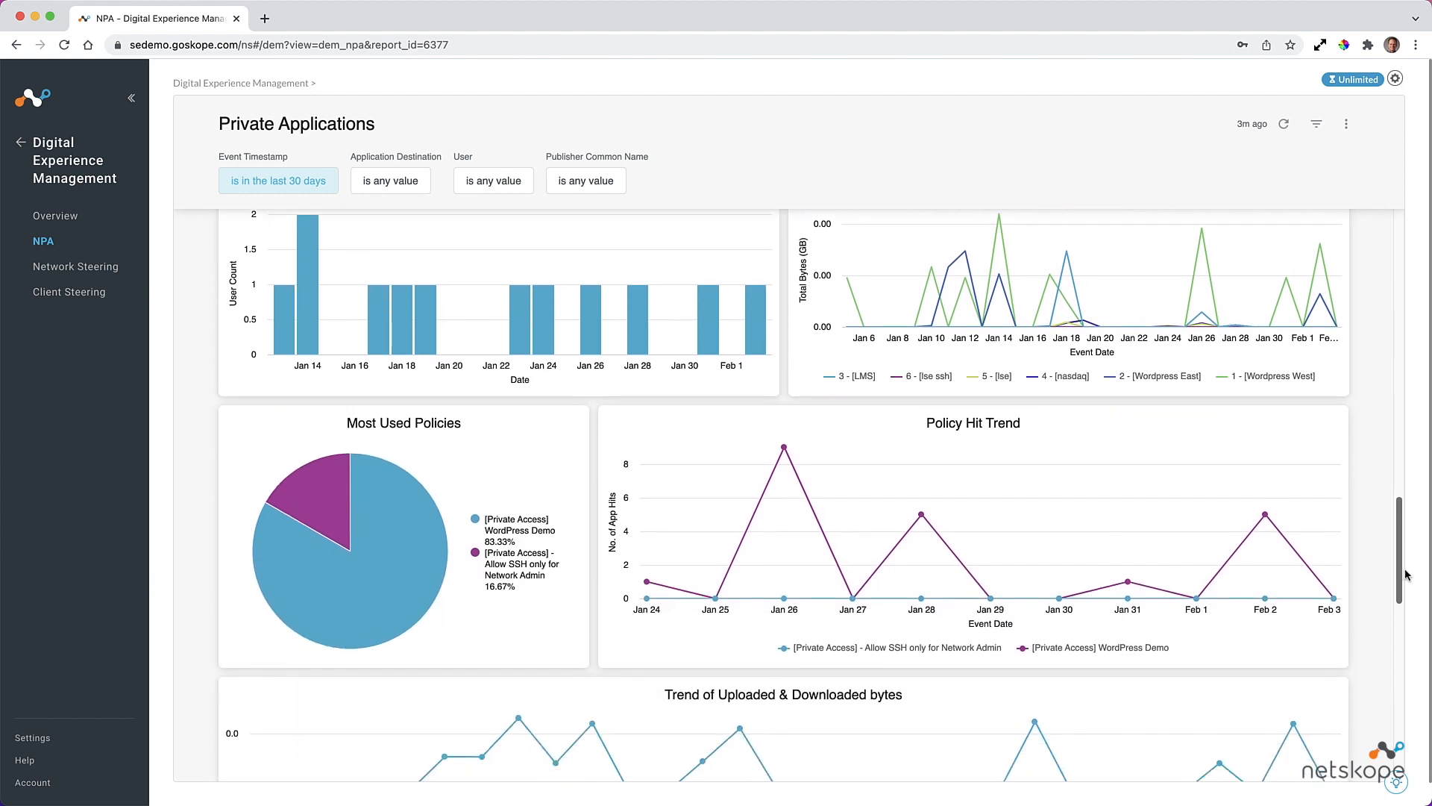
scroll("down", 3)
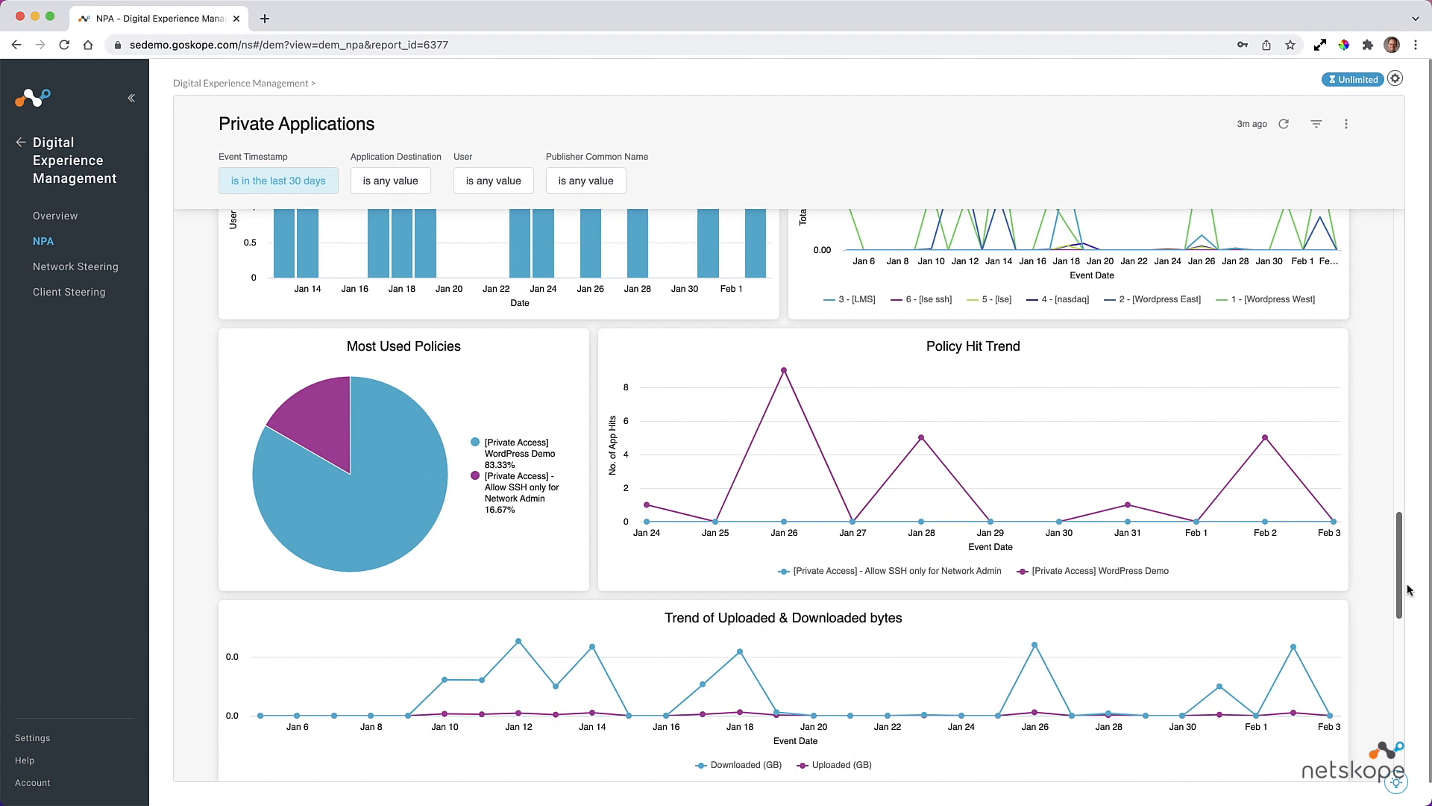
scroll("down", 3)
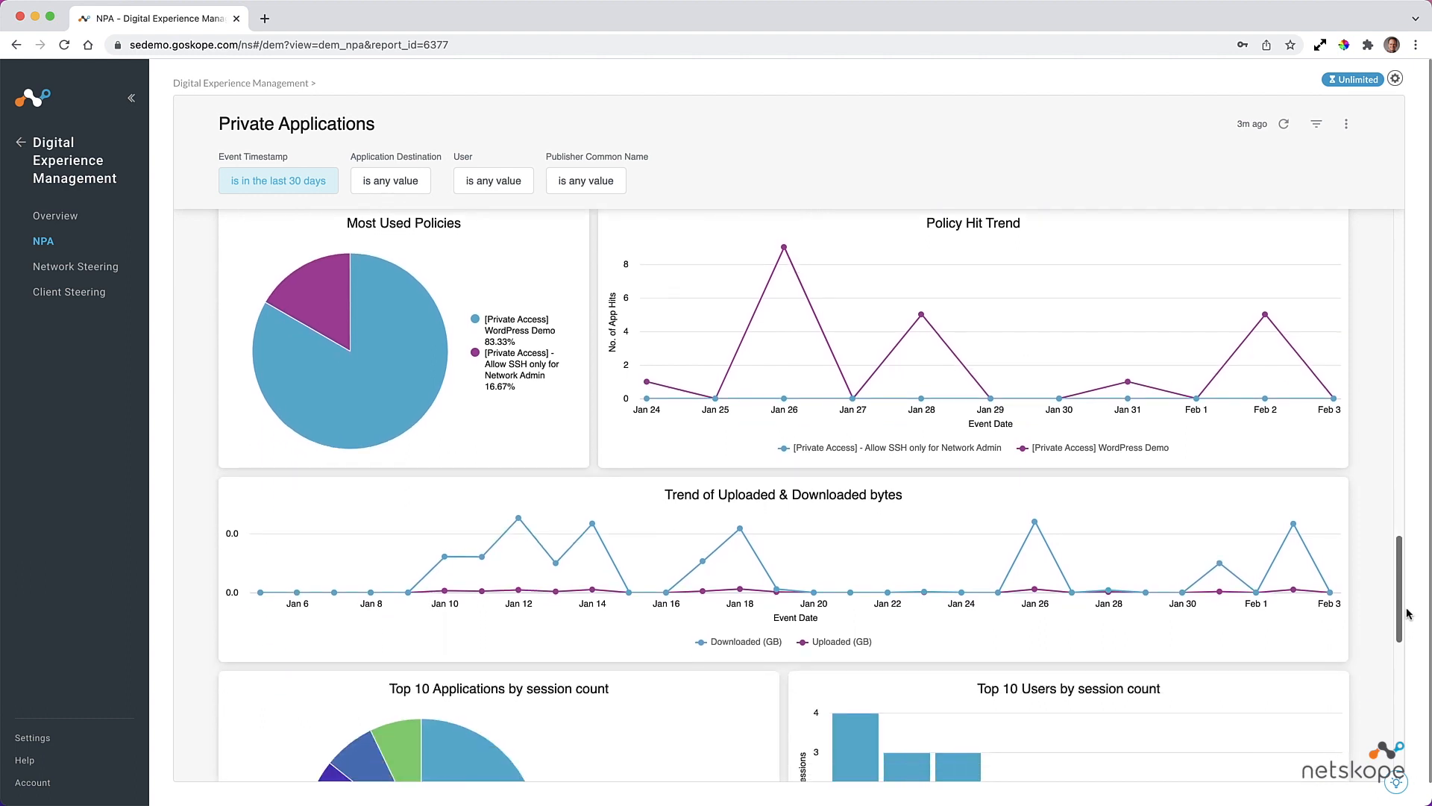
scroll("down", 3)
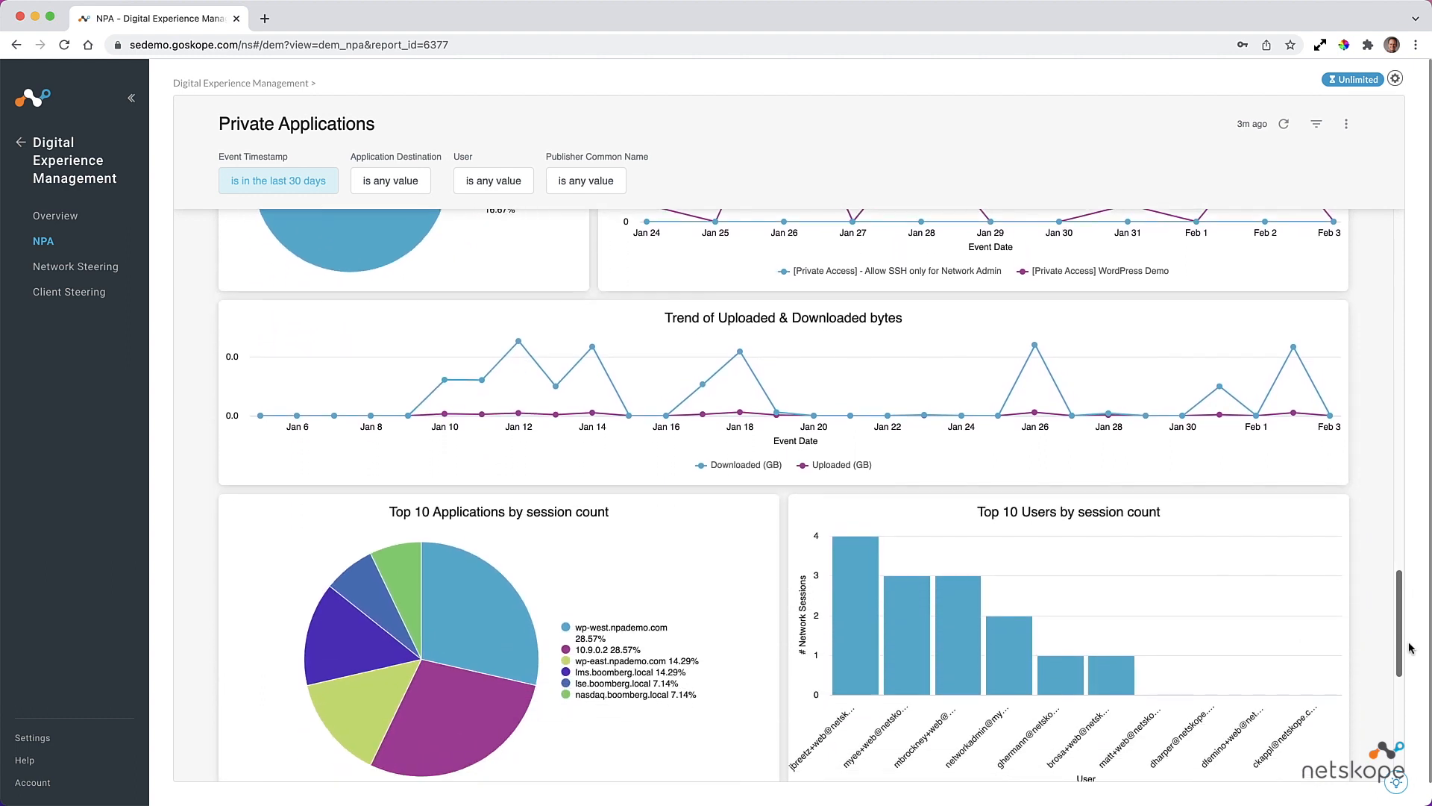
scroll("down", 3)
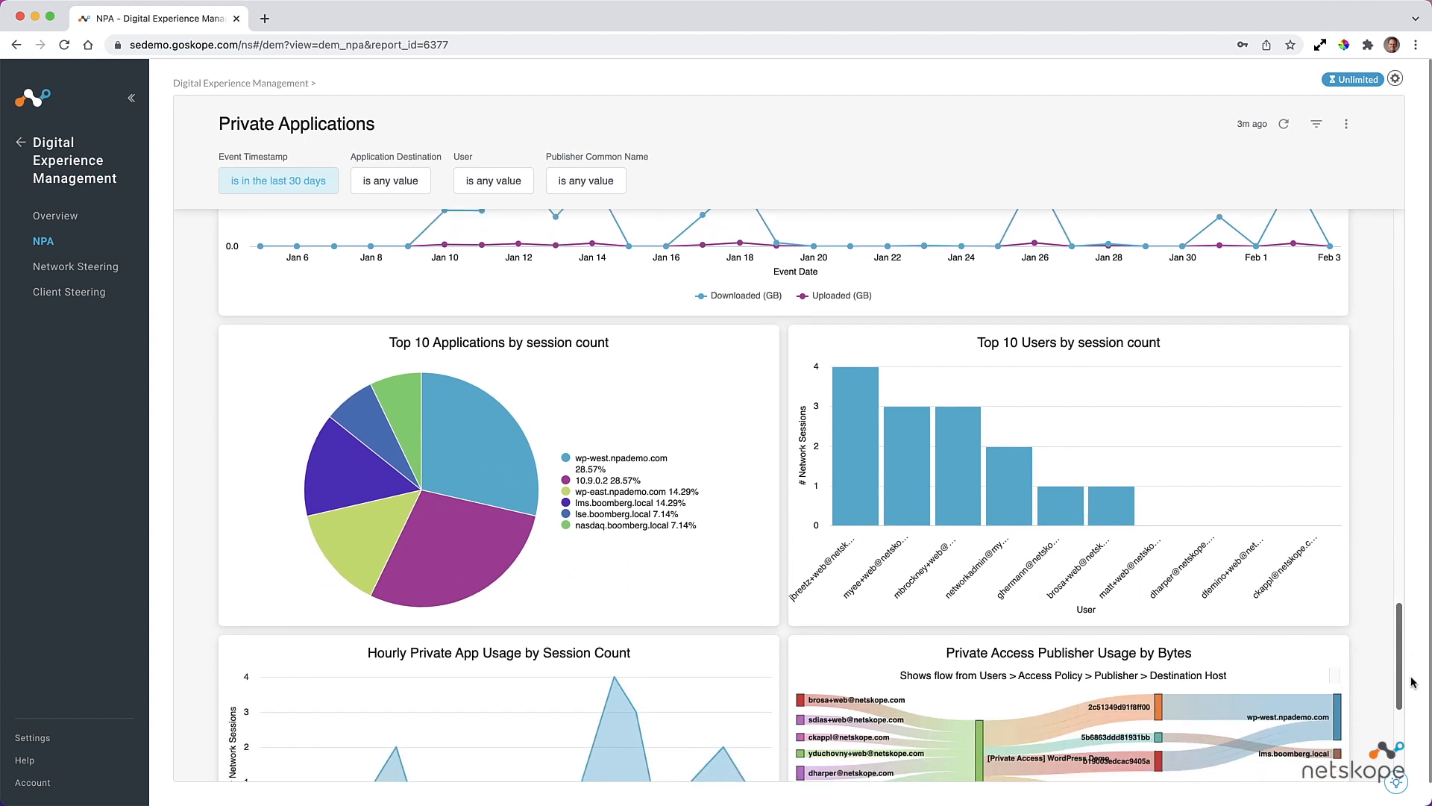
scroll("down", 3)
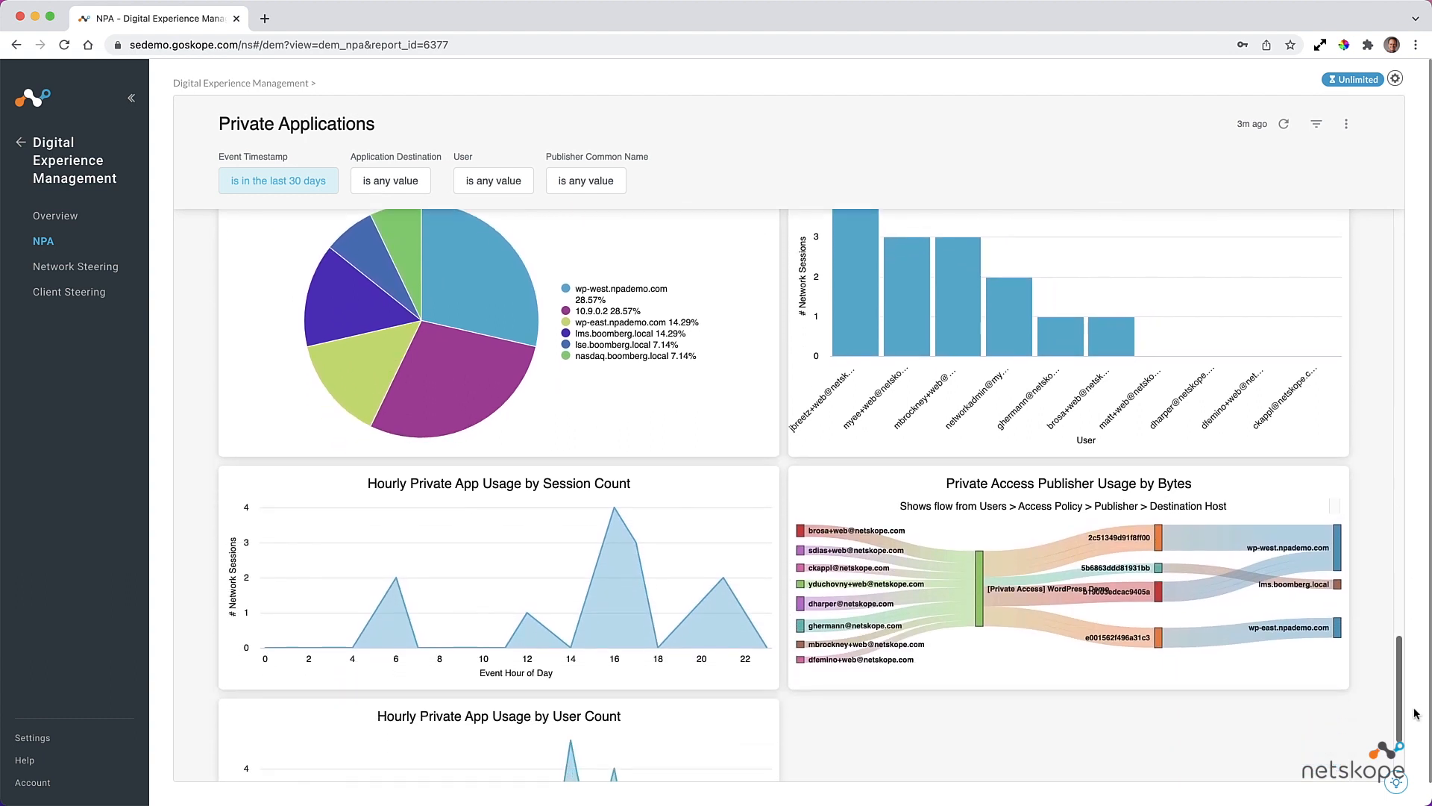
scroll("down", 3)
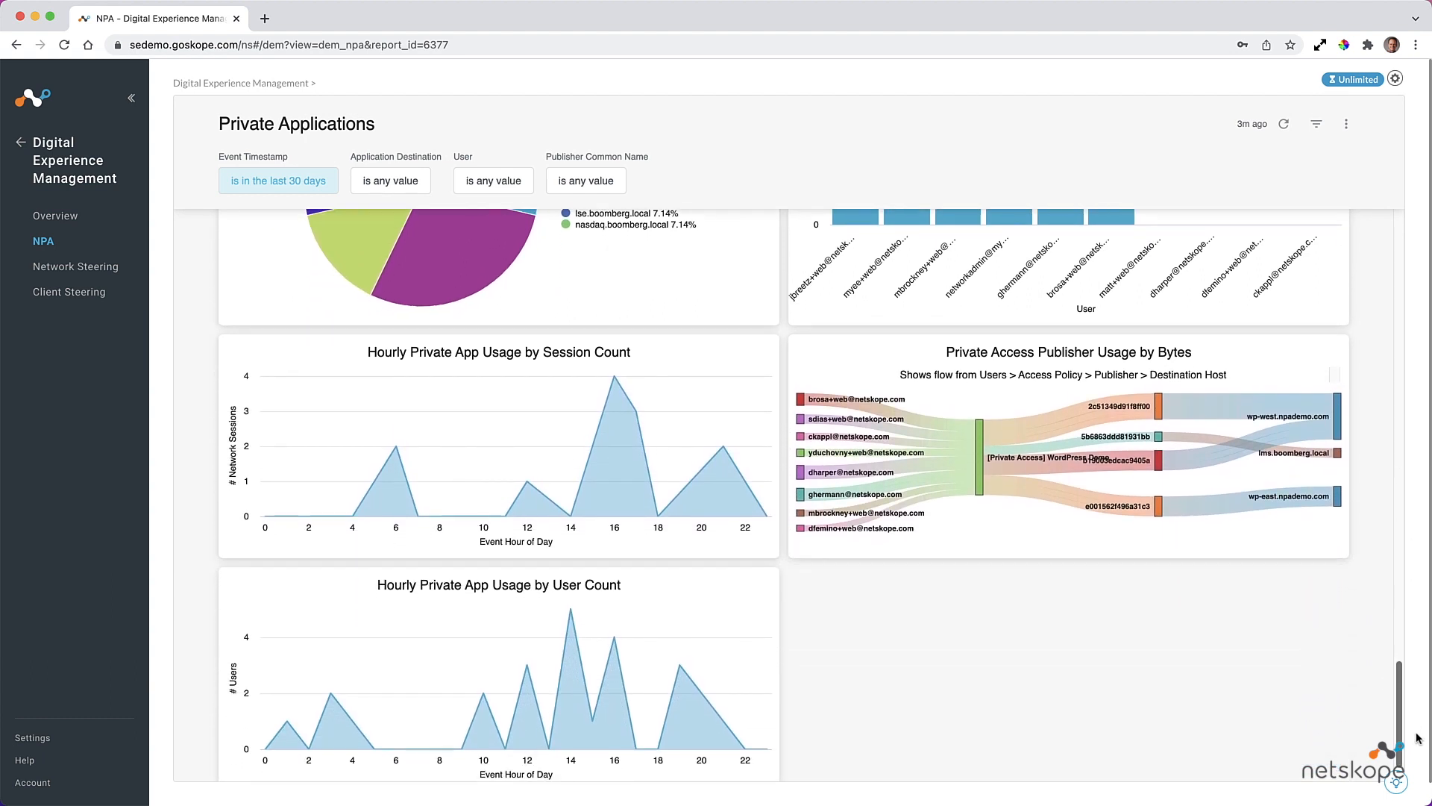
scroll("down", 3)
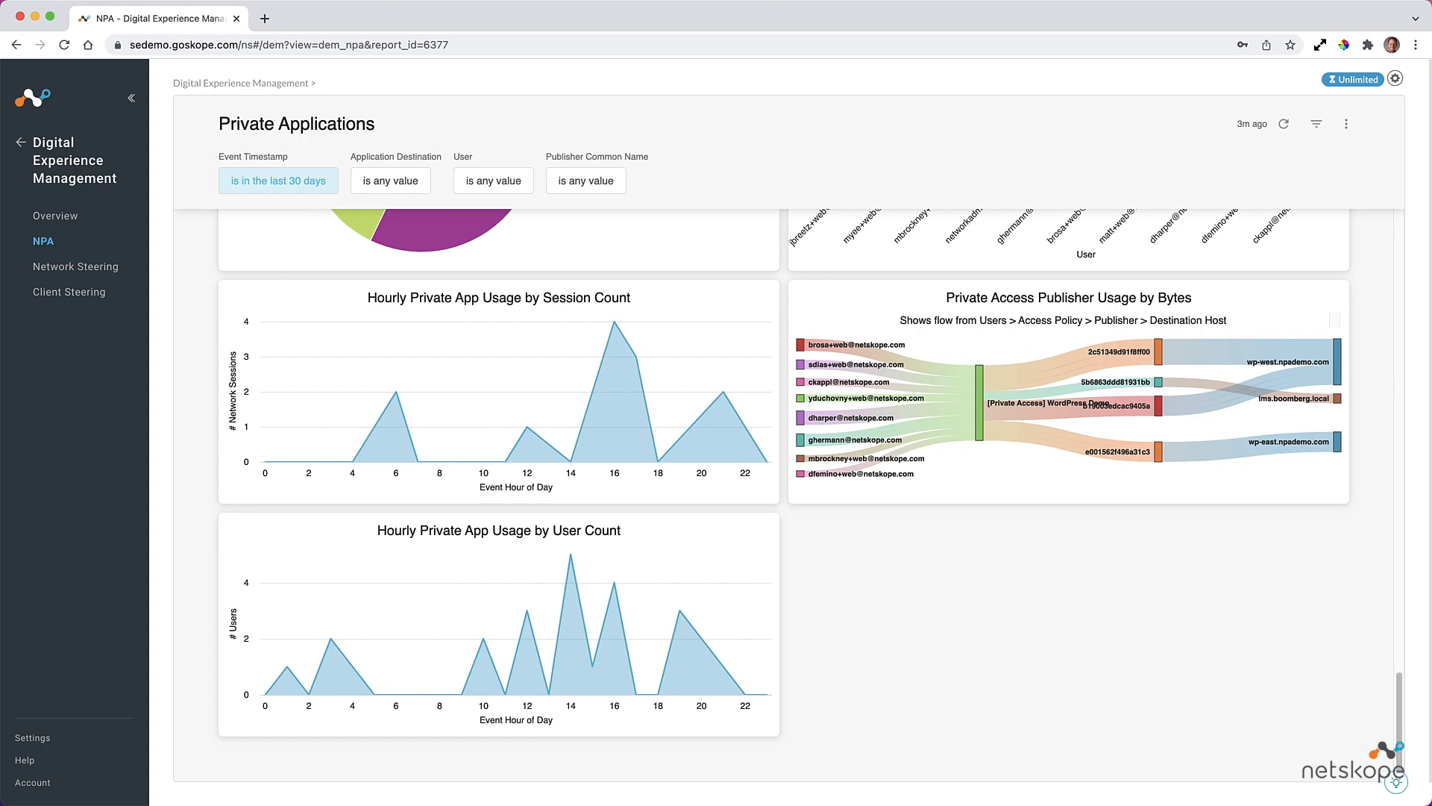